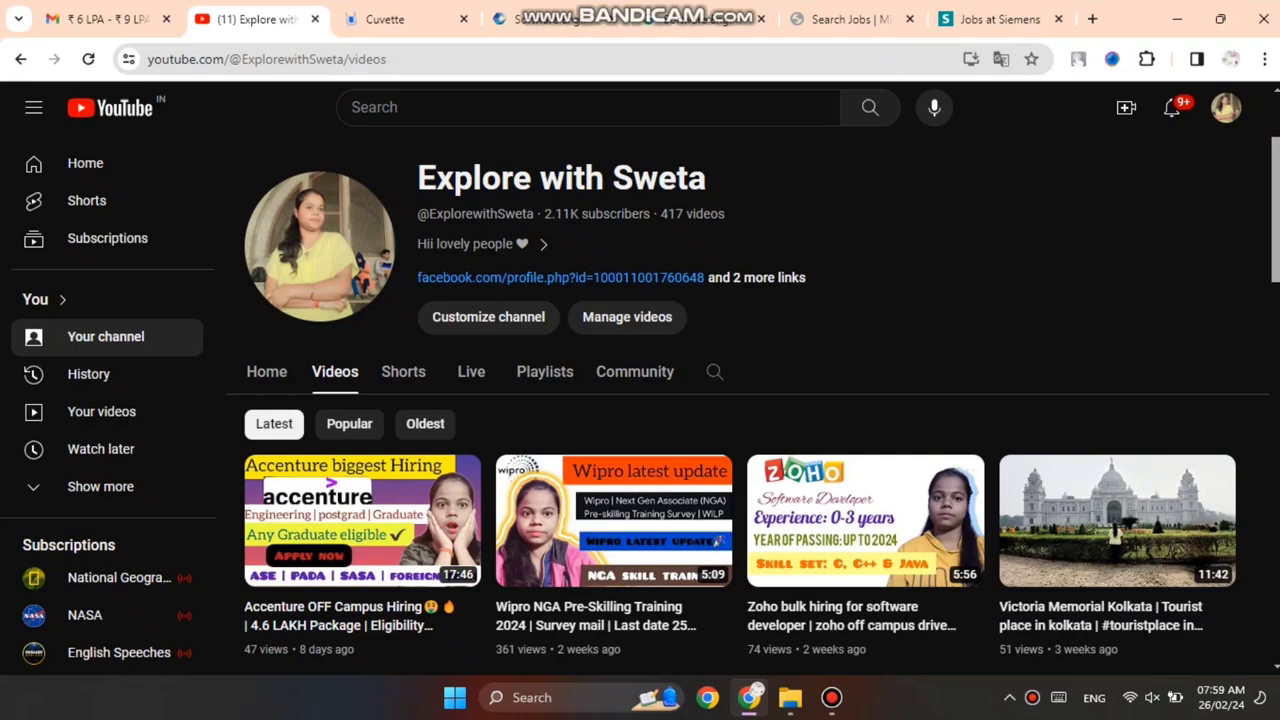
Skim down the Cognizant Software Engineer Associate posting and back up to its top
scroll(down, 3)
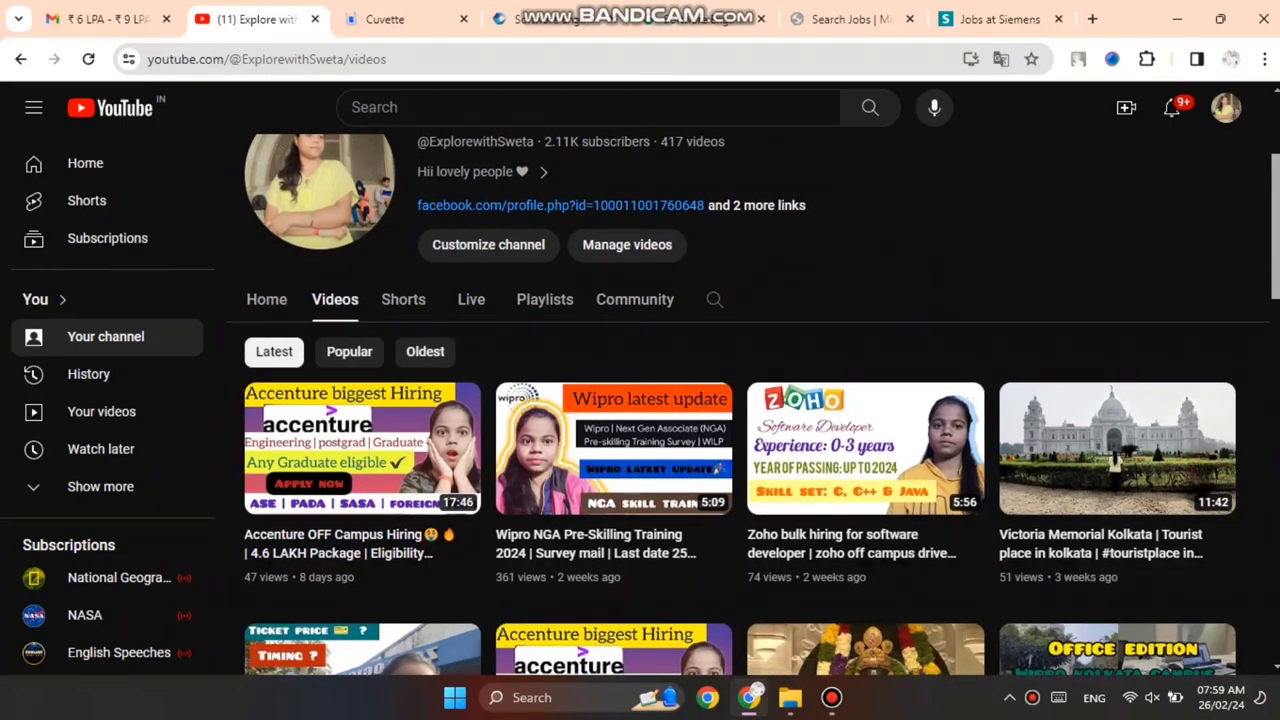
scroll(down, 3)
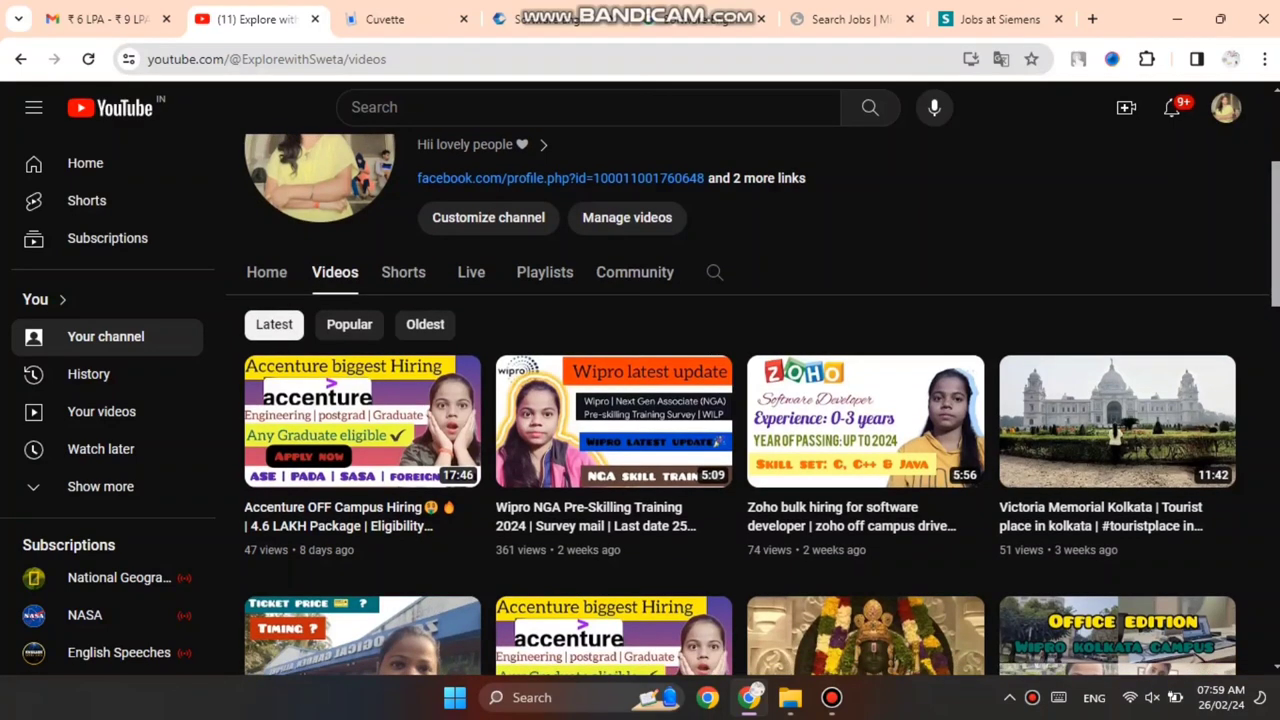
scroll(down, 3)
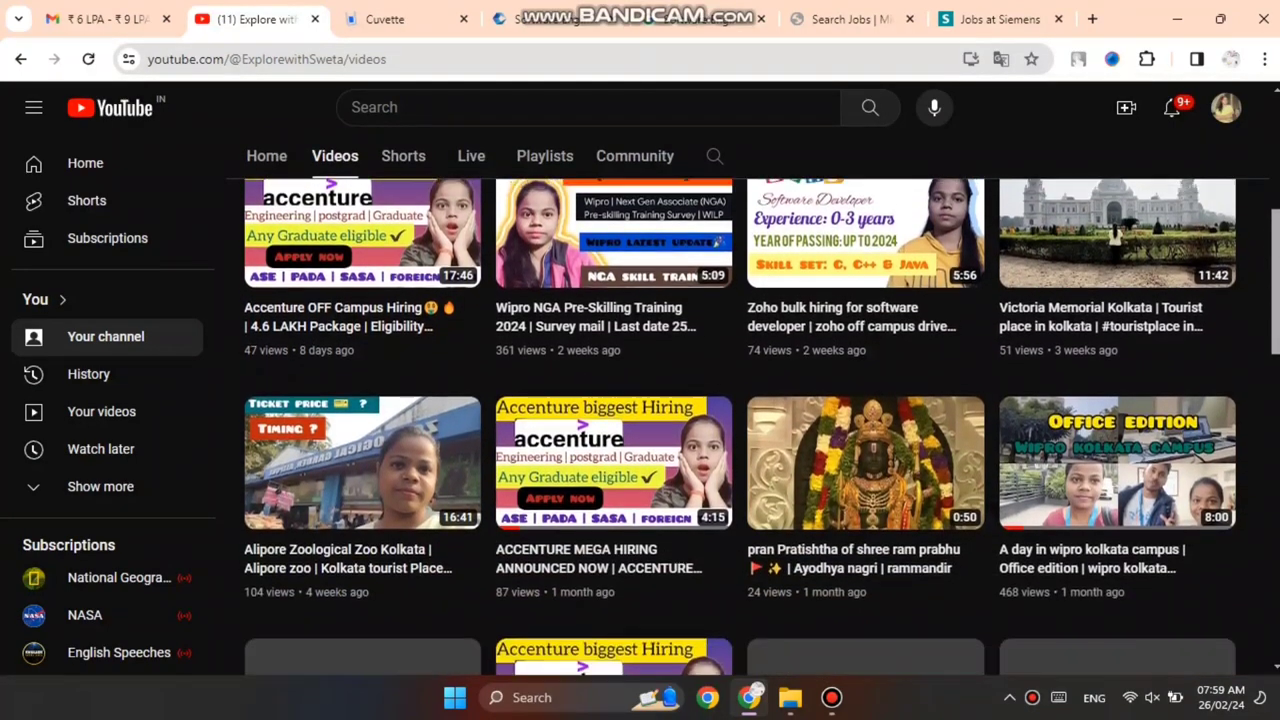
scroll(down, 3)
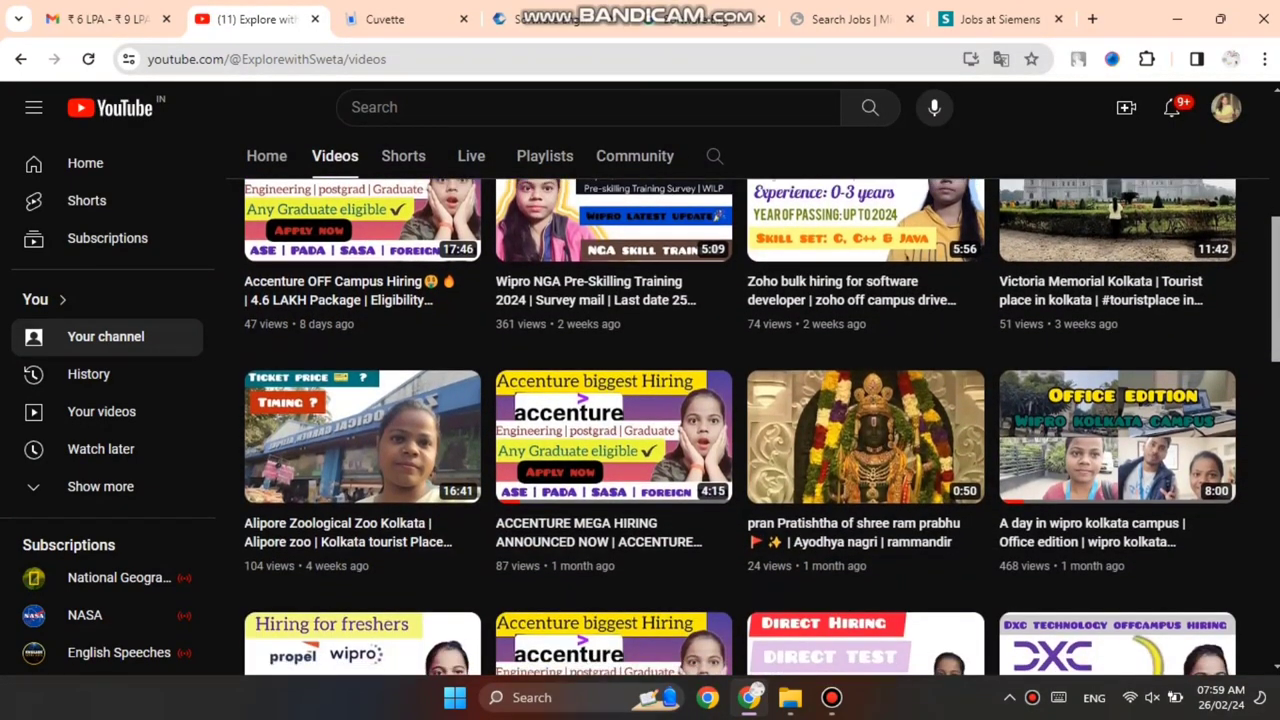
scroll(down, 3)
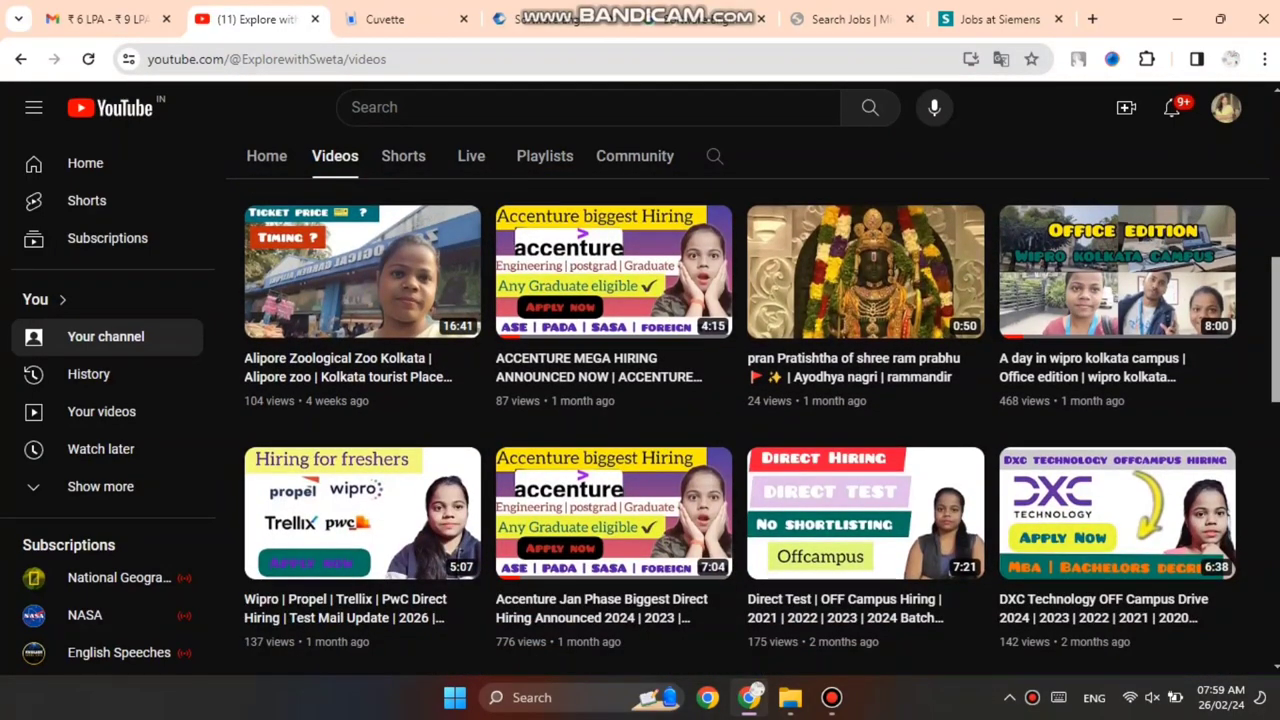
scroll(up, 3)
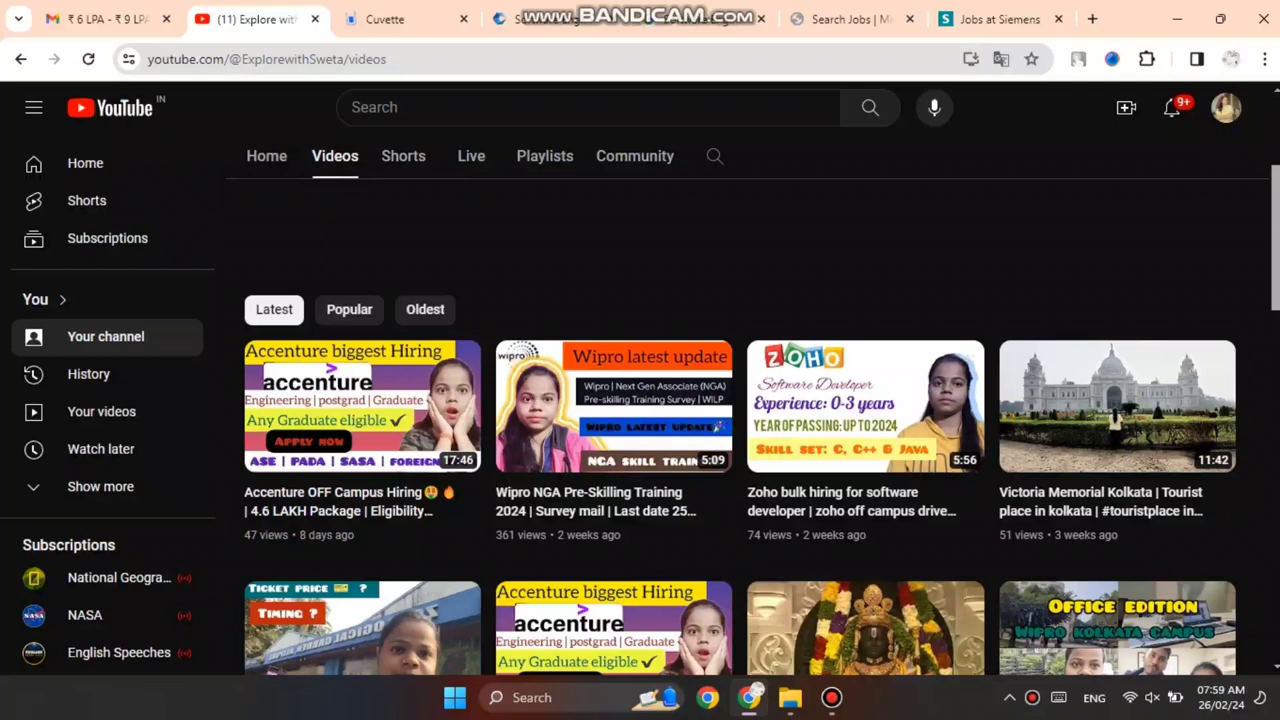
scroll(up, 3)
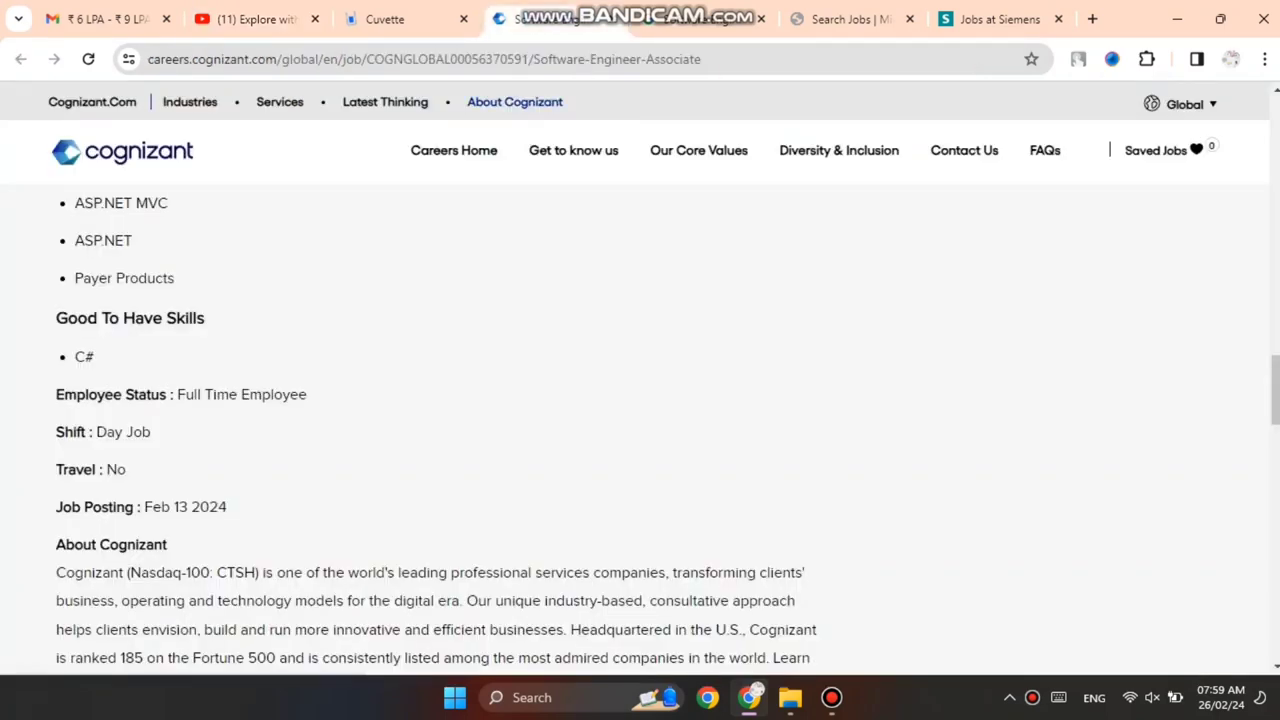
scroll(up, 3)
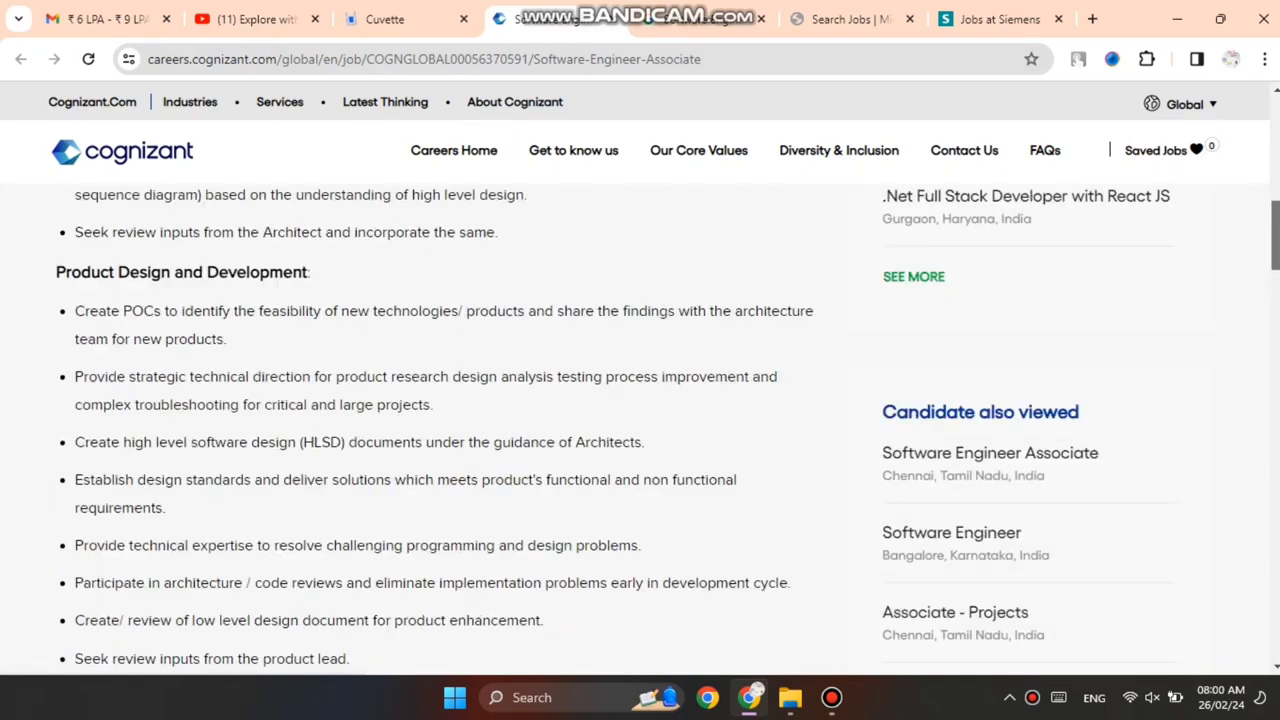
scroll(up, 3)
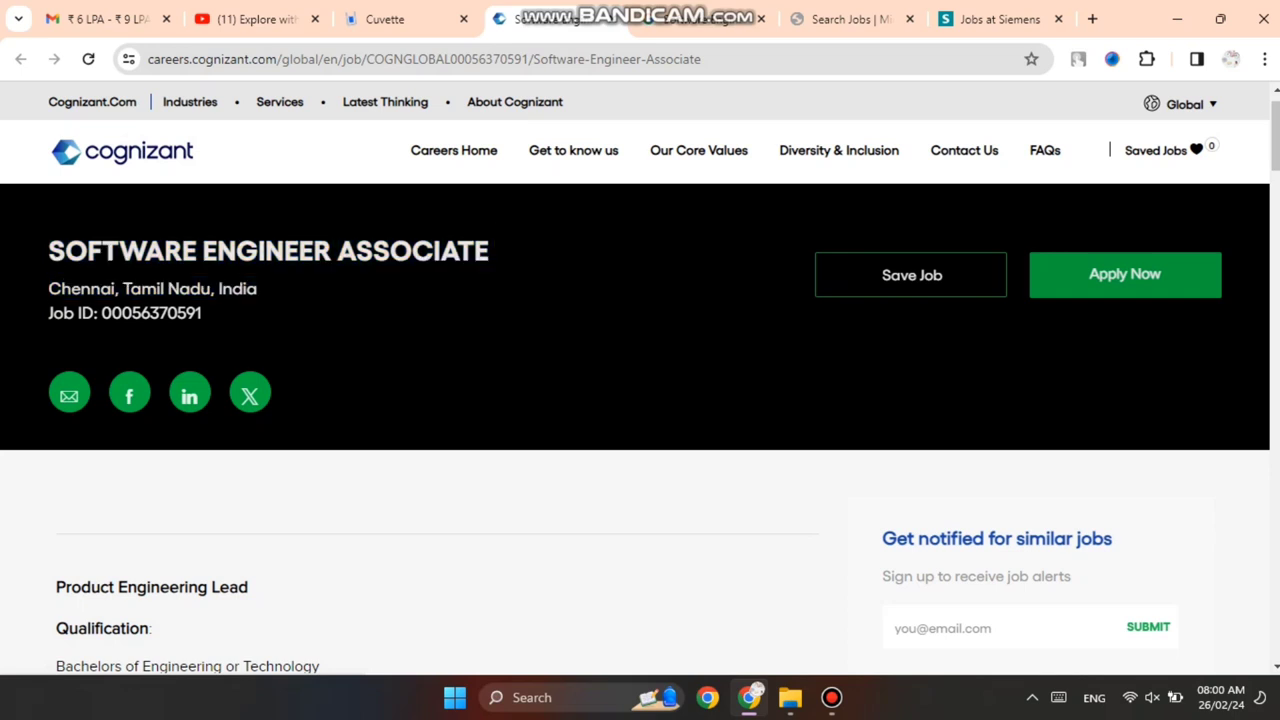
Scroll into the qualification, product requirements and design-and-development duties, highlighting a line
scroll(down, 3)
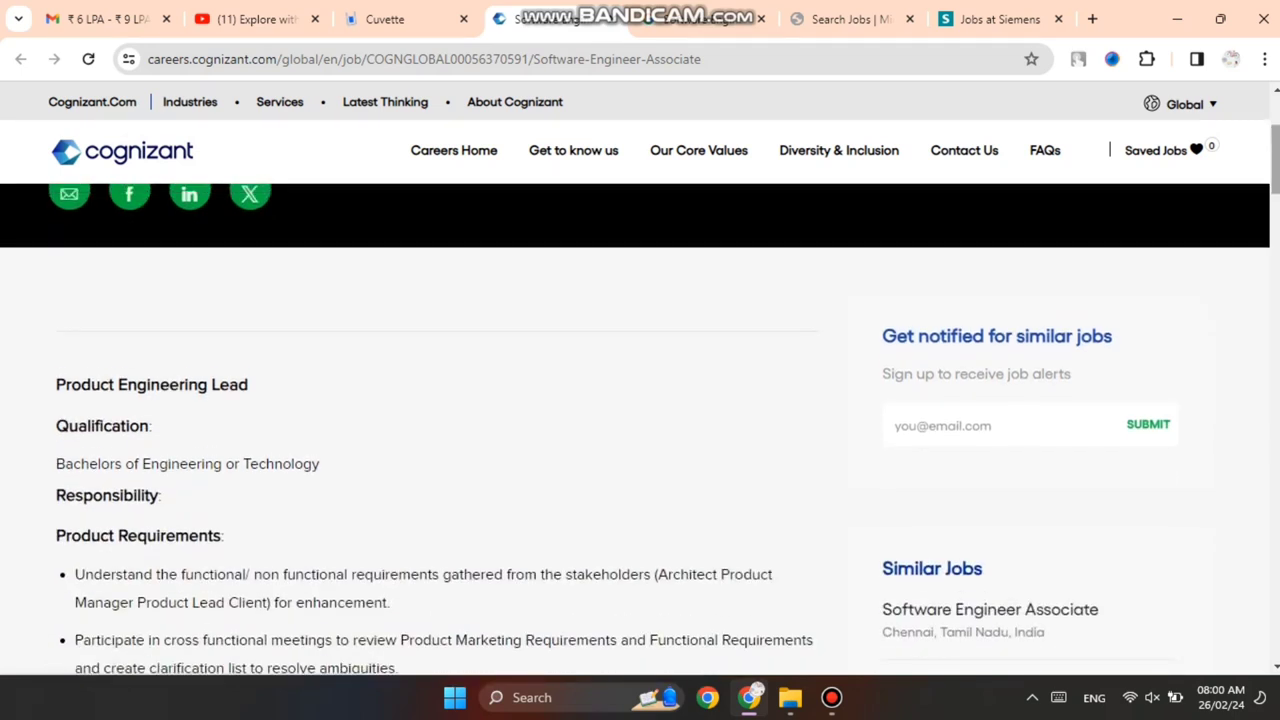
scroll(down, 3)
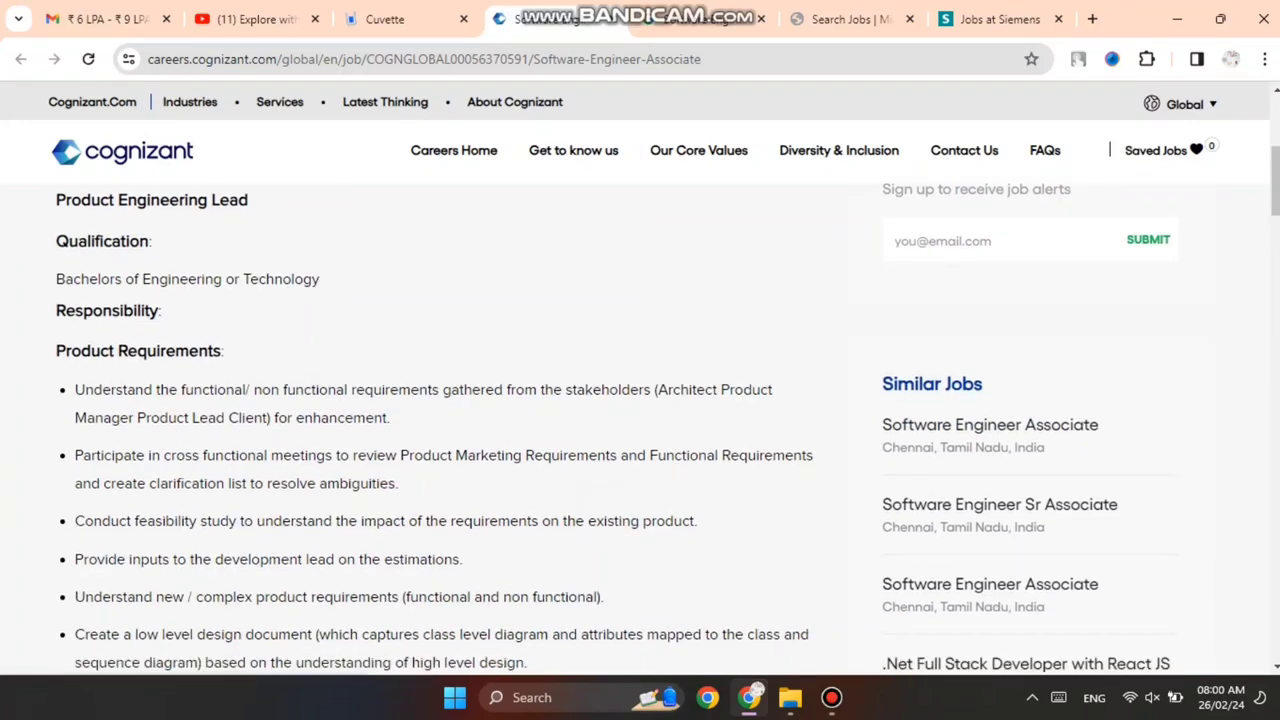
double_click(101, 241)
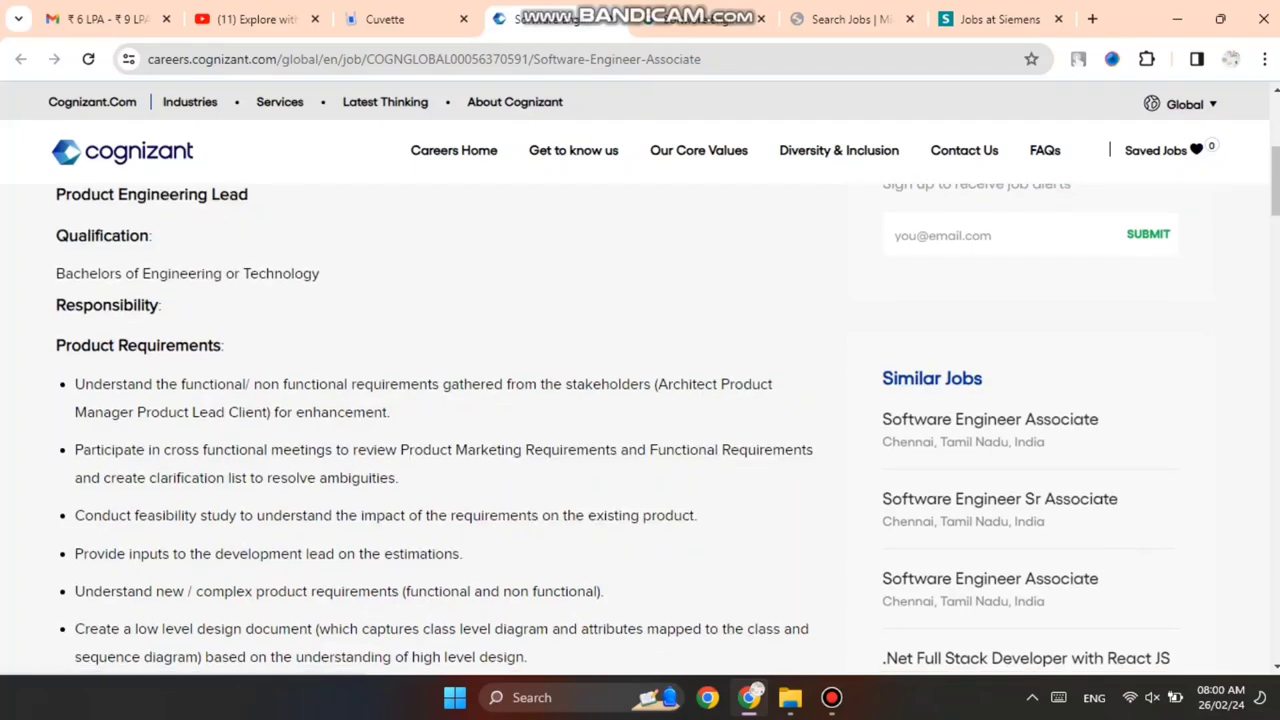
scroll(down, 3)
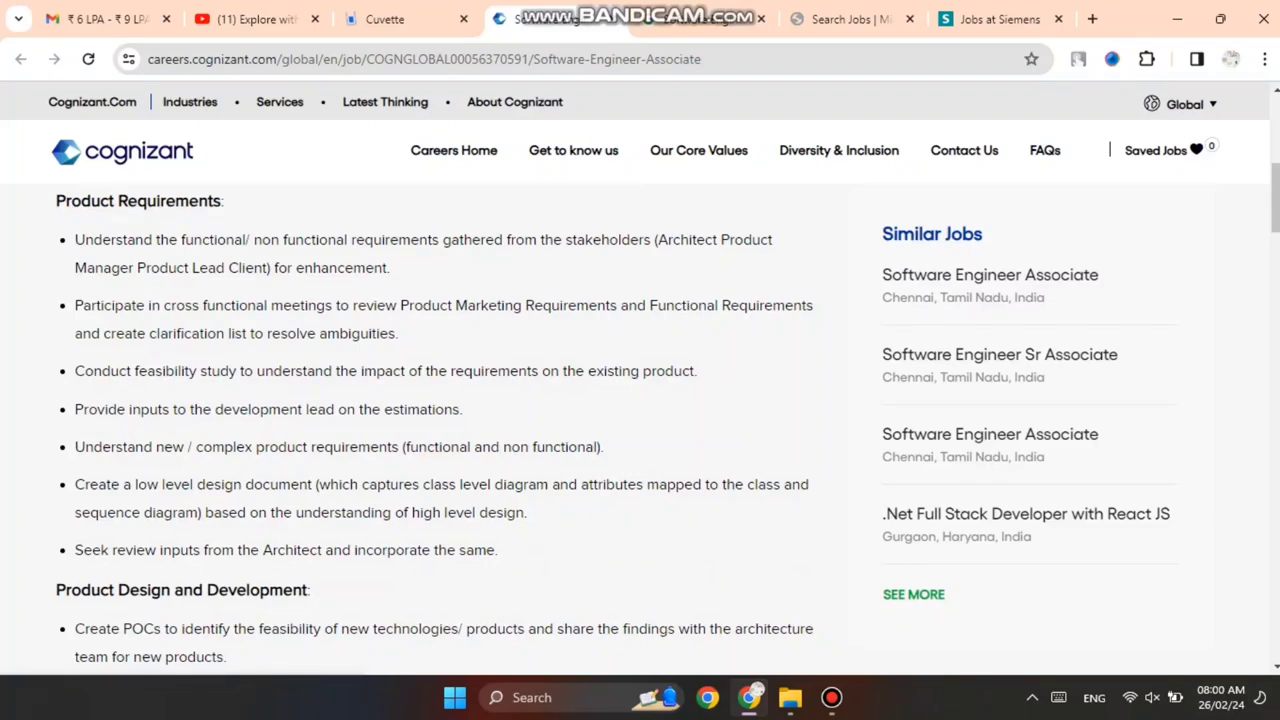
scroll(down, 3)
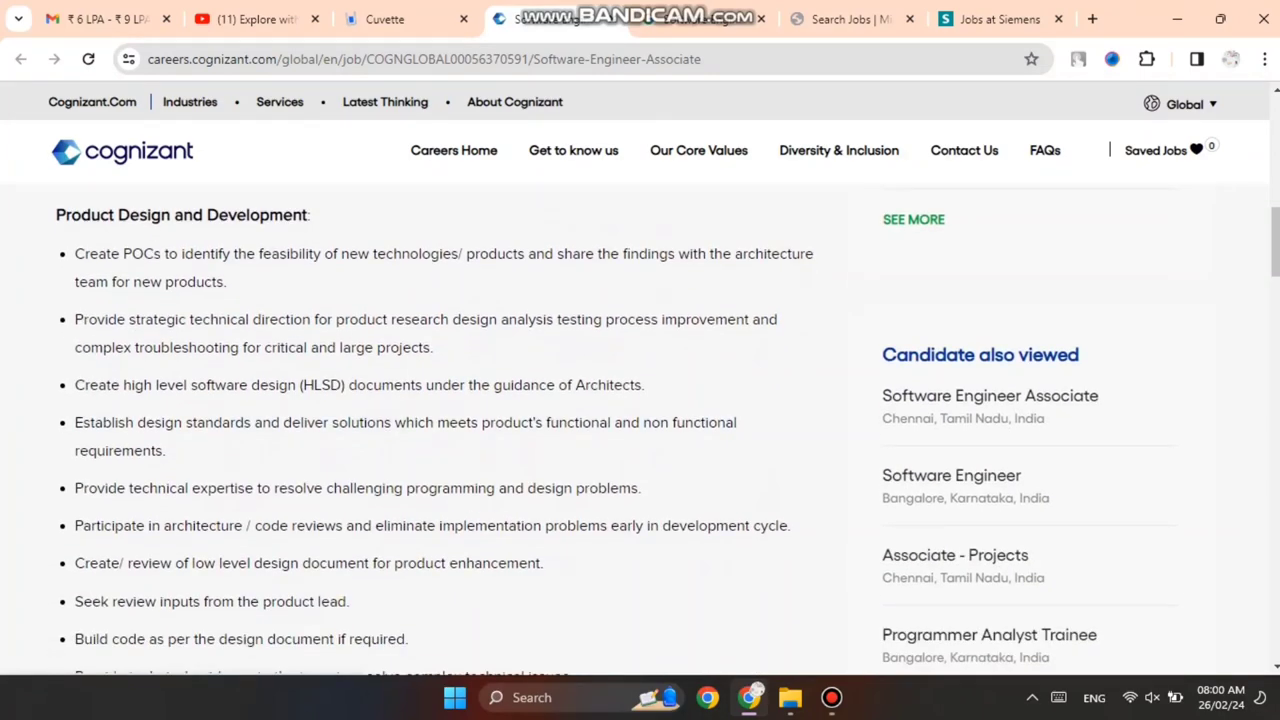
scroll(down, 3)
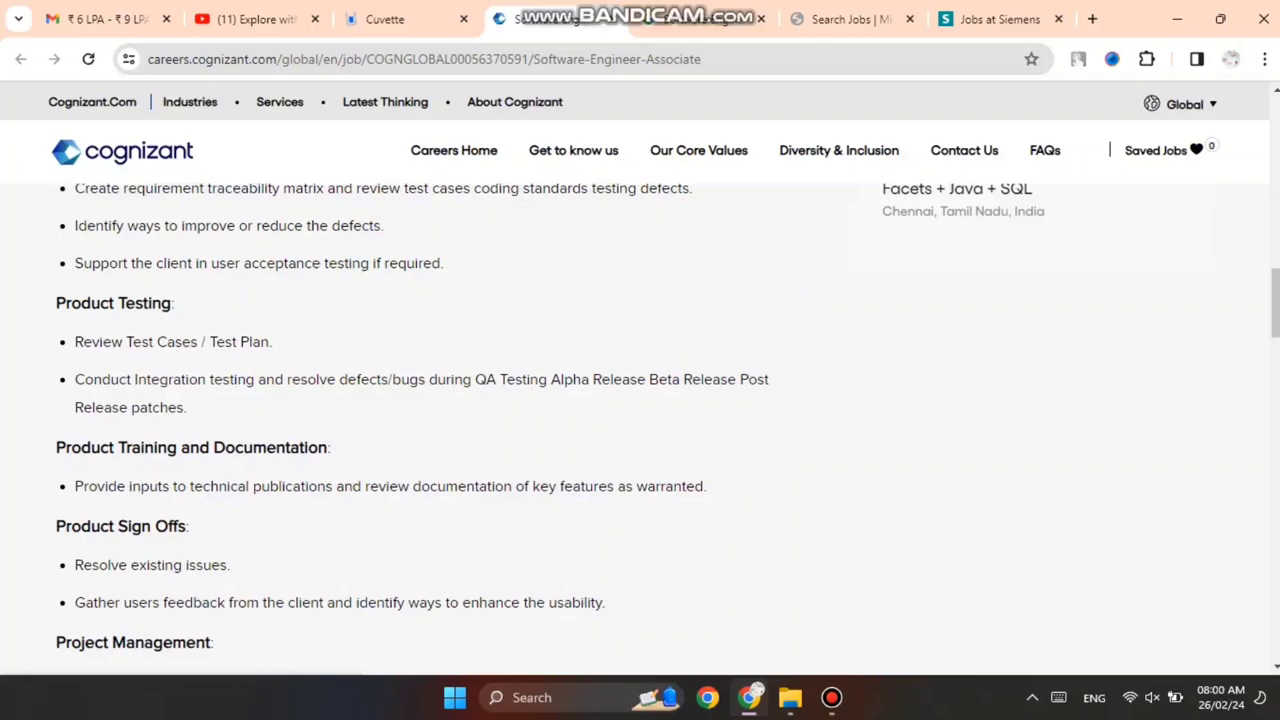
scroll(down, 3)
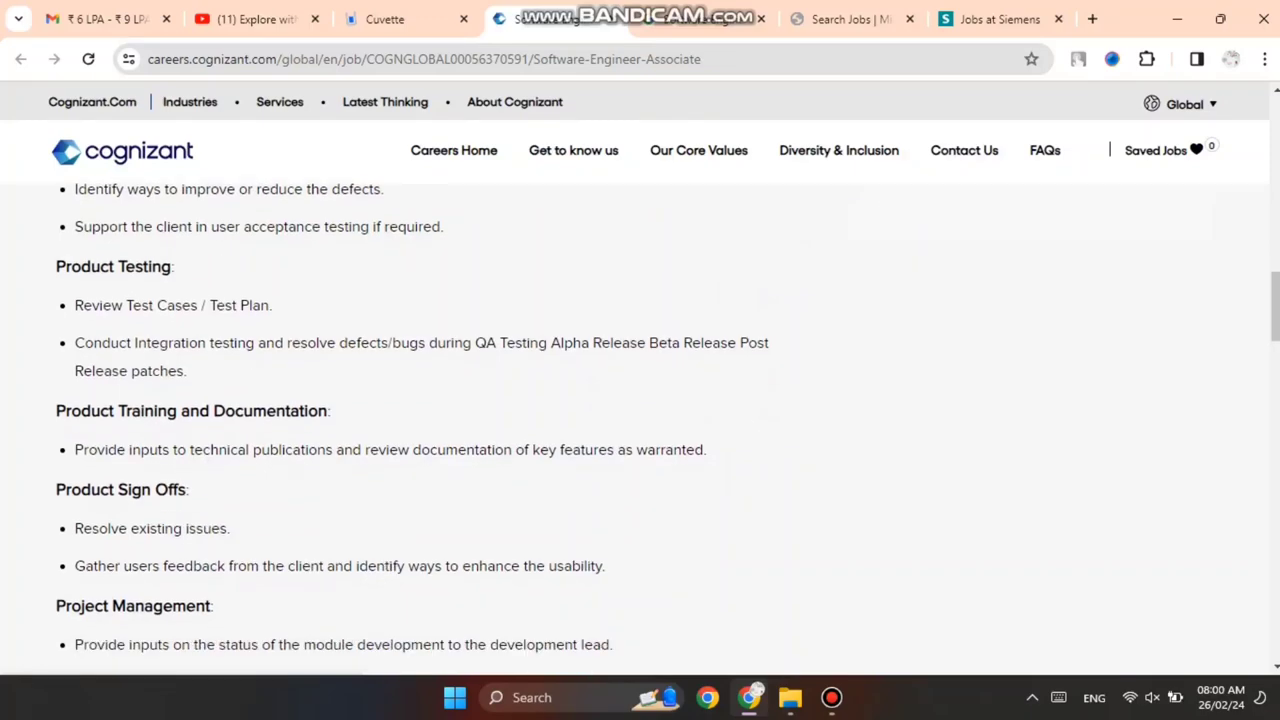
scroll(down, 3)
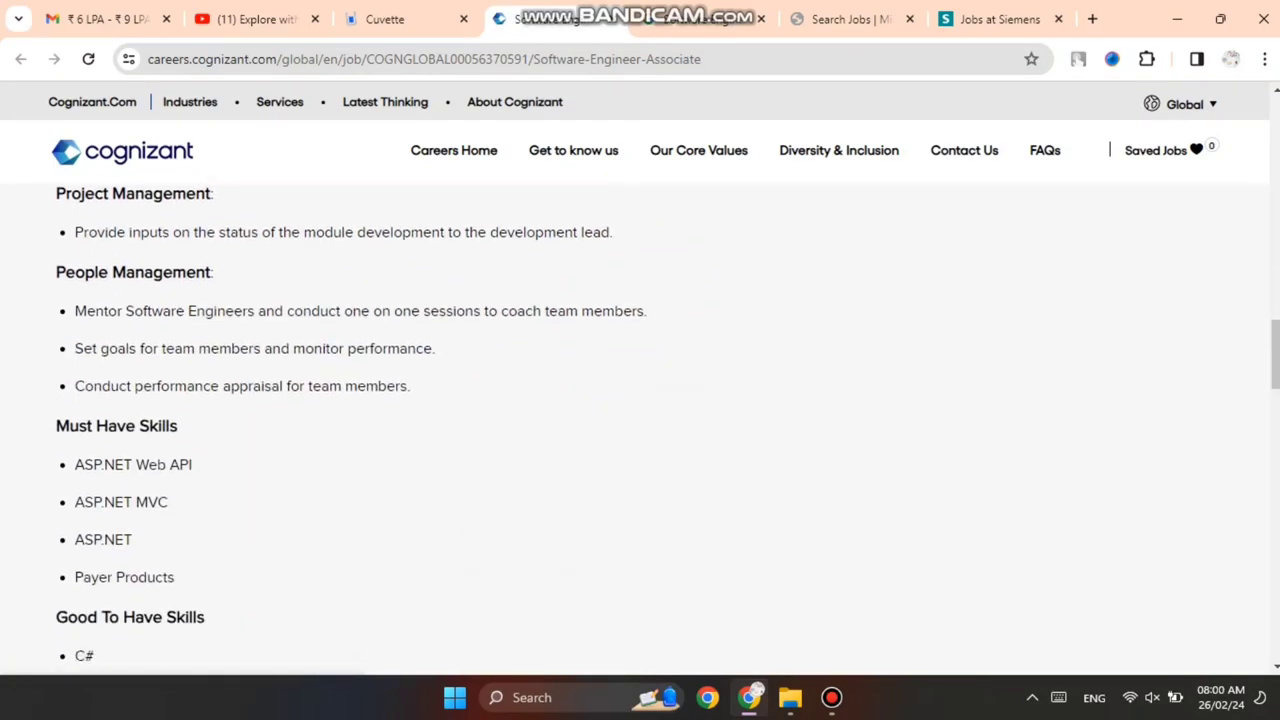
scroll(down, 3)
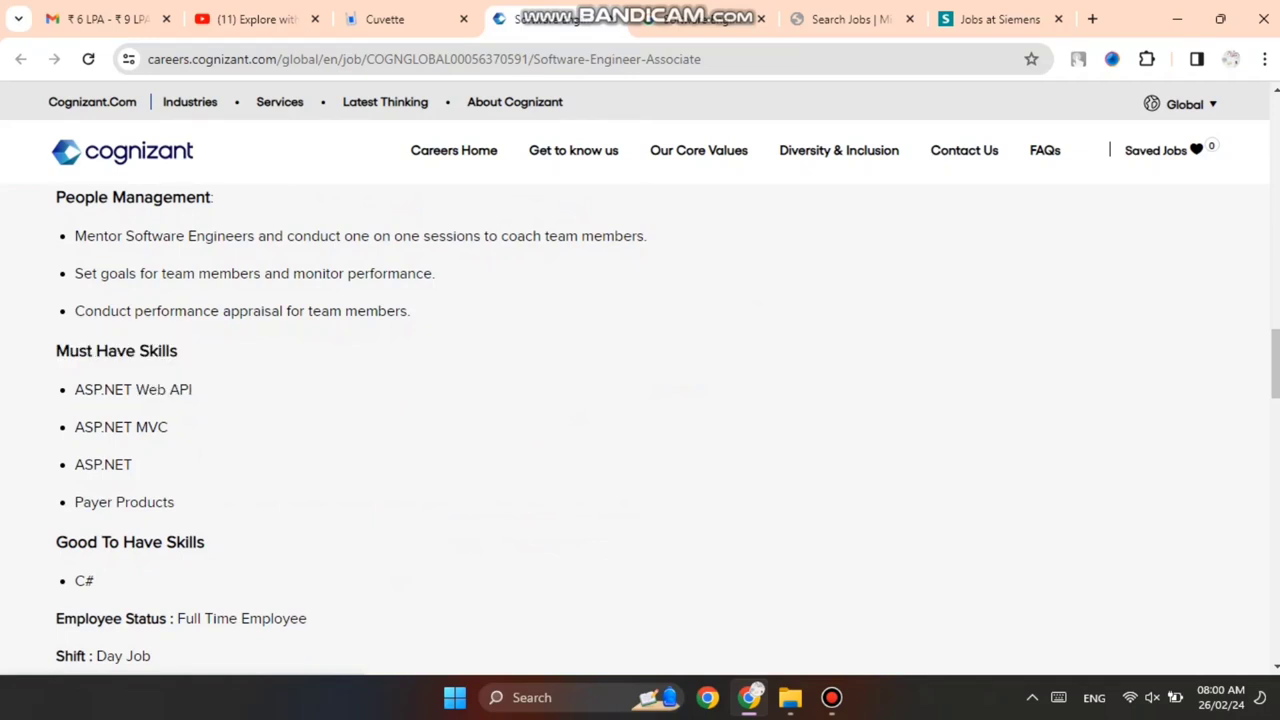
double_click(120, 427)
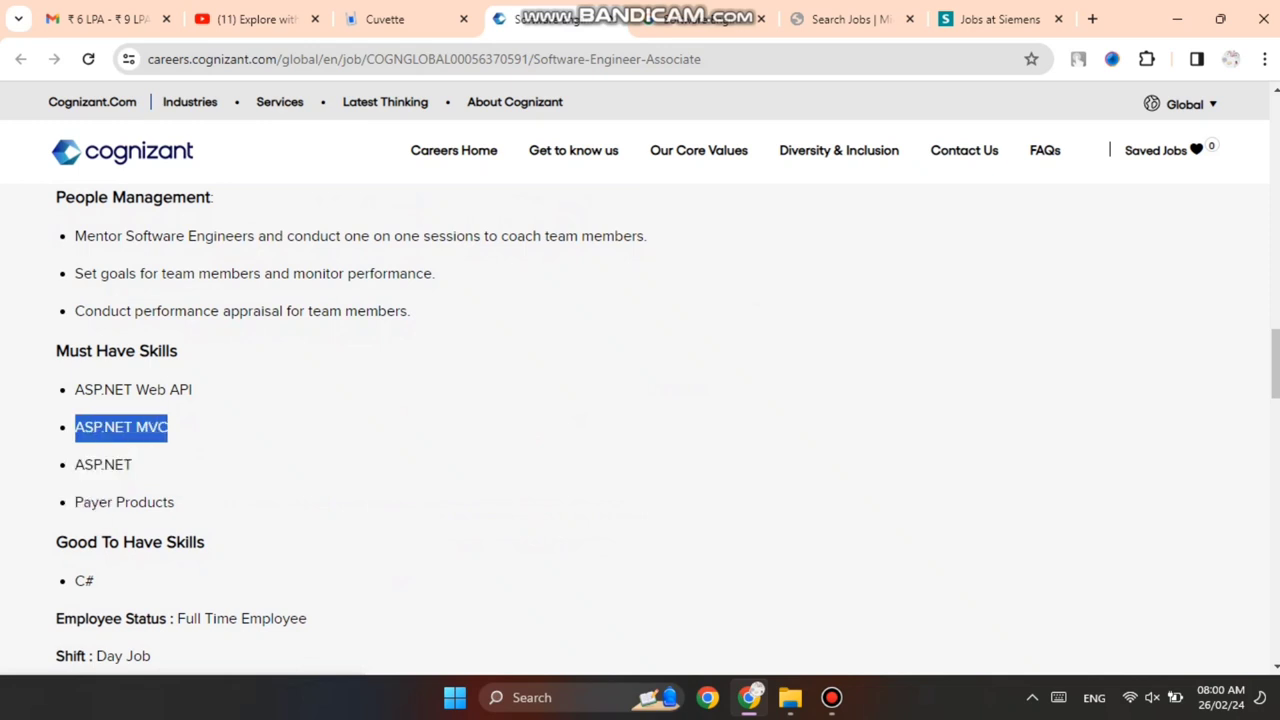
double_click(102, 464)
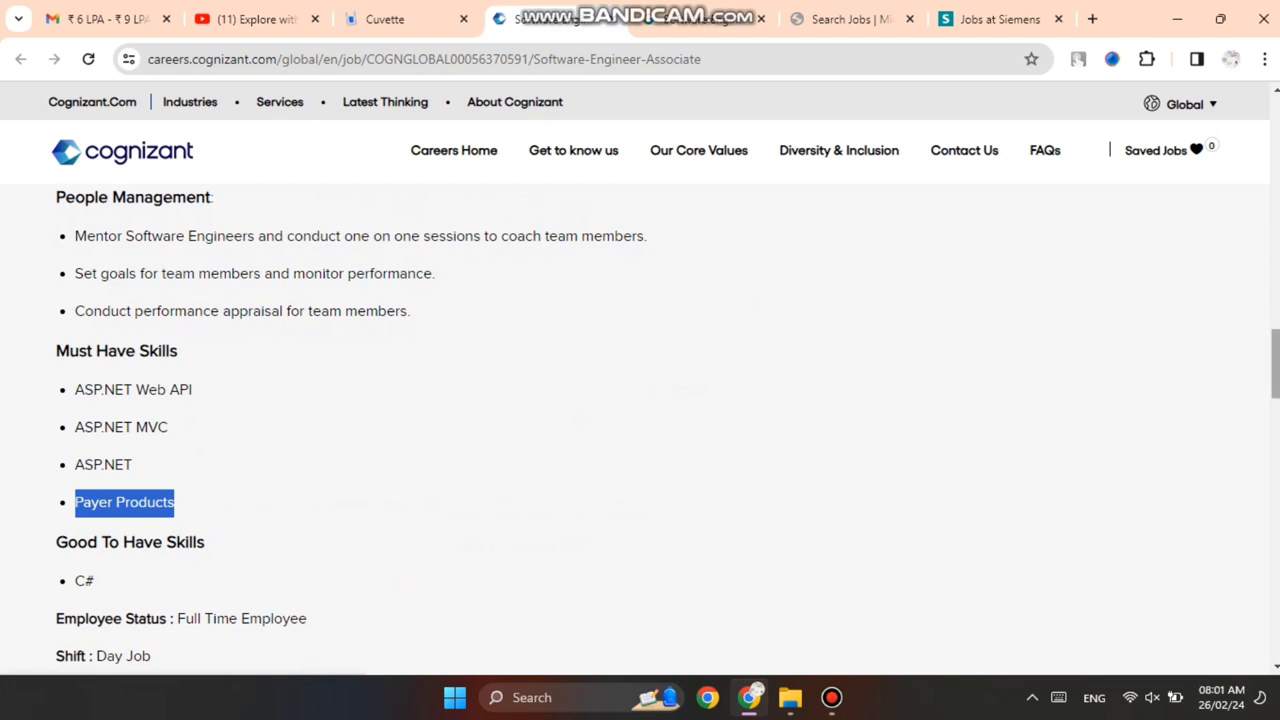
scroll(down, 3)
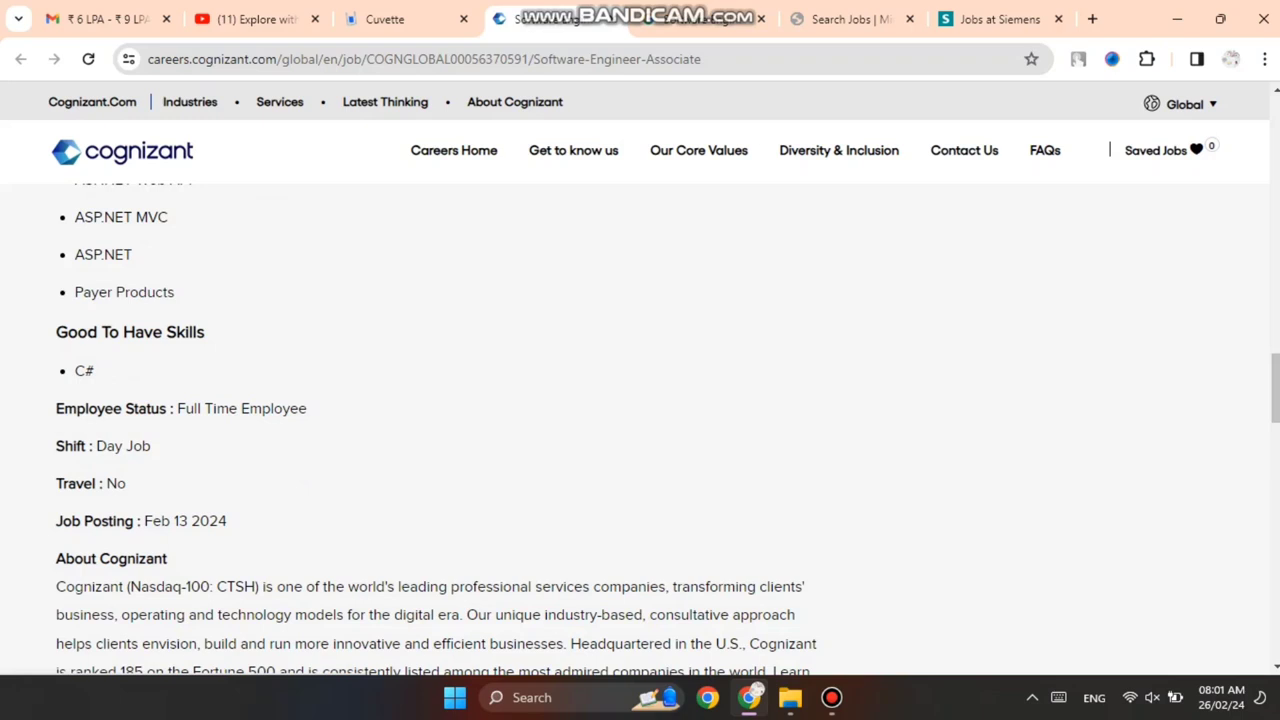
double_click(122, 445)
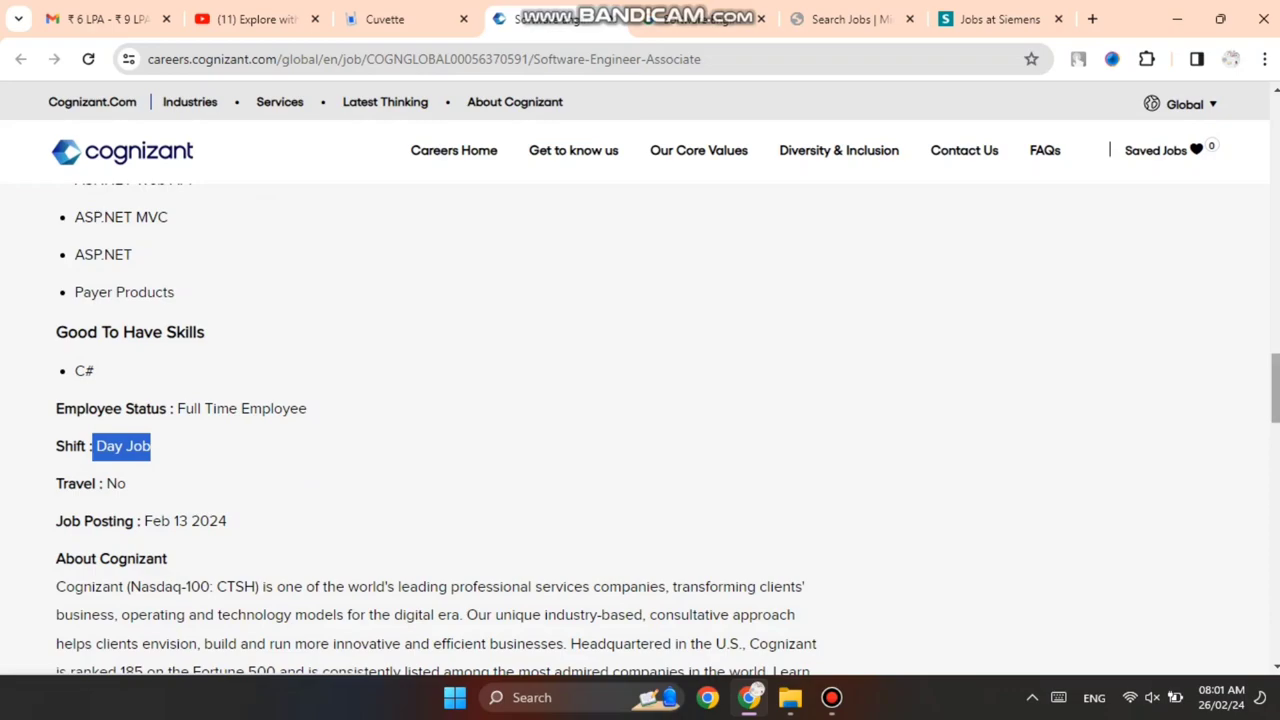
scroll(down, 3)
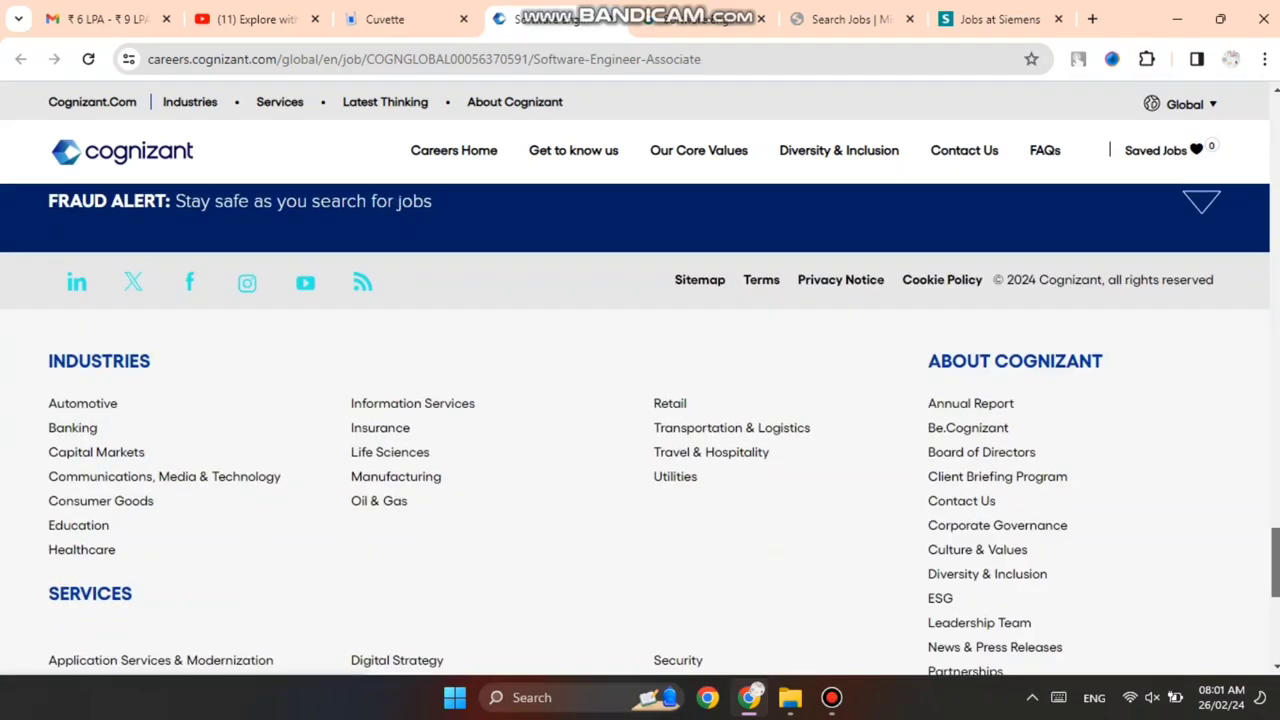
scroll(up, 3)
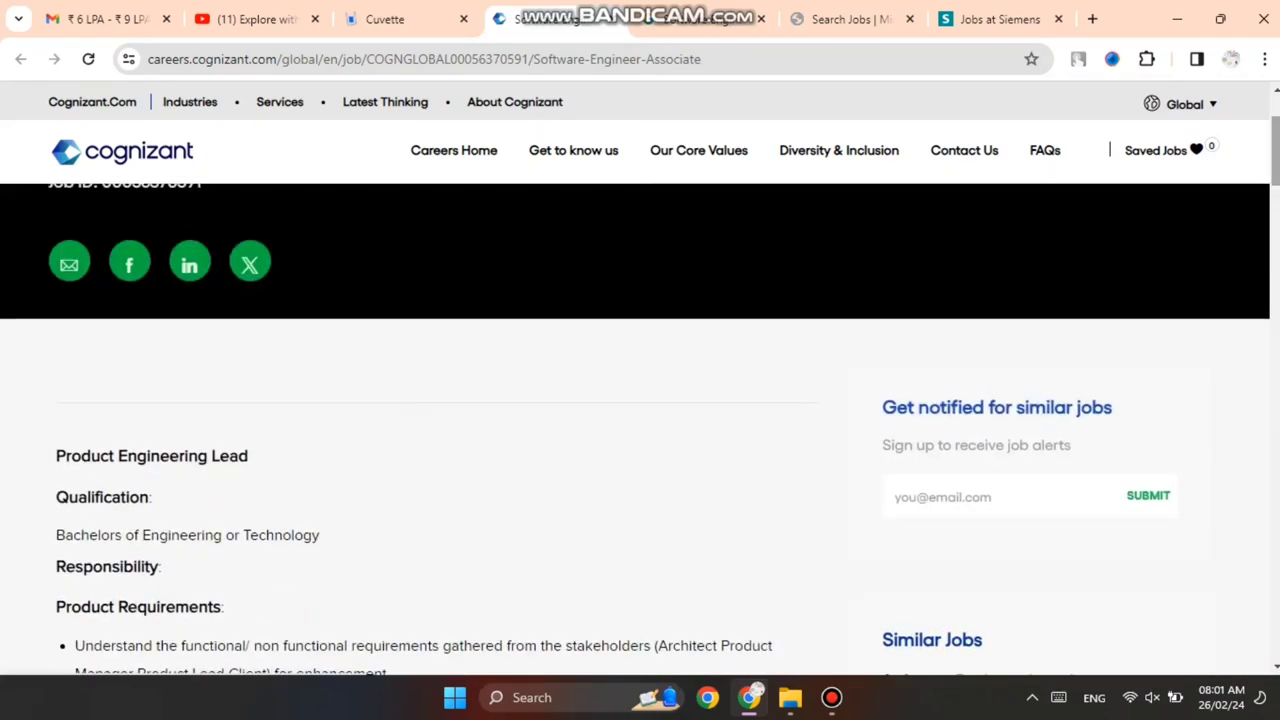
scroll(up, 3)
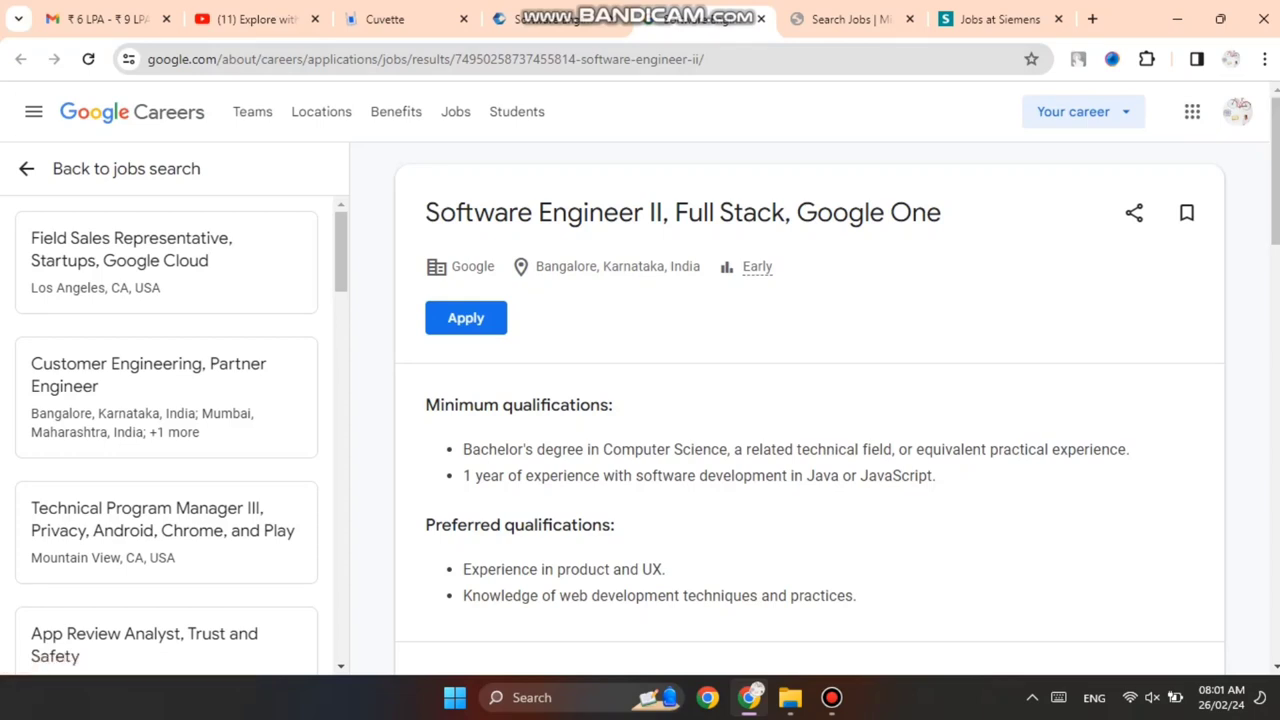
Highlight the Google One Software Engineer II title and its minimum and preferred qualifications
double_click(570, 212)
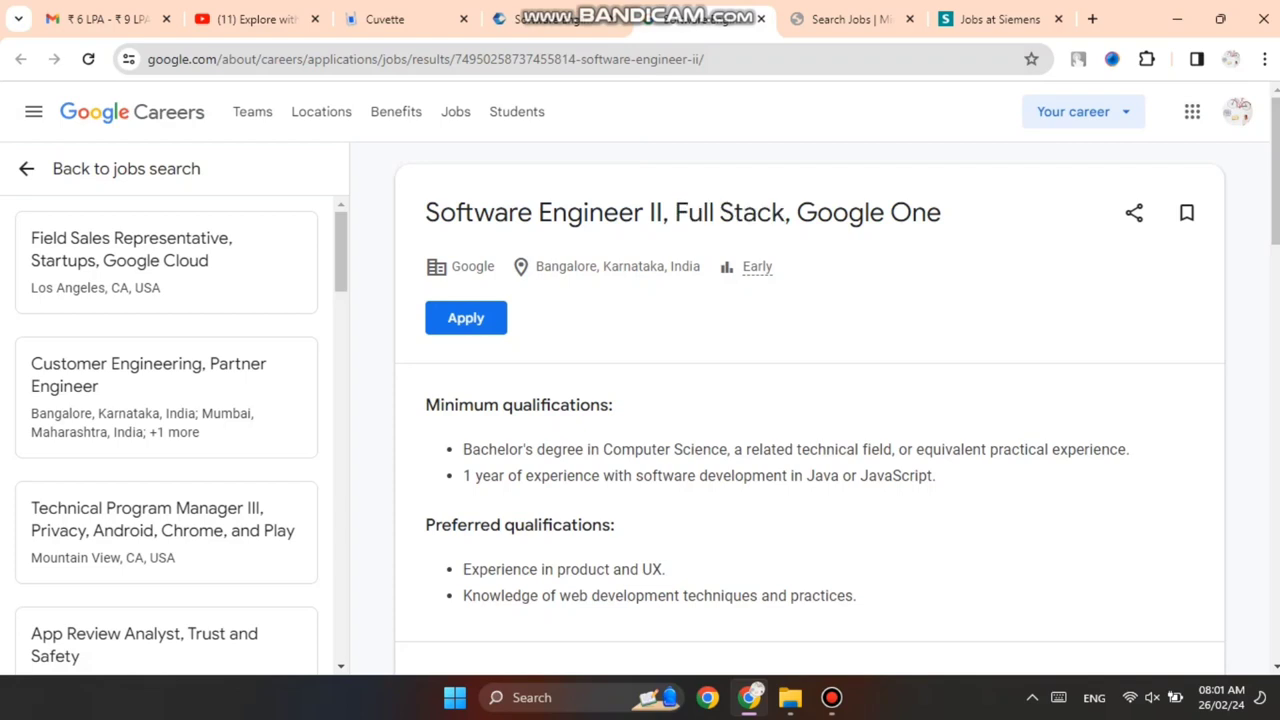
double_click(600, 266)
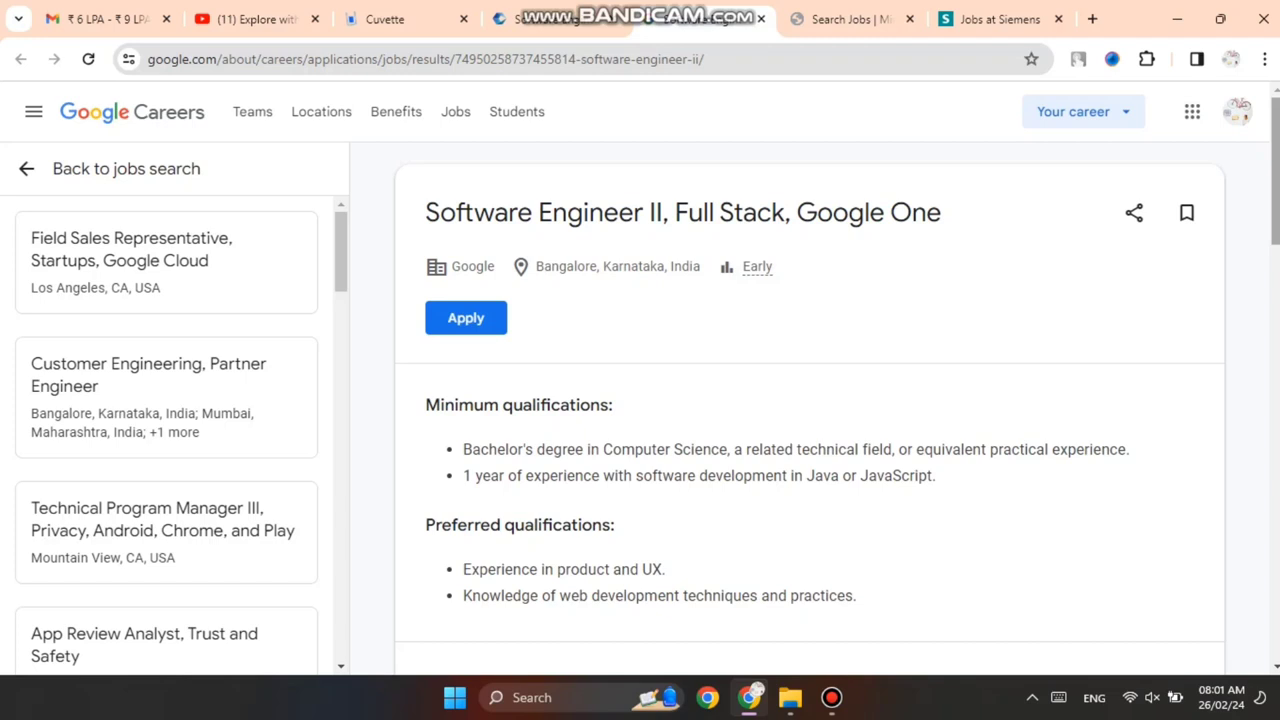
scroll(down, 3)
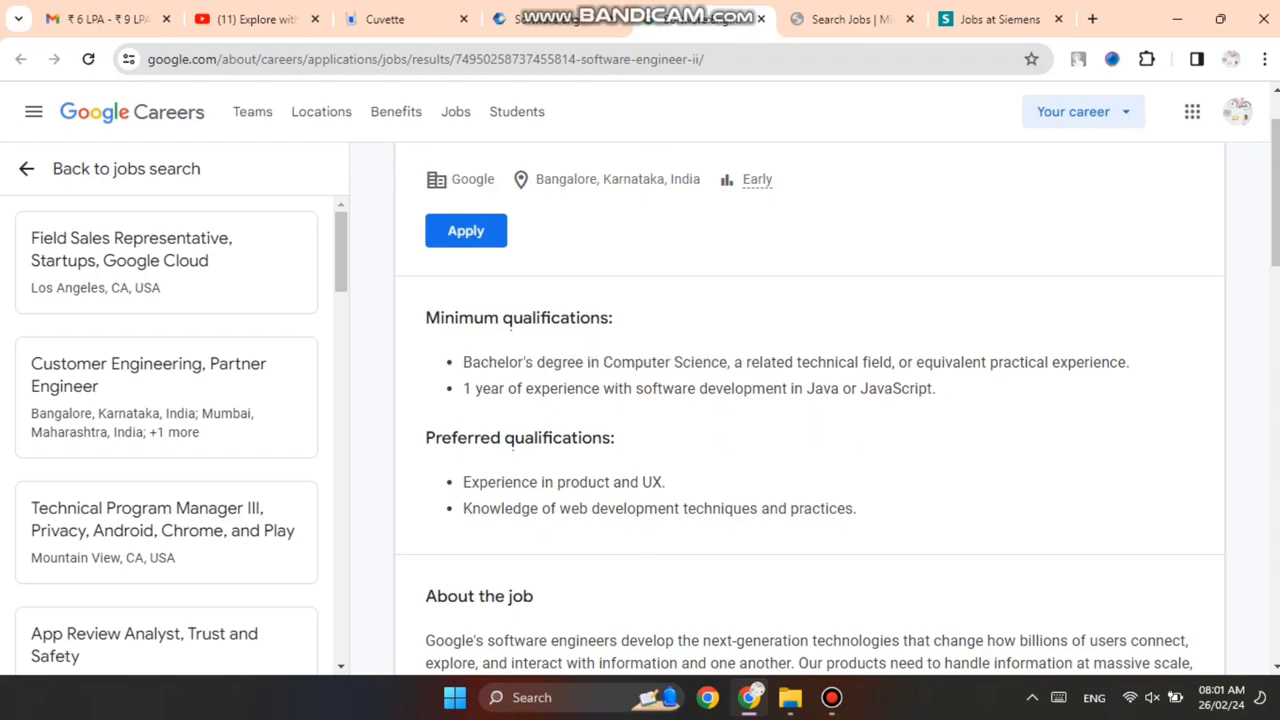
double_click(843, 362)
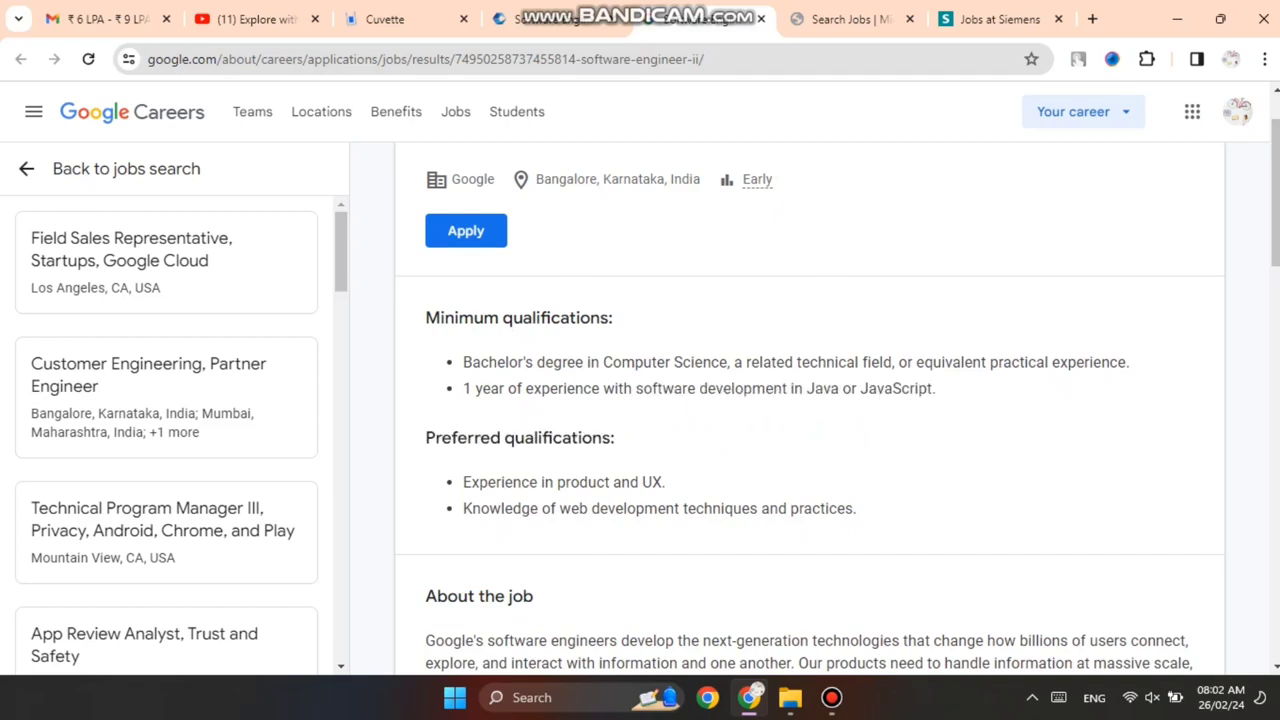
scroll(down, 3)
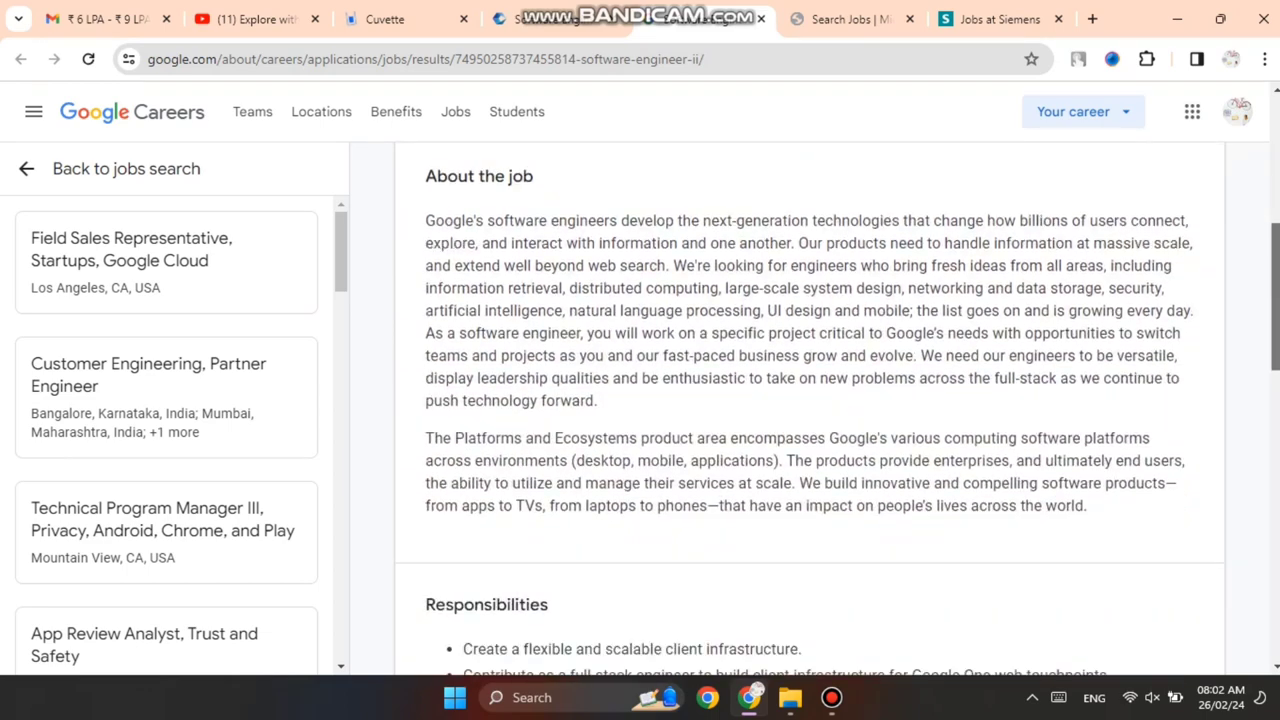
scroll(up, 3)
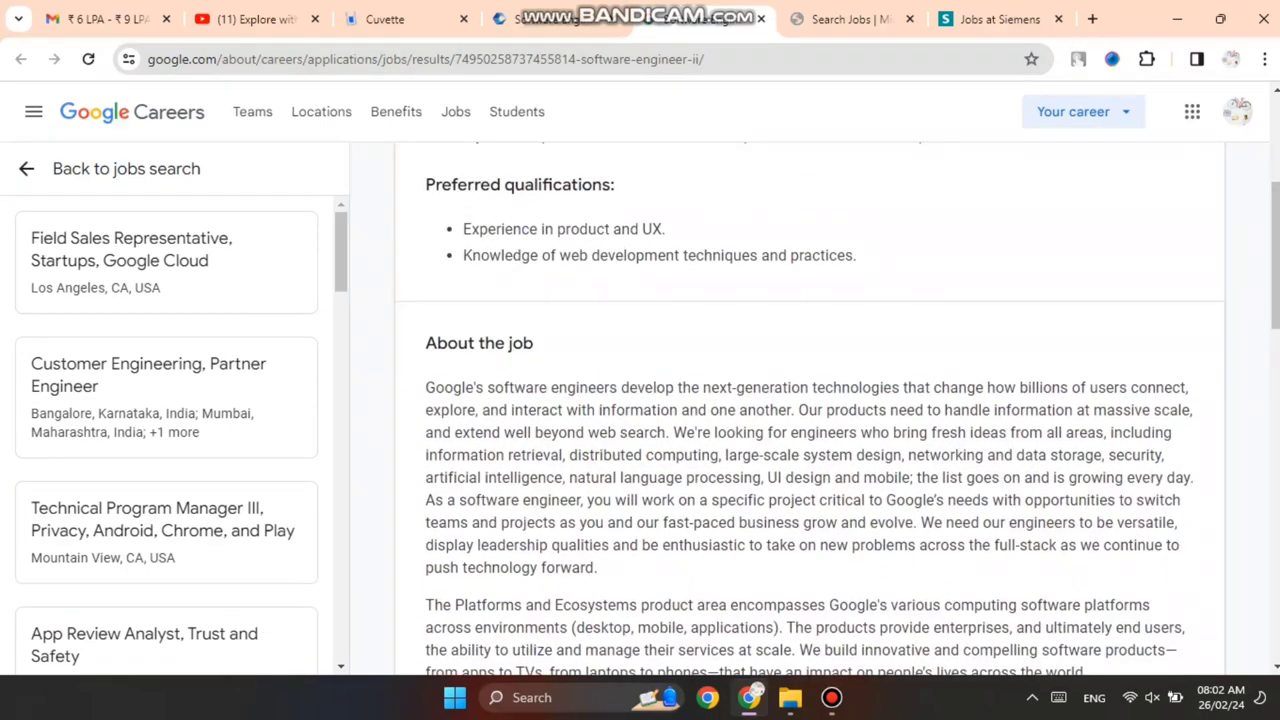
double_click(563, 229)
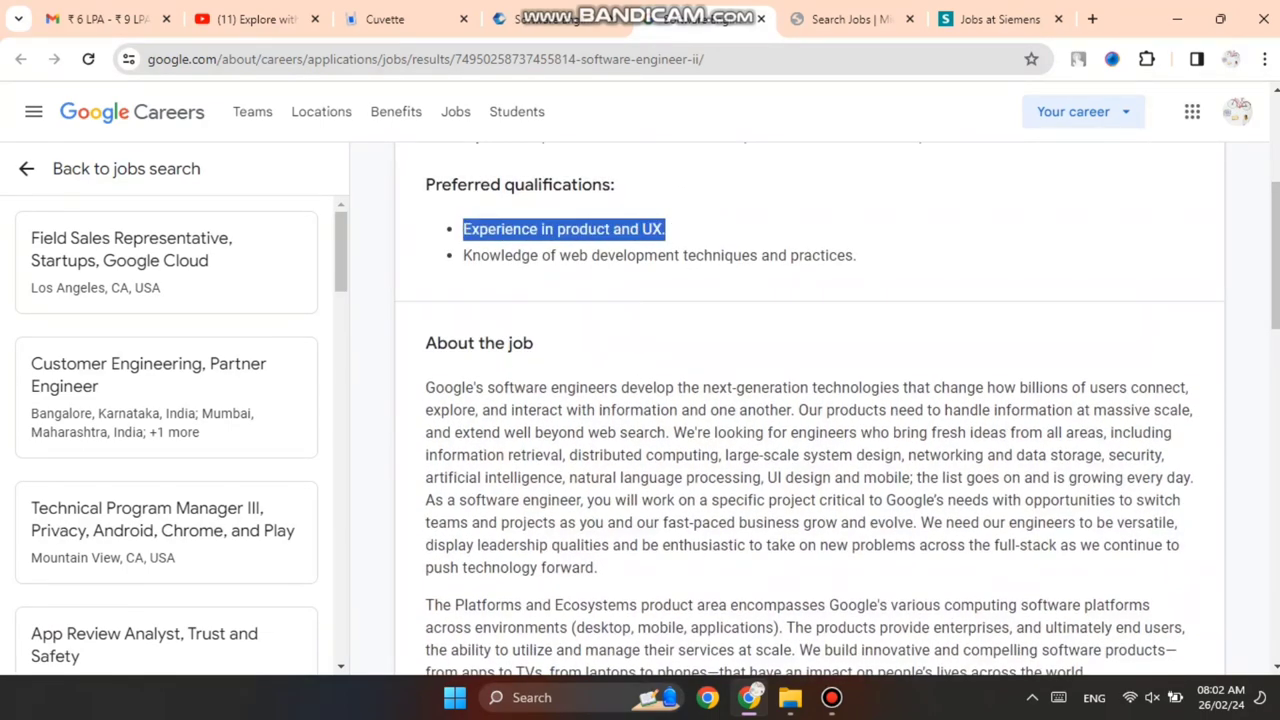
click(464, 255)
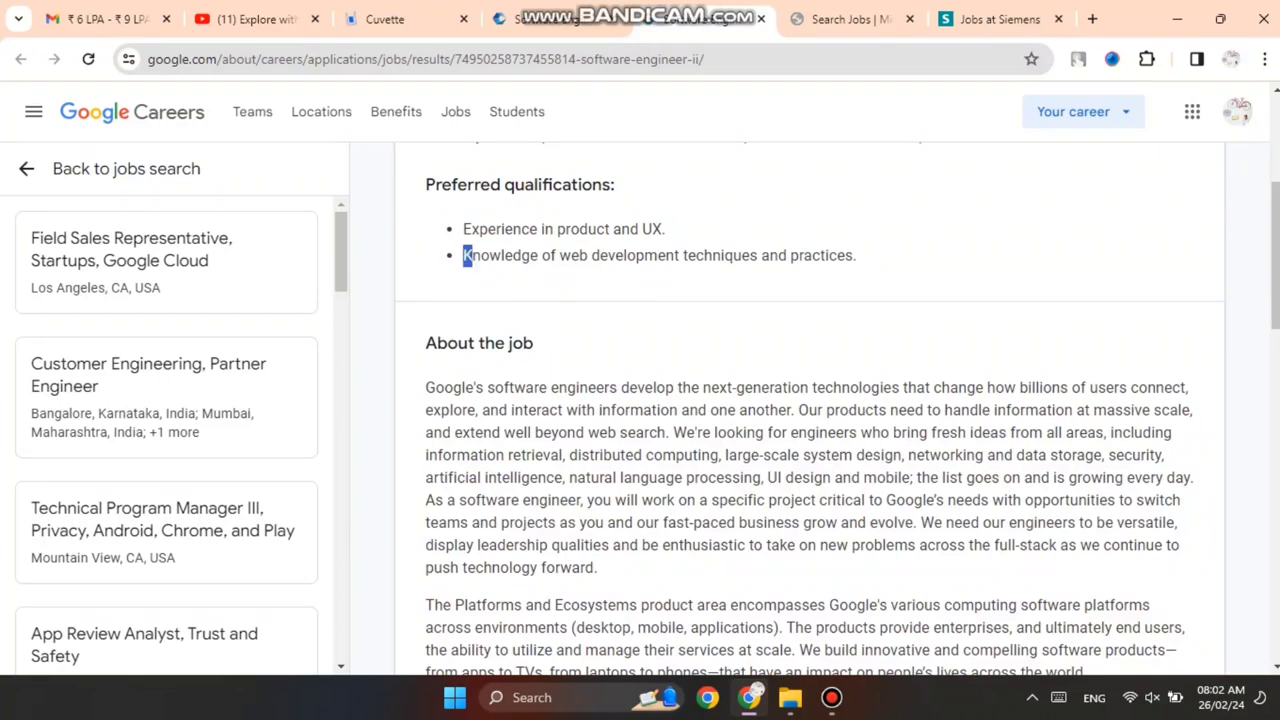
triple_click(658, 255)
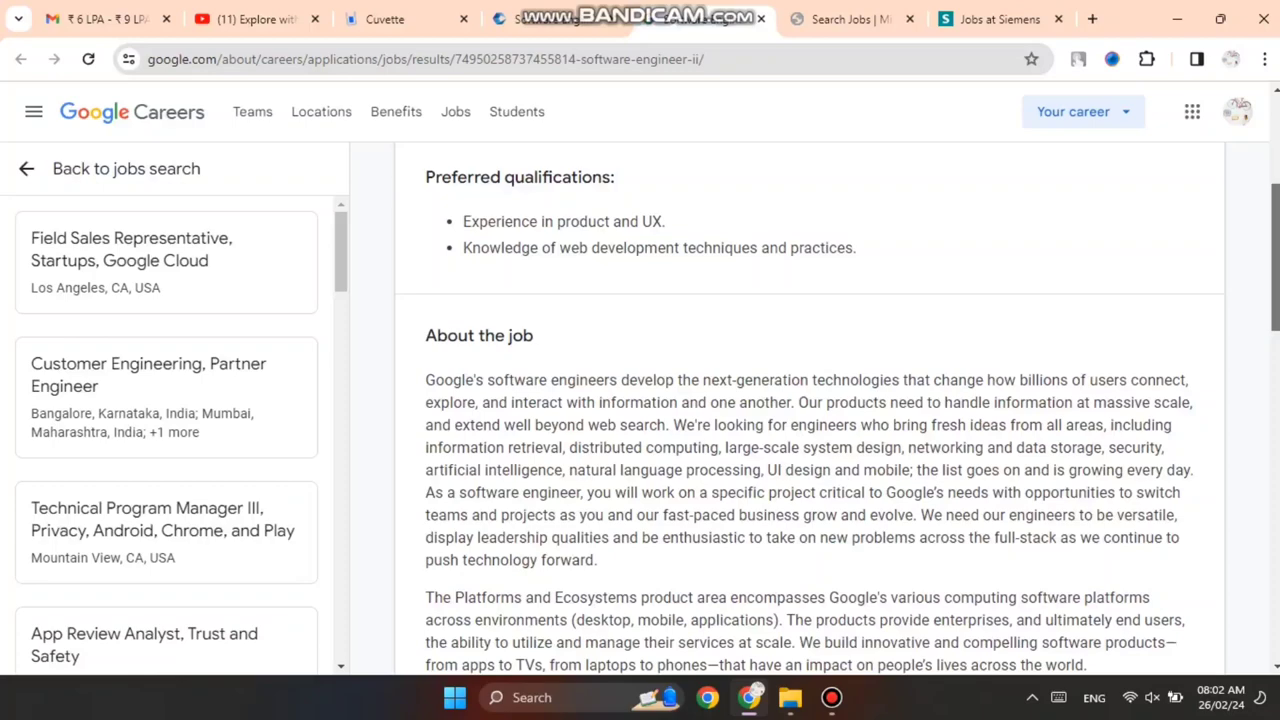
scroll(down, 3)
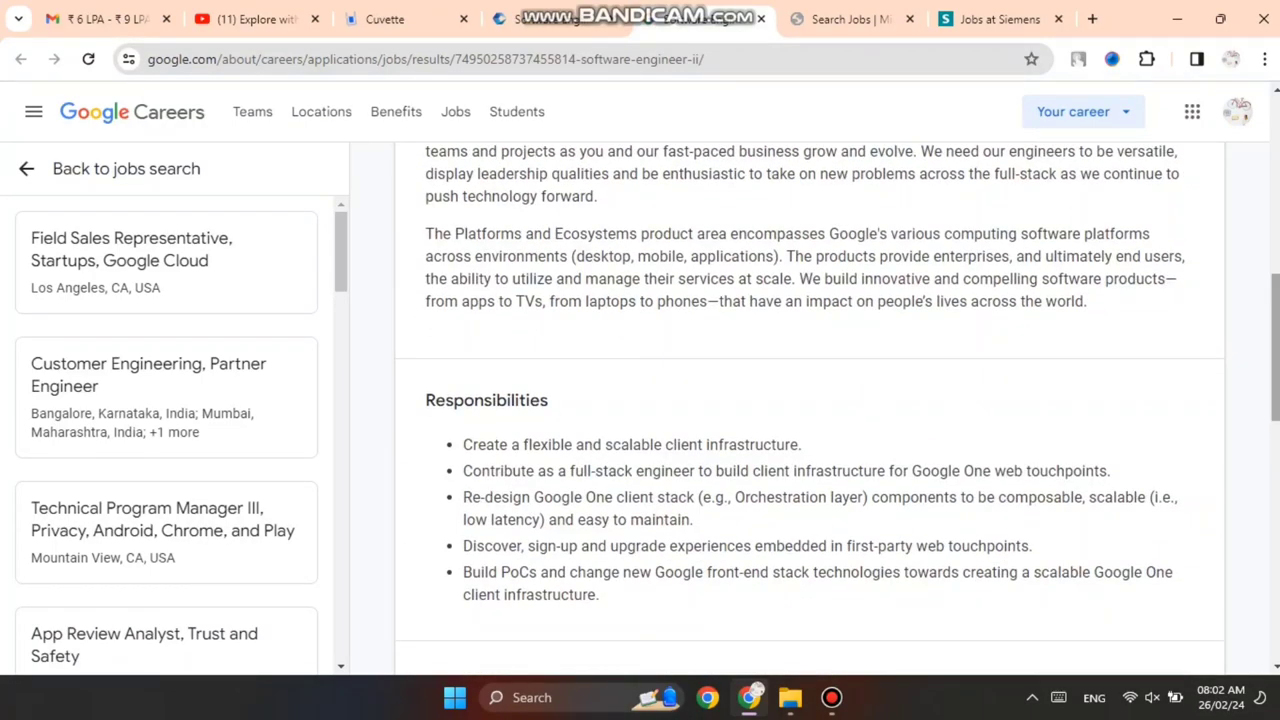
scroll(down, 3)
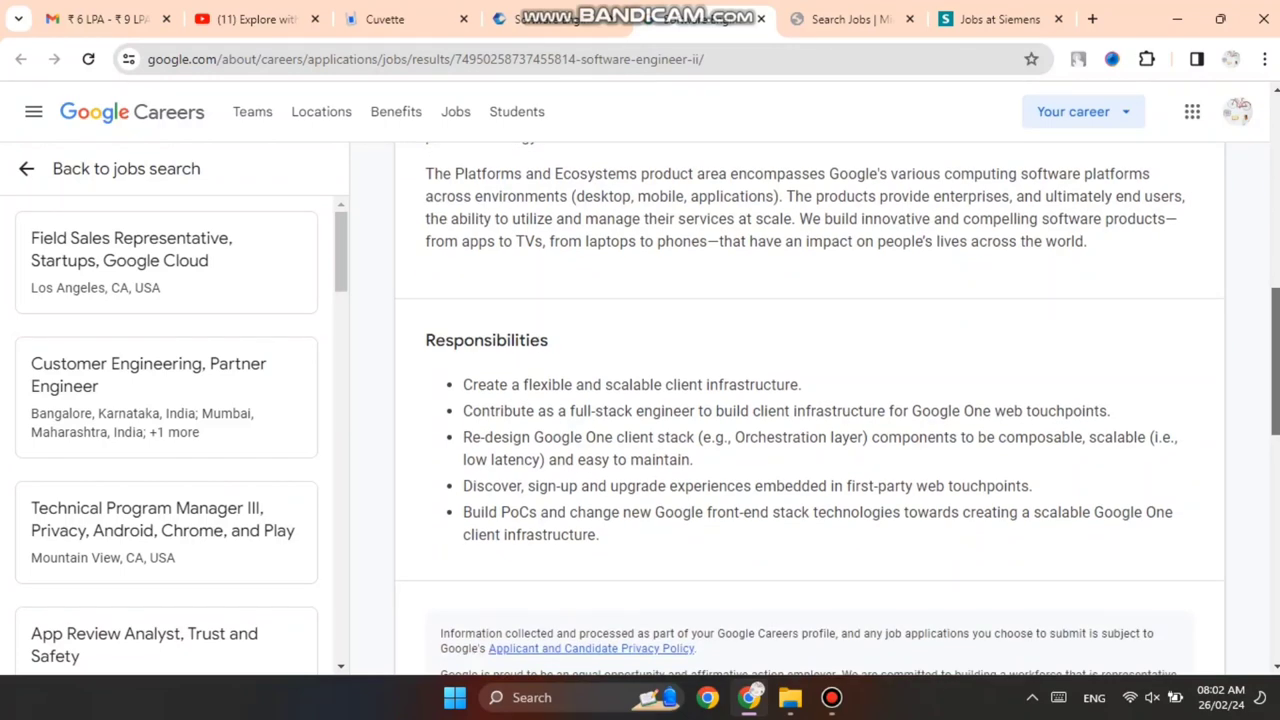
scroll(down, 3)
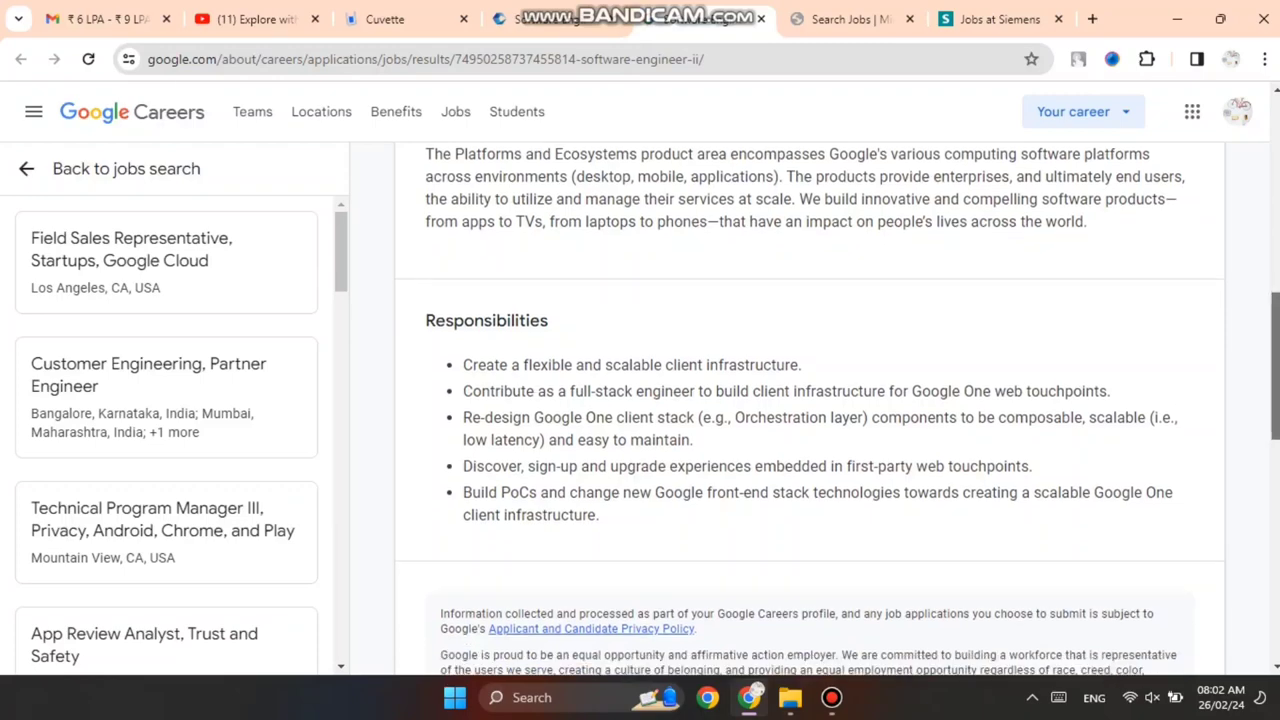
scroll(down, 3)
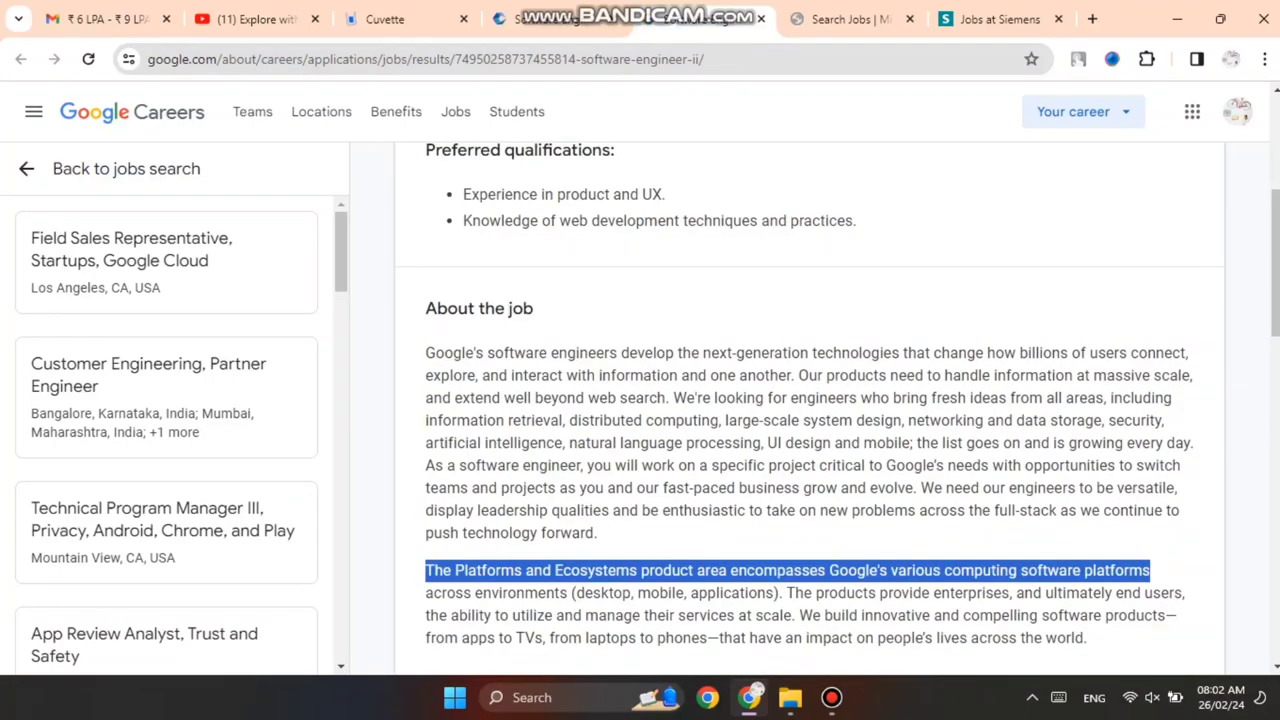
scroll(up, 3)
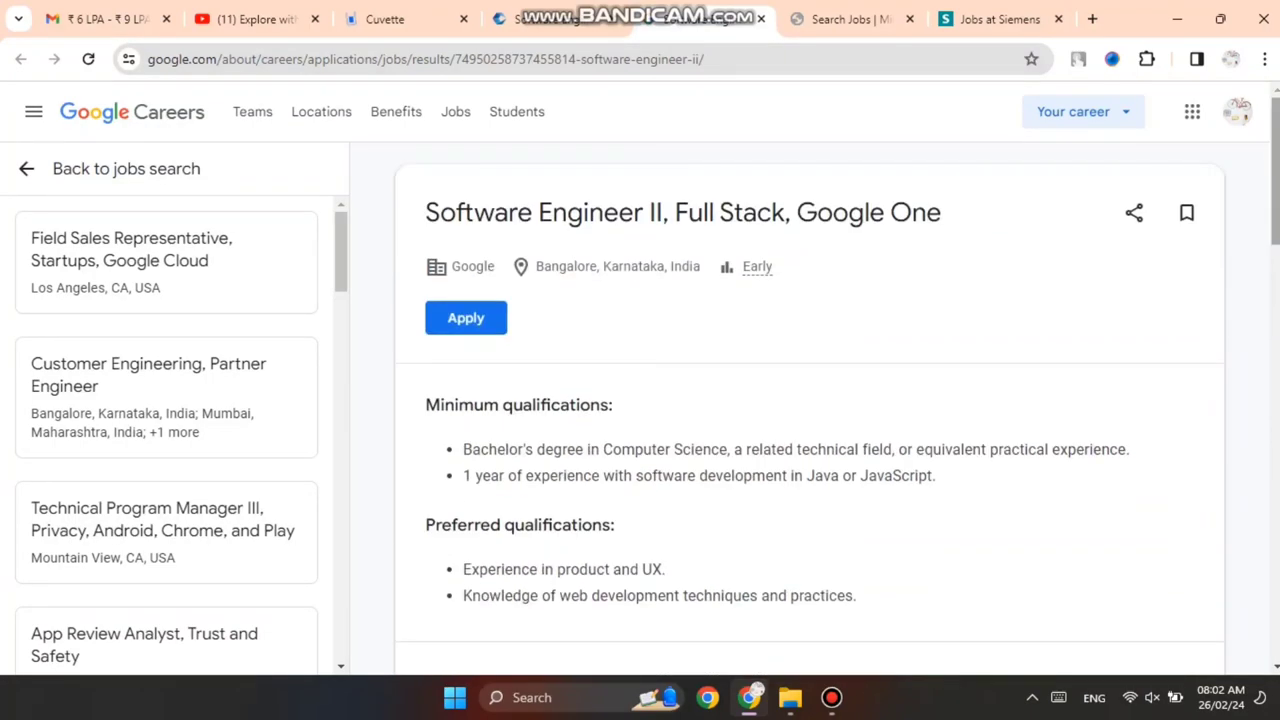
Bring up the Microsoft Software Engineer 2 posting and highlight its Noida, Uttar Pradesh location
click(855, 18)
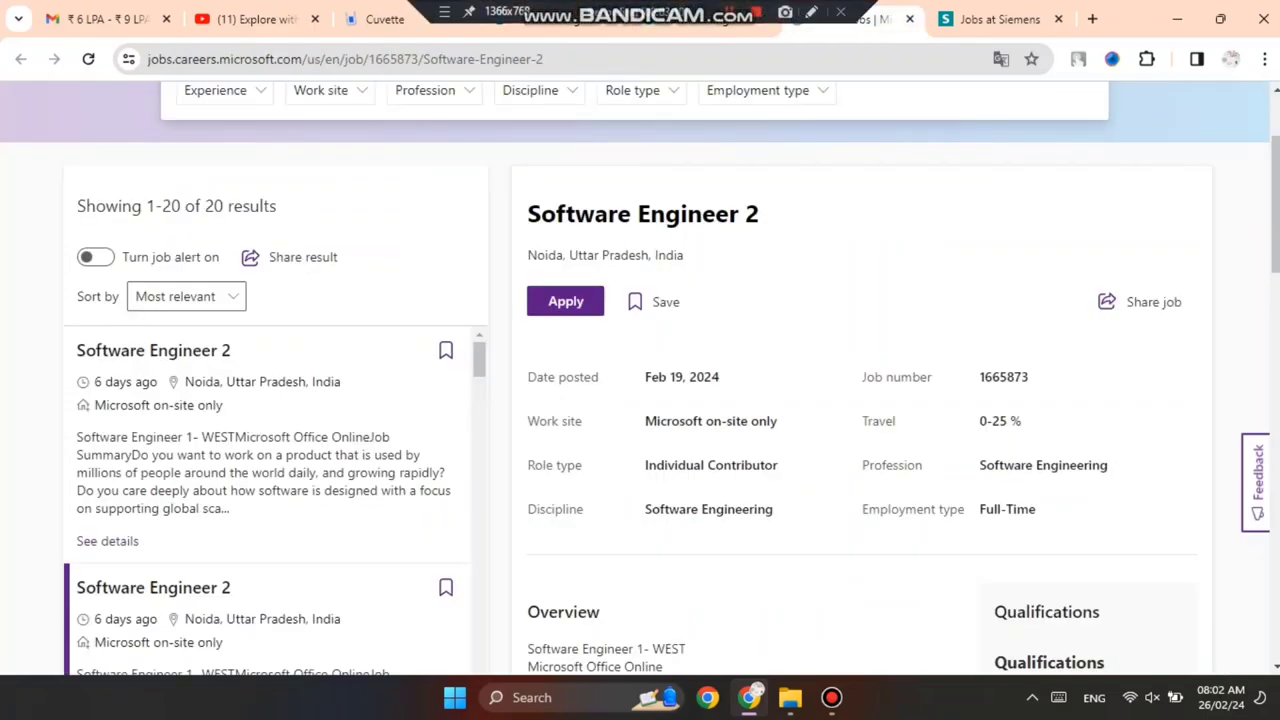
scroll(up, 3)
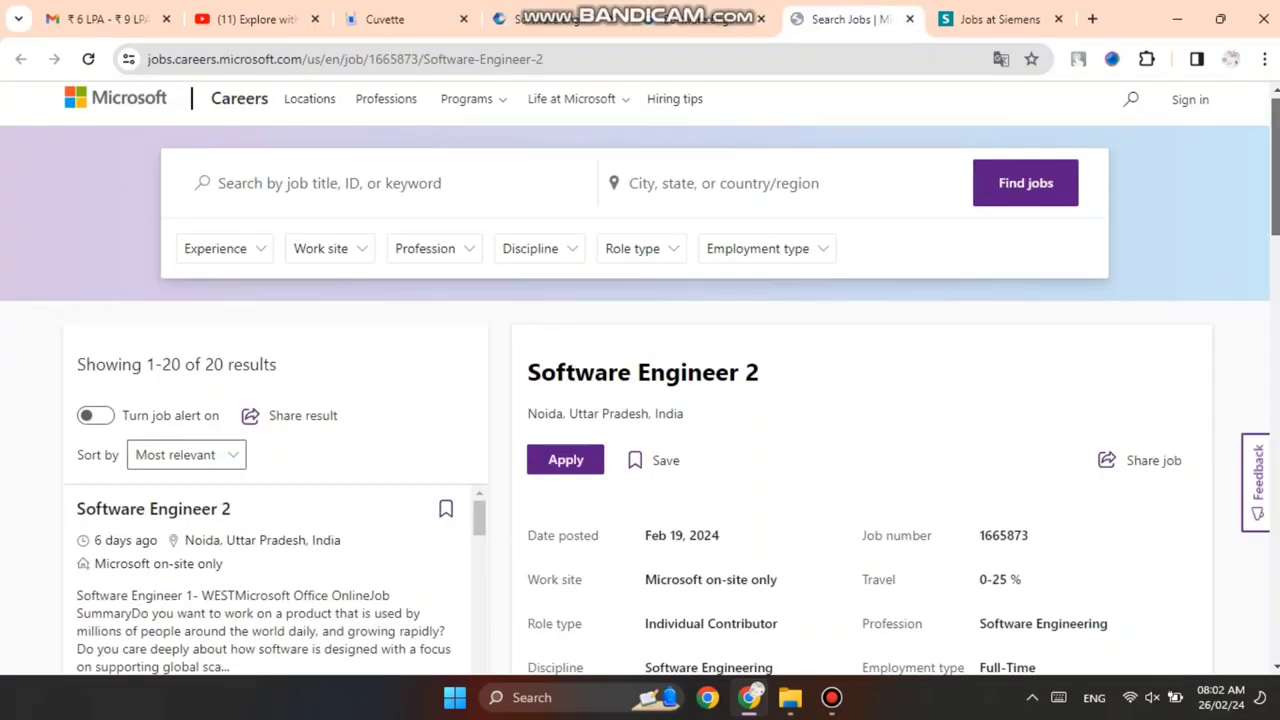
scroll(down, 3)
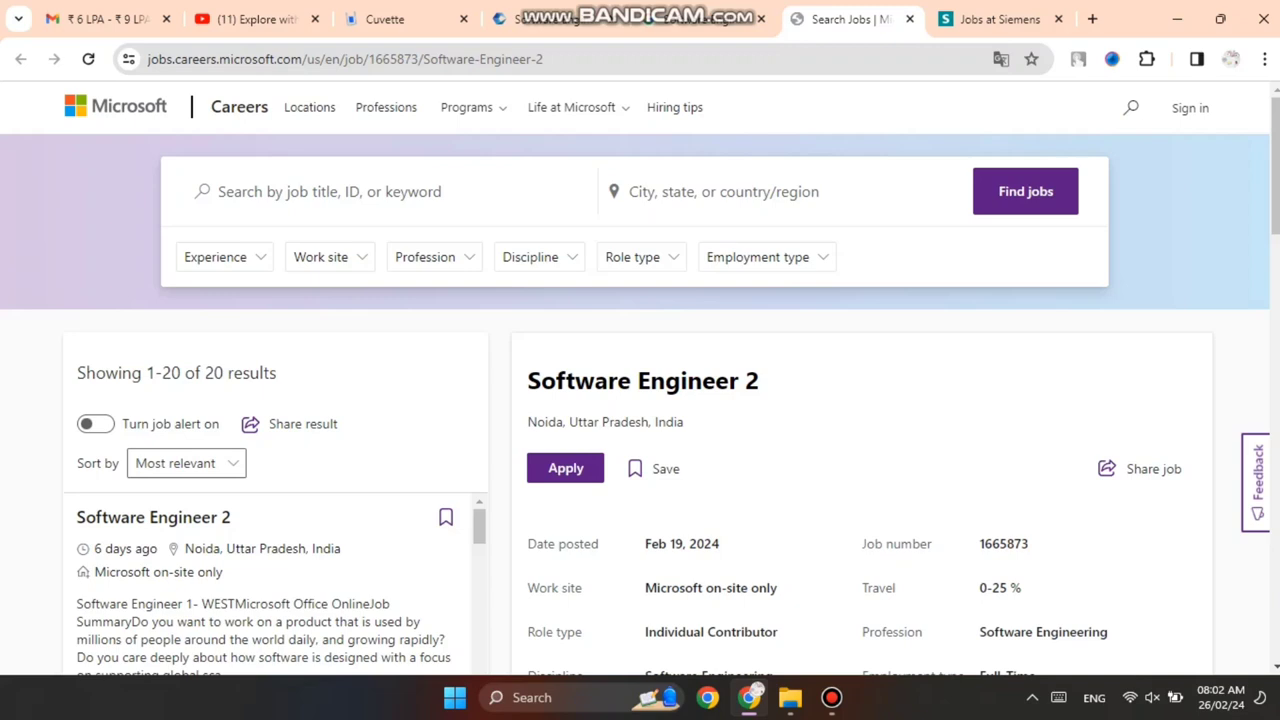
double_click(605, 421)
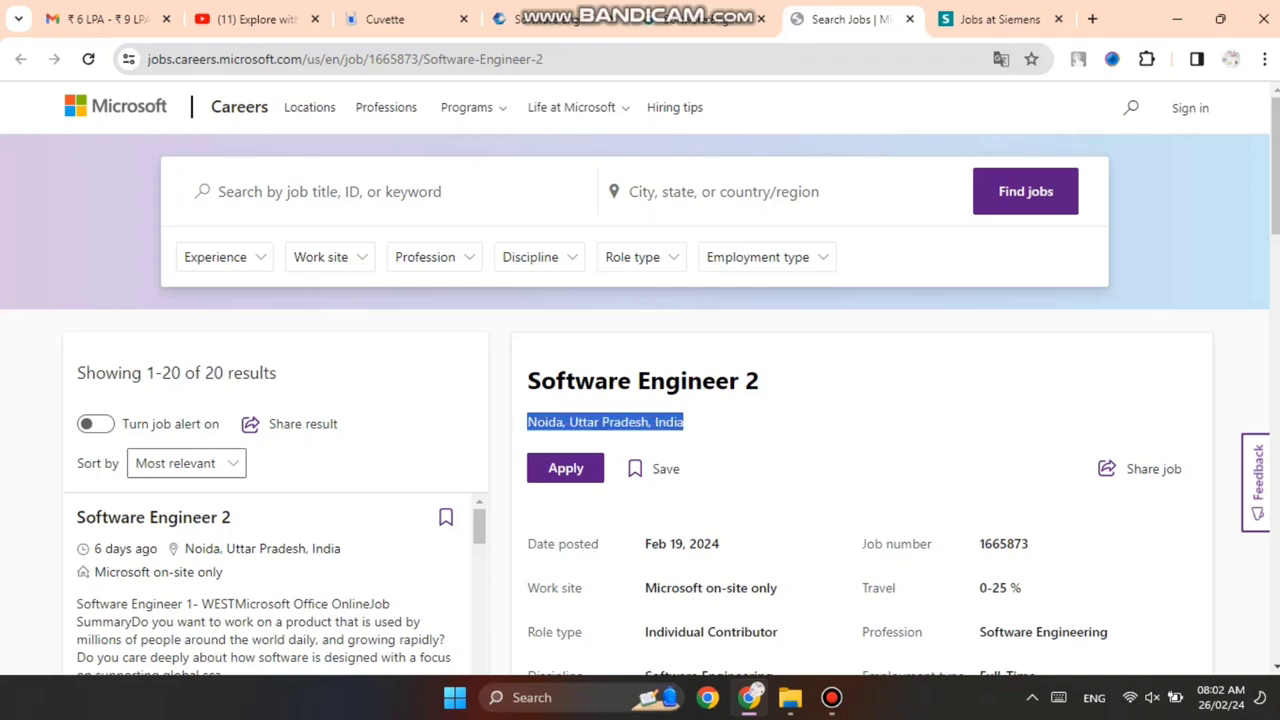
scroll(down, 3)
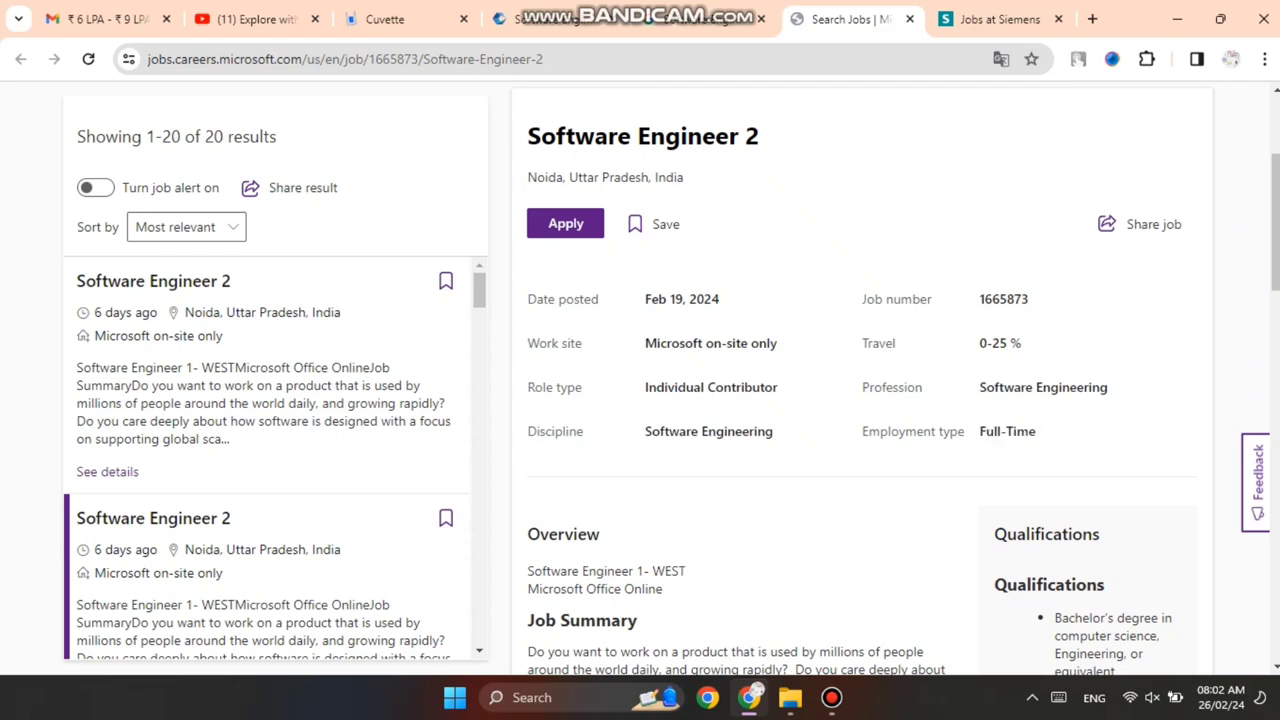
Highlight the computer science degree requirement and nearby responsibility lines
scroll(down, 3)
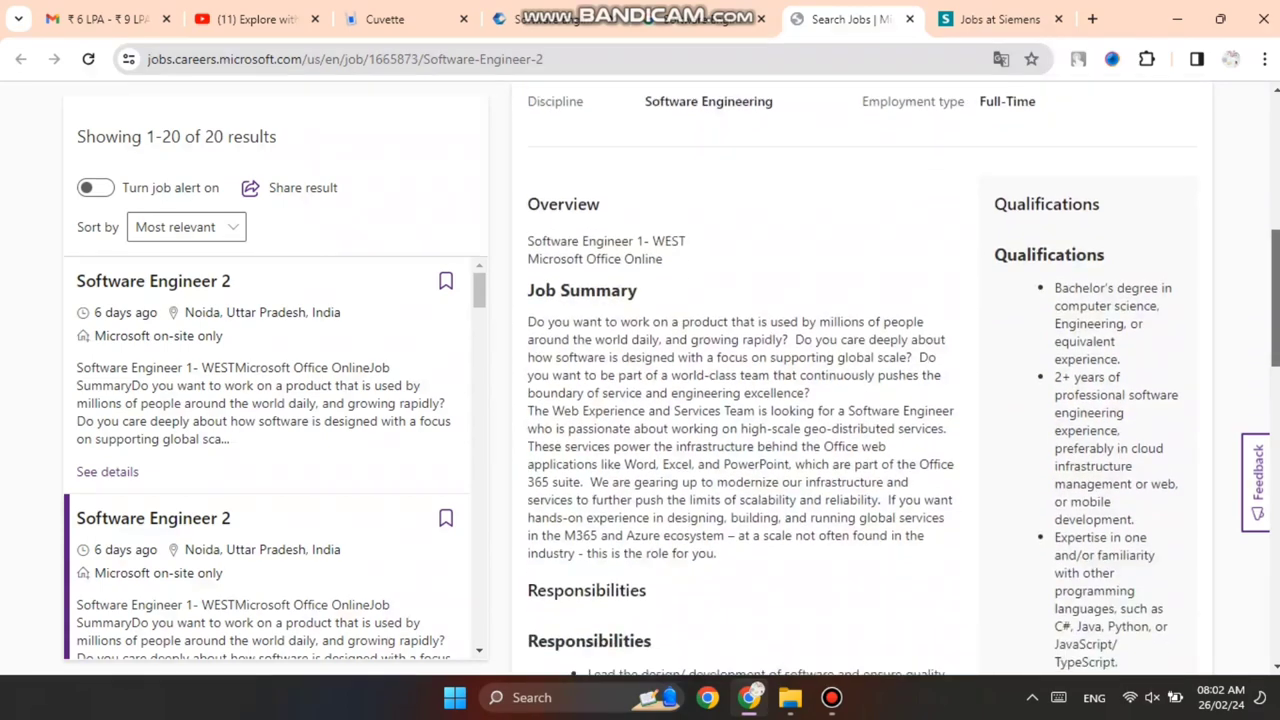
scroll(down, 3)
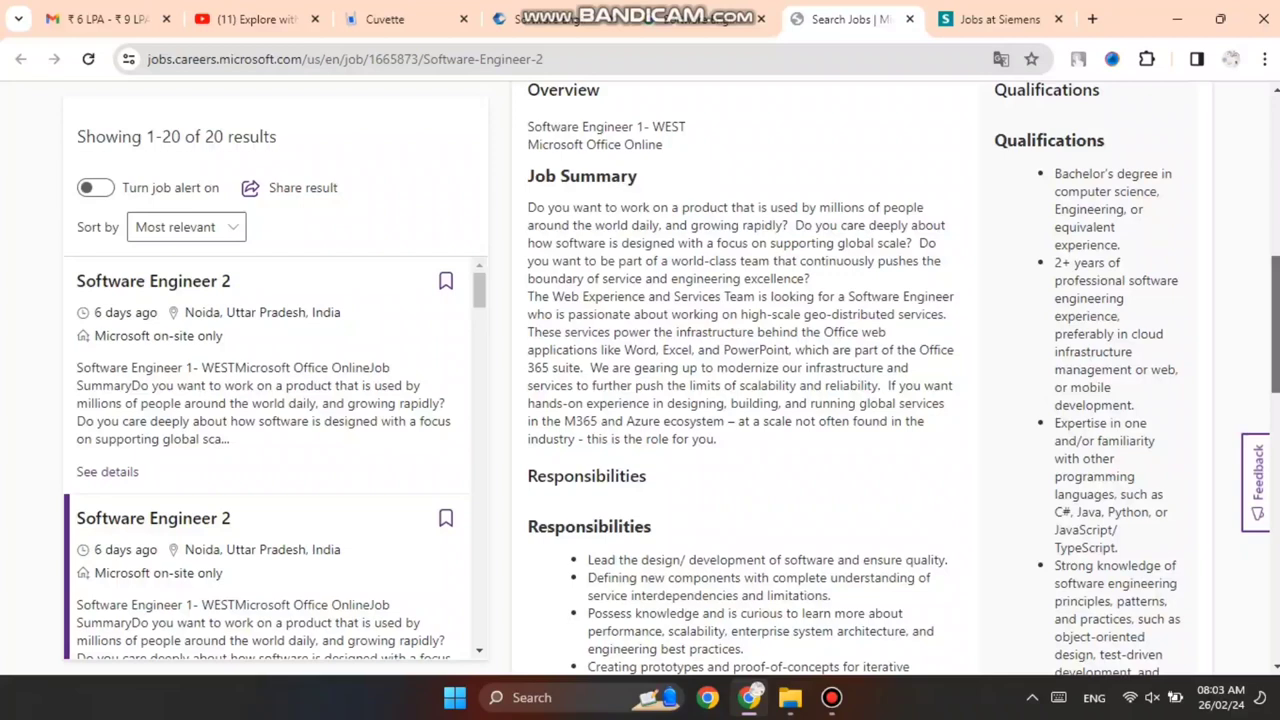
double_click(1105, 182)
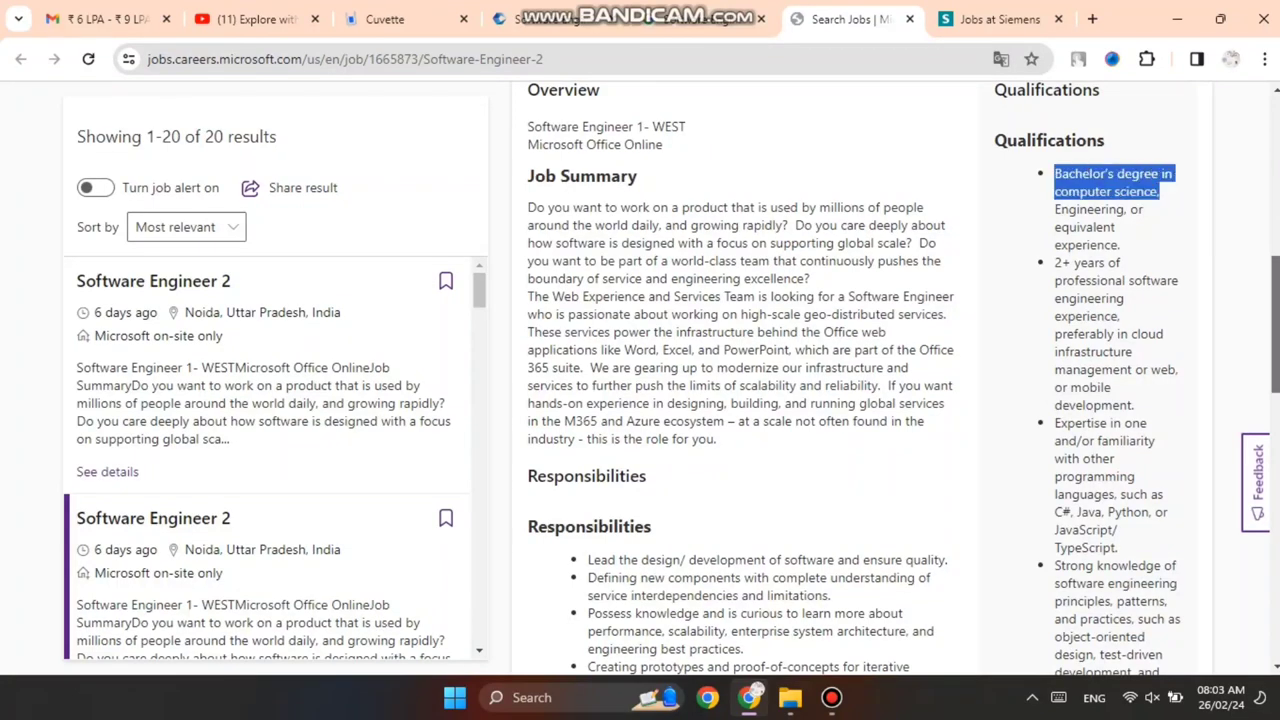
double_click(1087, 209)
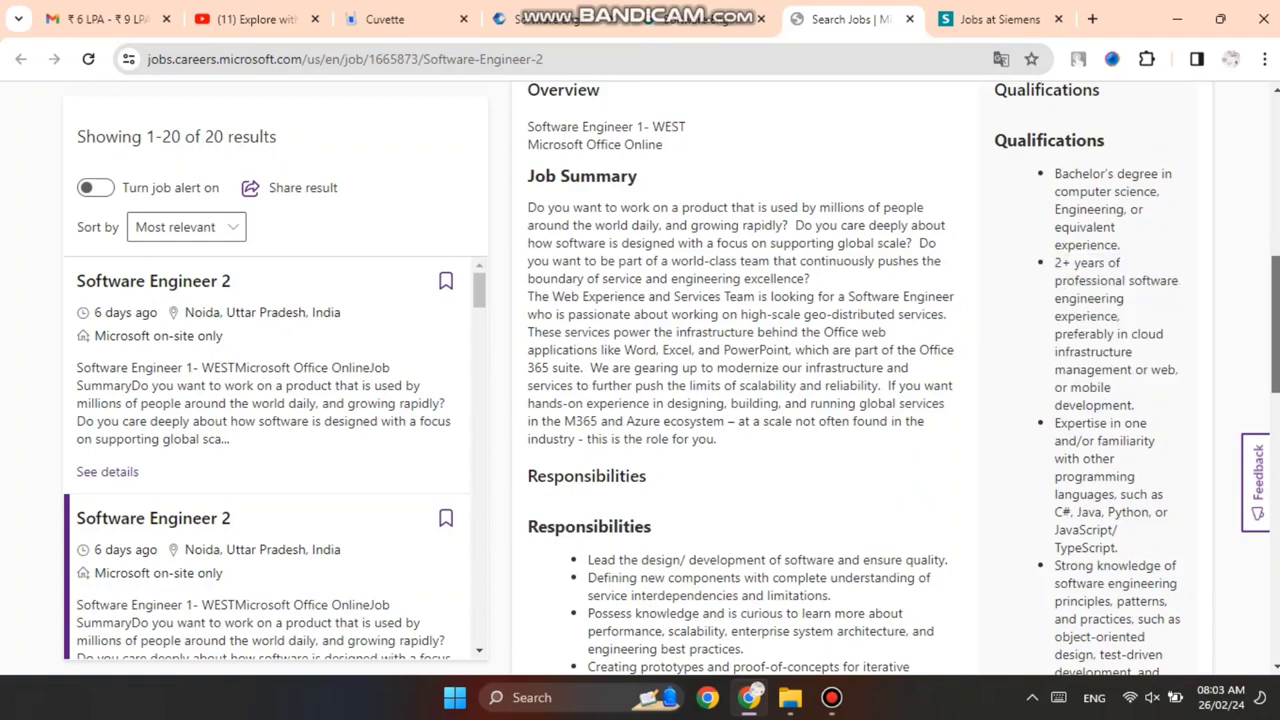
double_click(1080, 333)
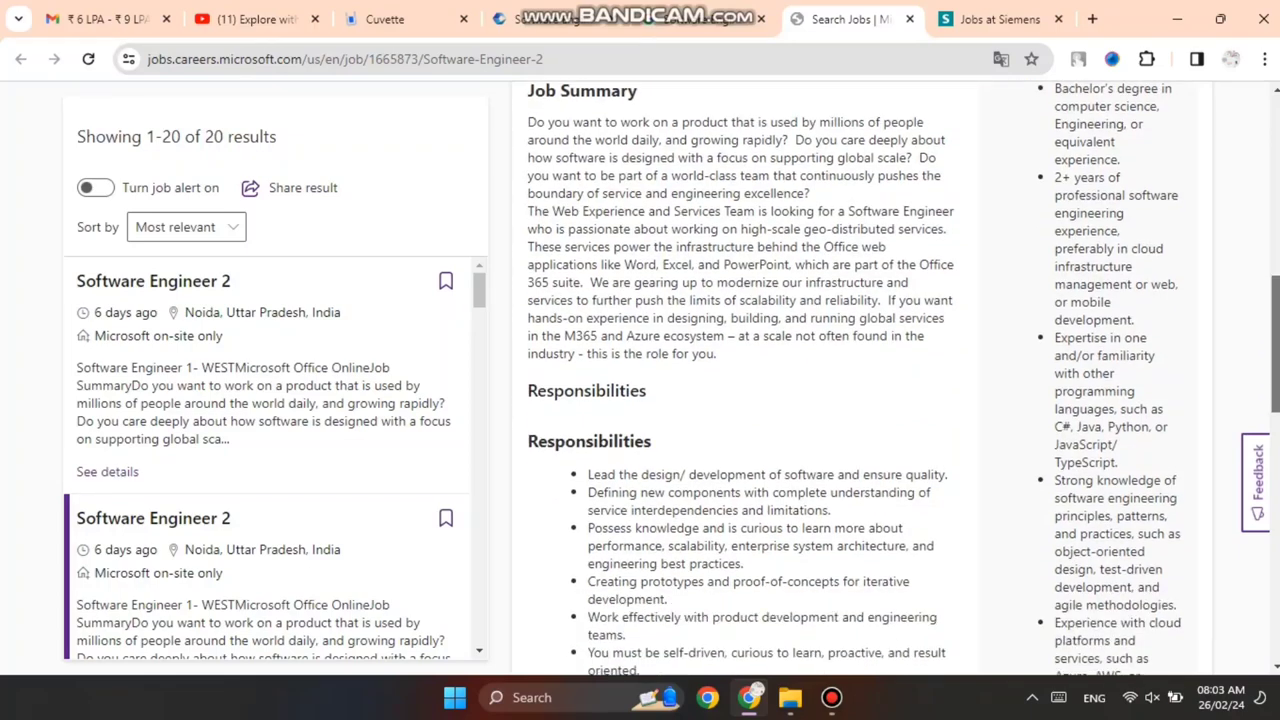
Scroll down and highlight the Azure, AWS, or Google Cloud requirement
scroll(down, 3)
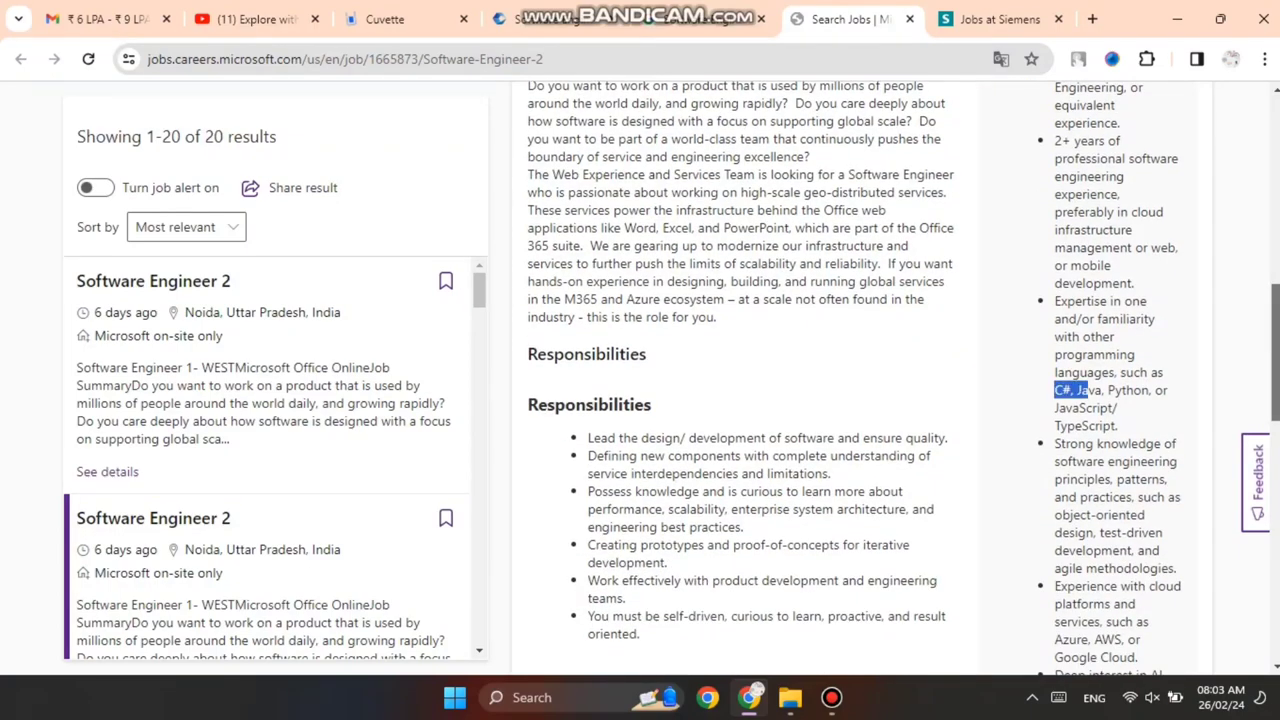
drag(1057, 390, 1117, 408)
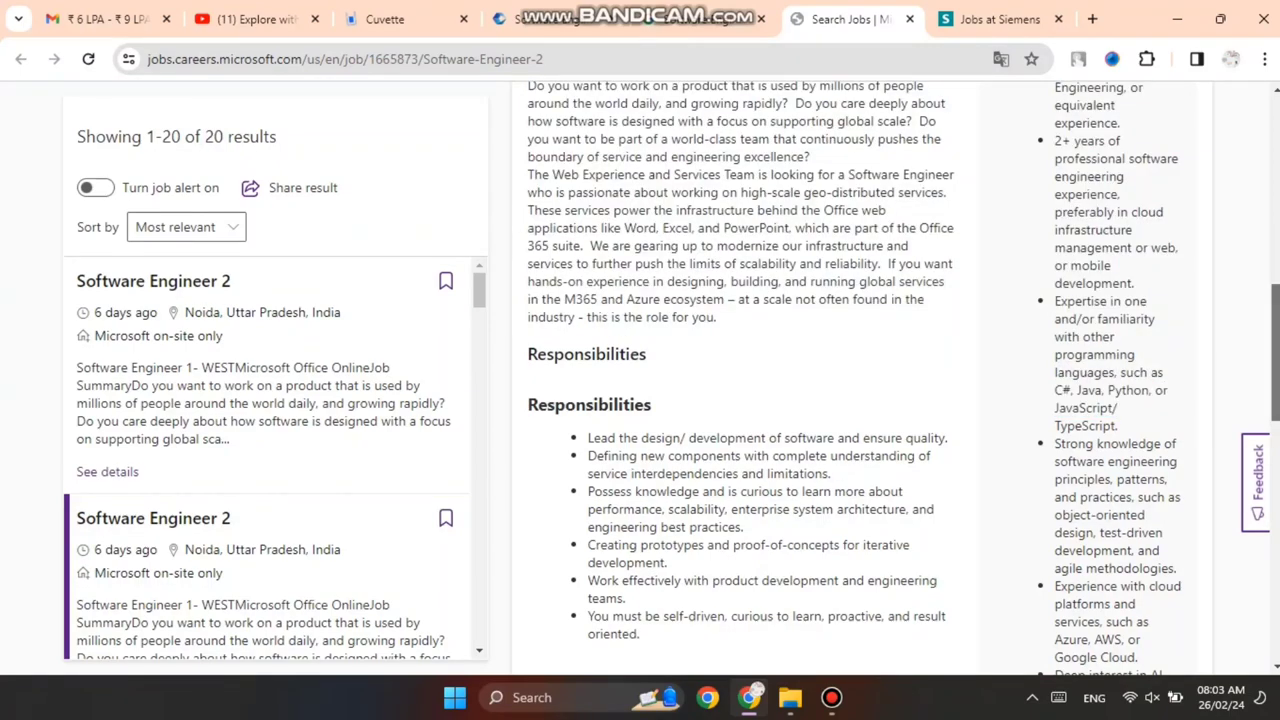
scroll(down, 3)
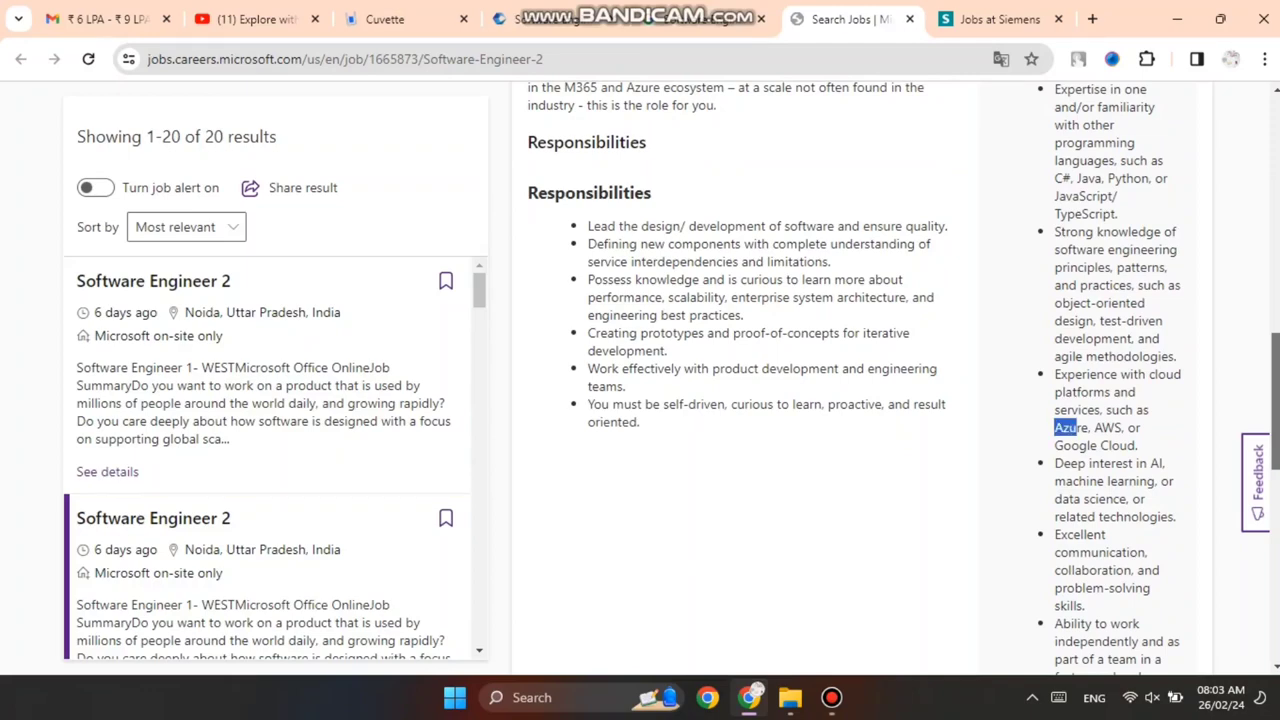
drag(1068, 427, 1135, 445)
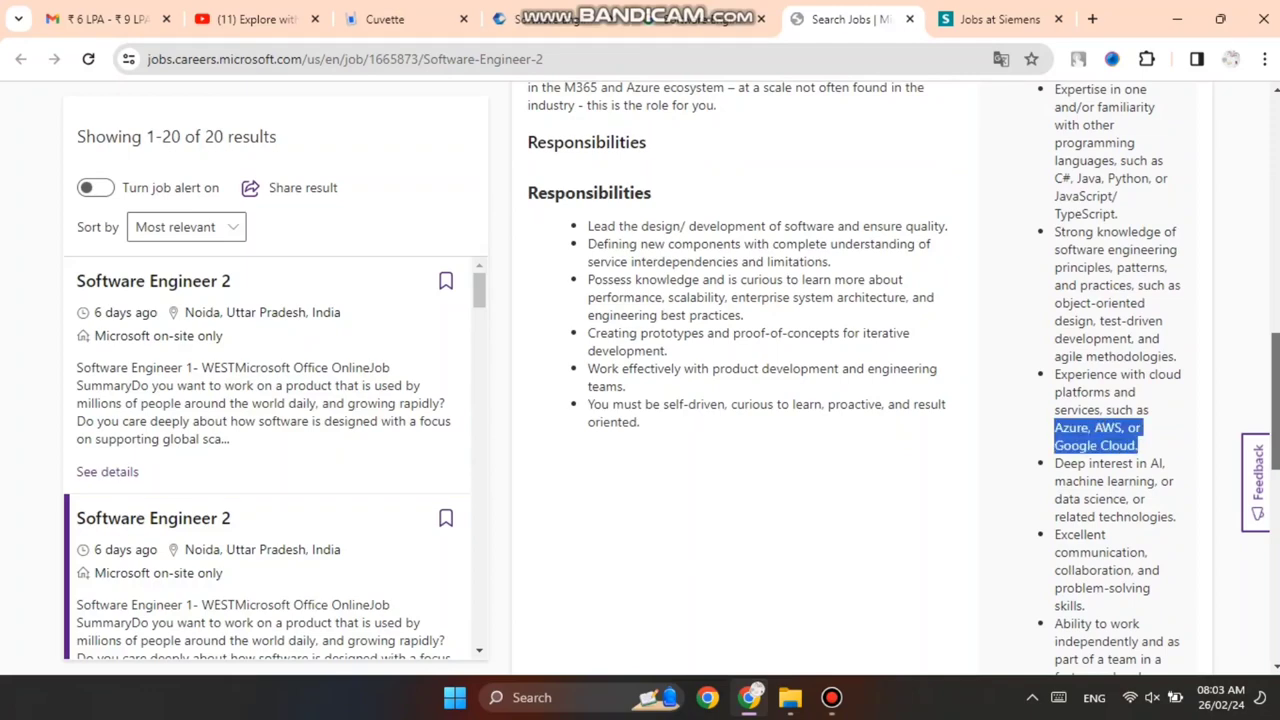
Return to the top of the posting and switch to the Siemens software job listings
scroll(down, 3)
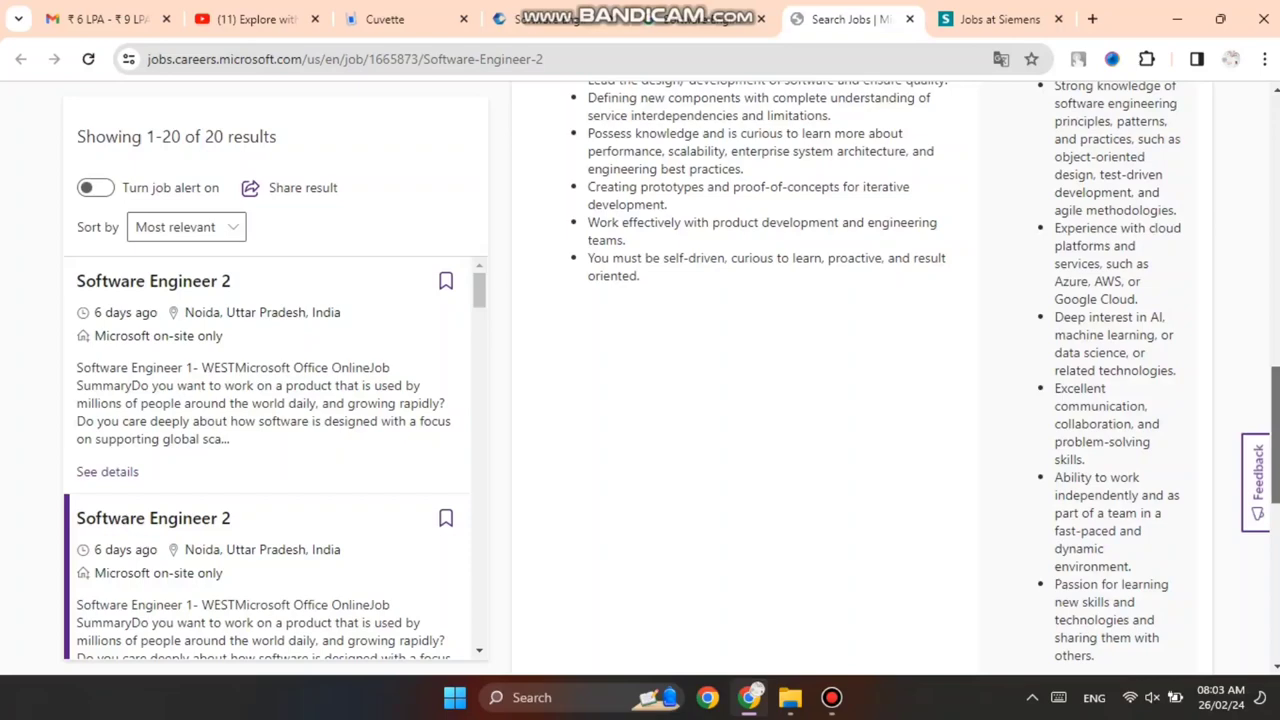
scroll(up, 3)
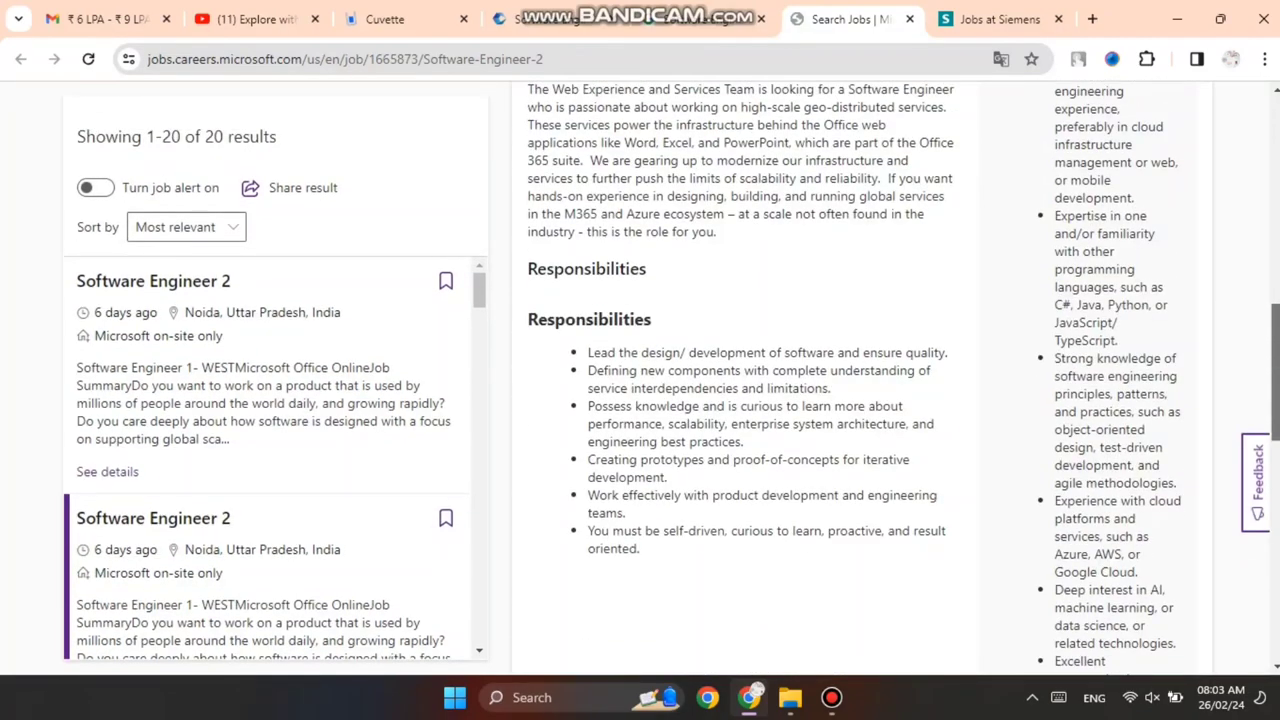
scroll(up, 3)
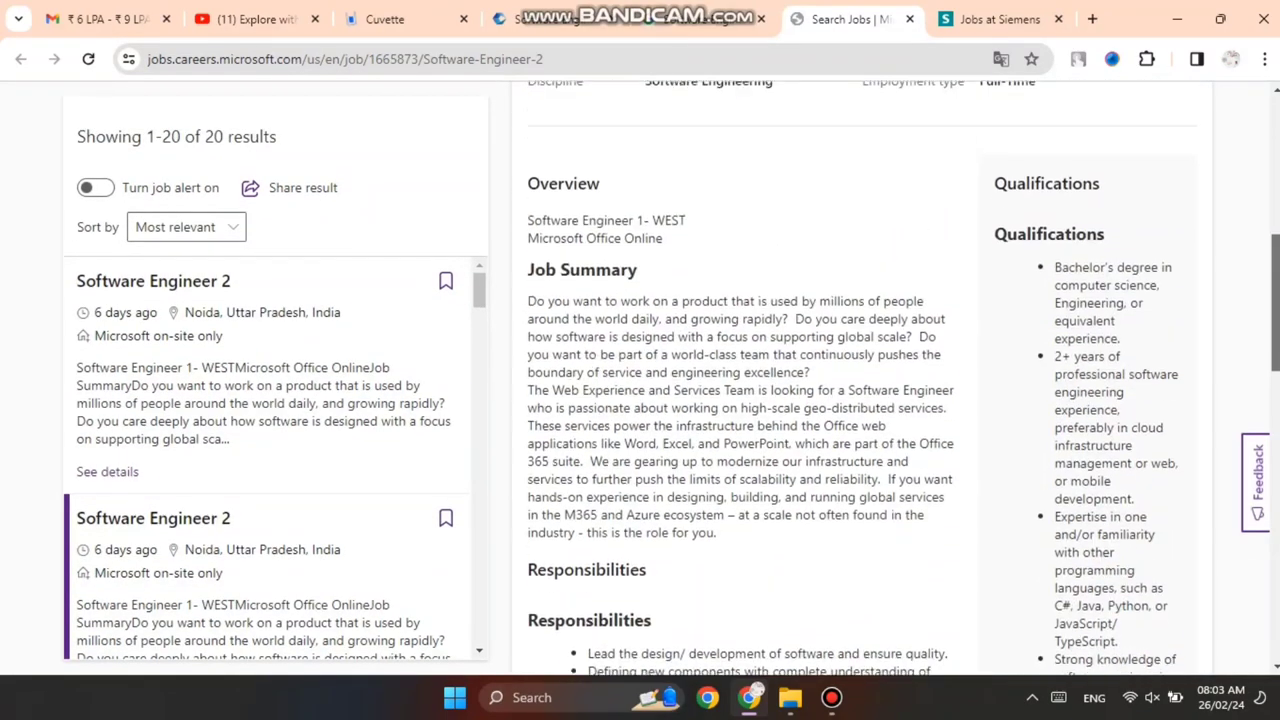
scroll(up, 3)
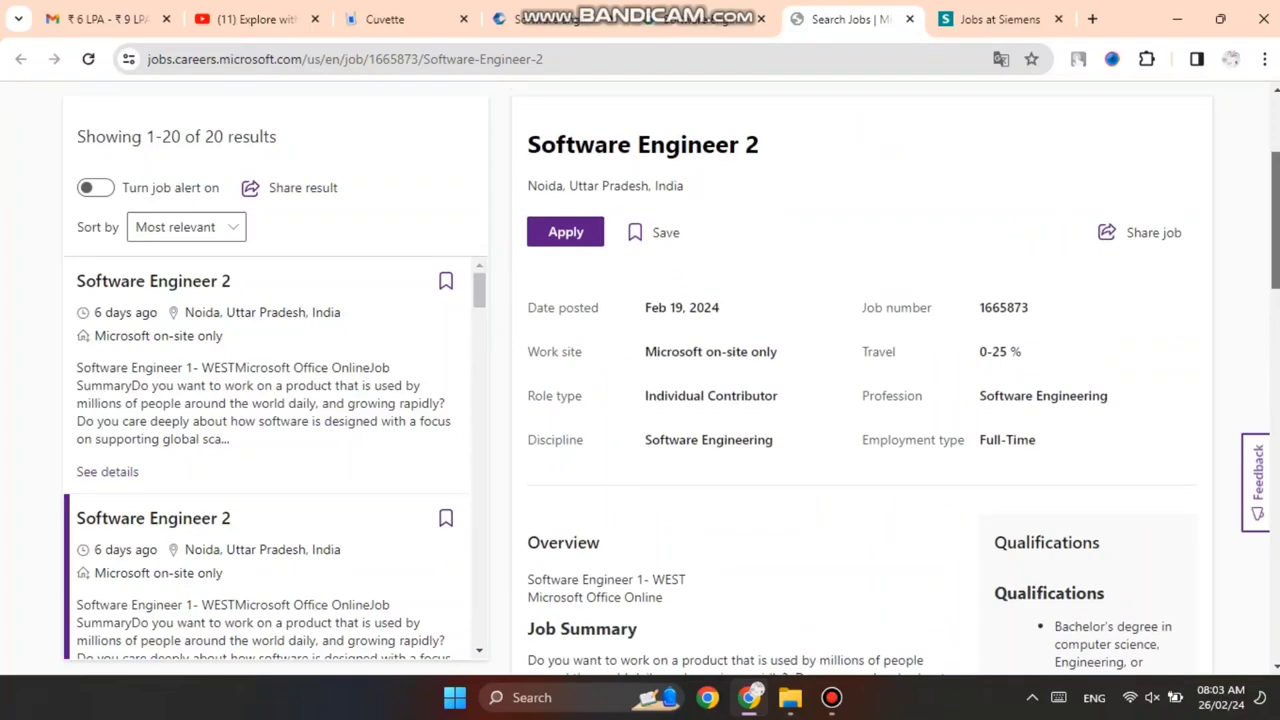
click(1000, 18)
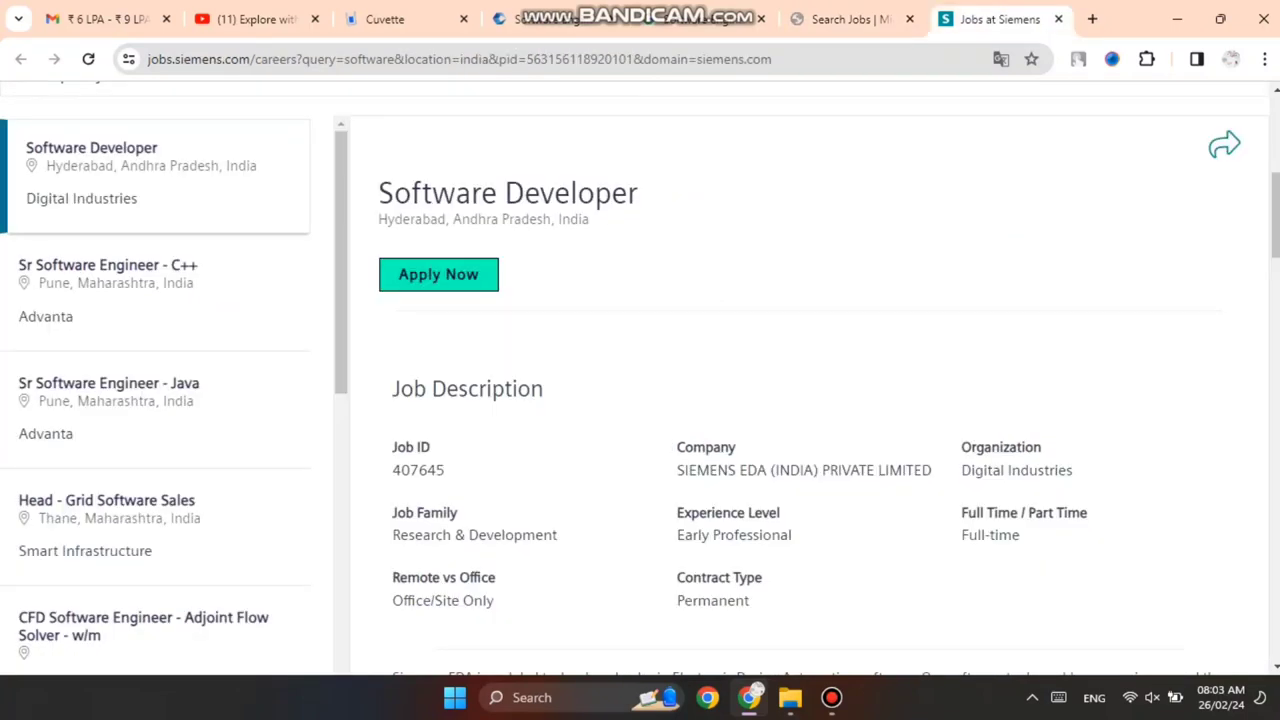
double_click(507, 192)
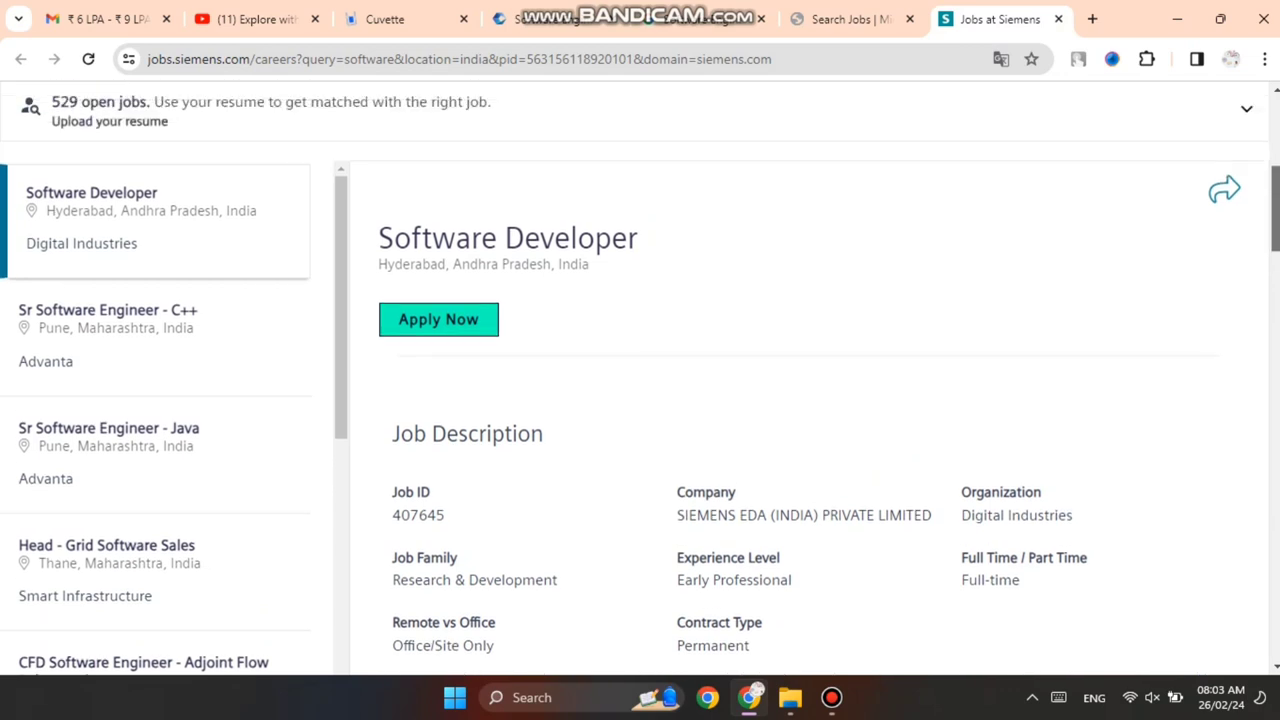
scroll(up, 3)
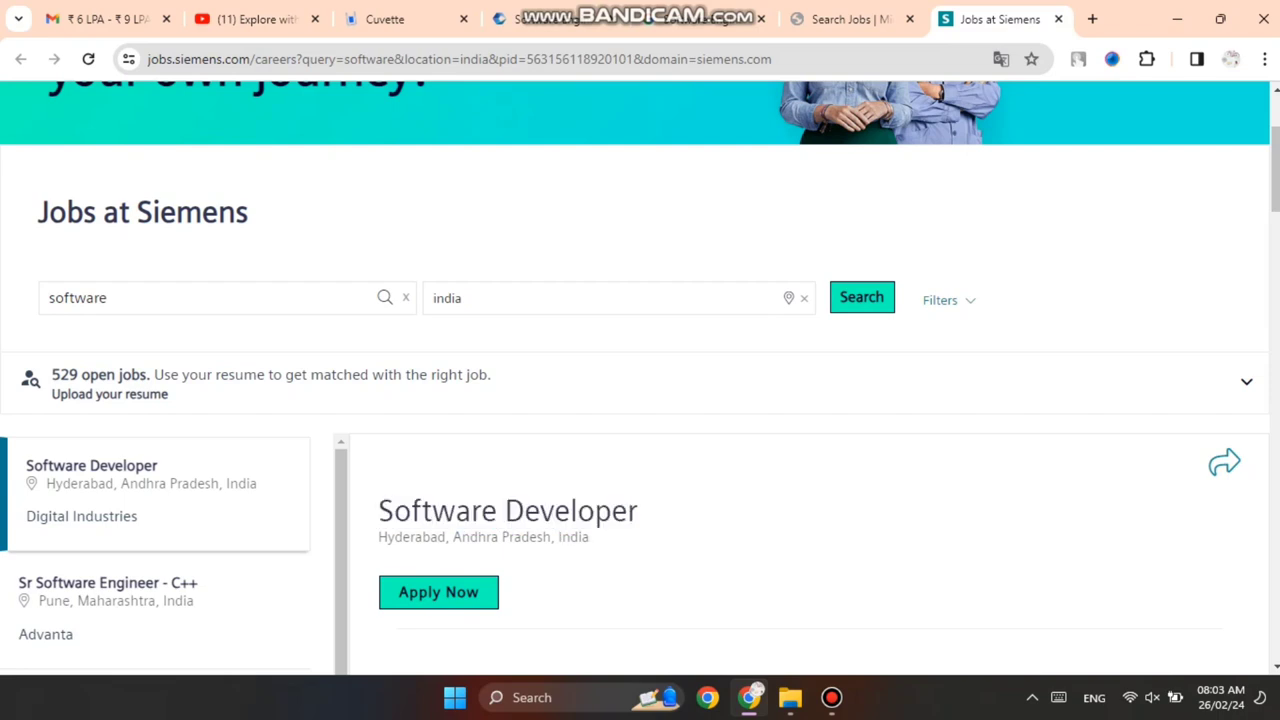
double_click(588, 510)
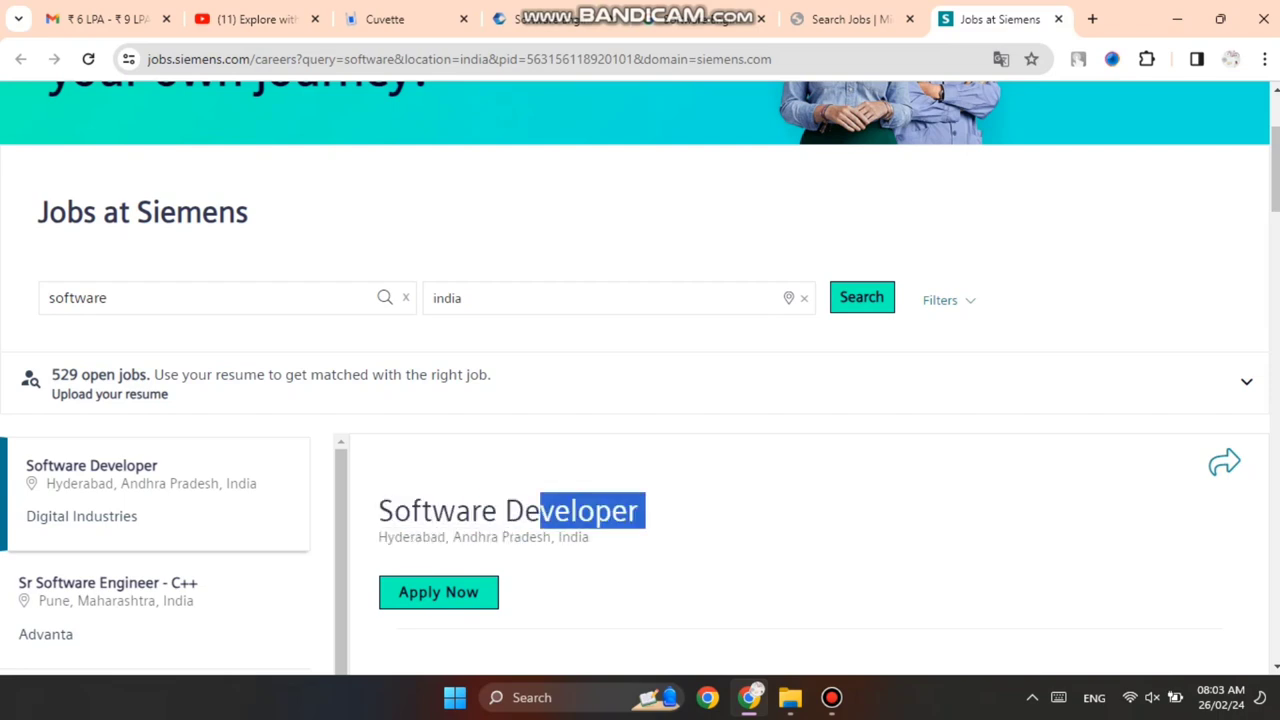
scroll(down, 3)
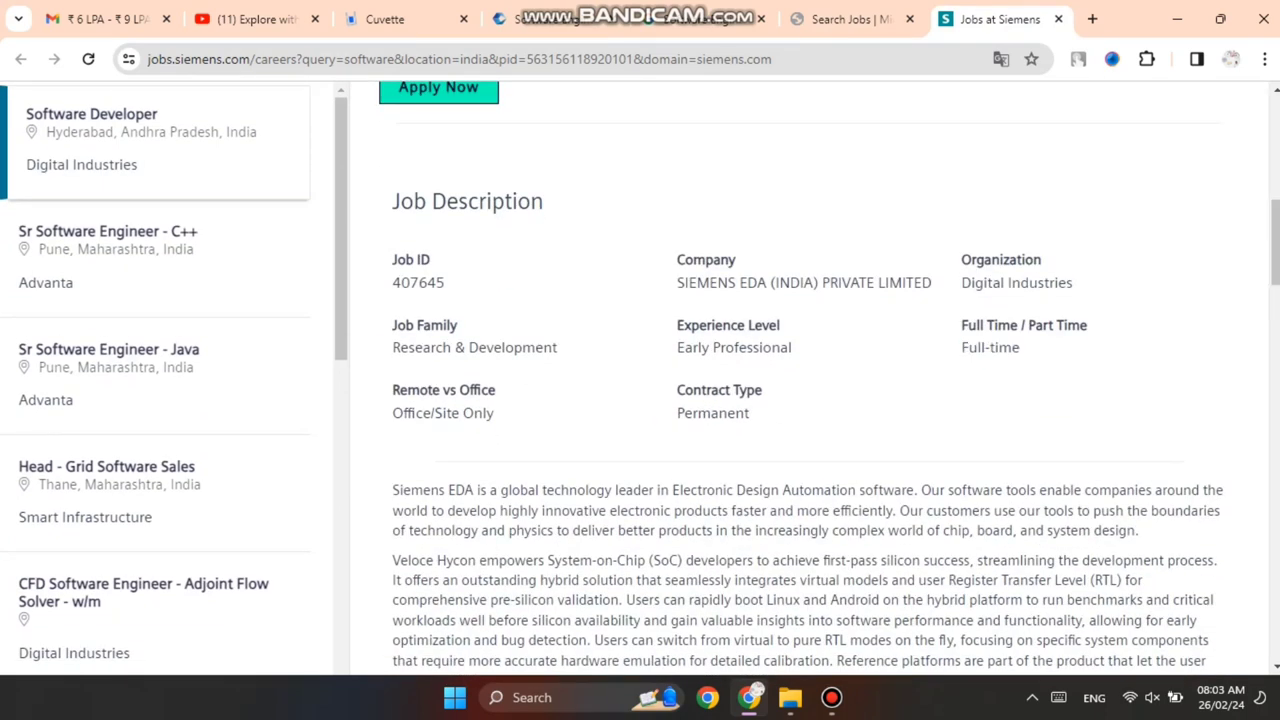
double_click(474, 347)
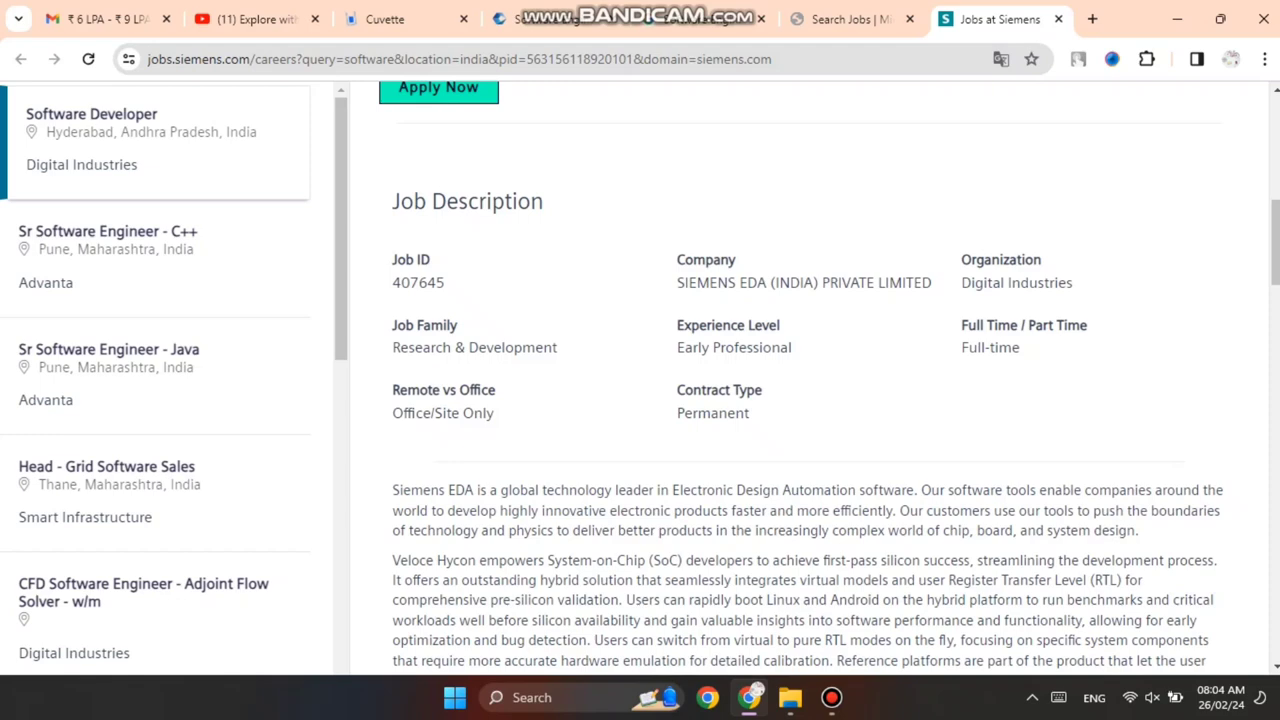
scroll(down, 3)
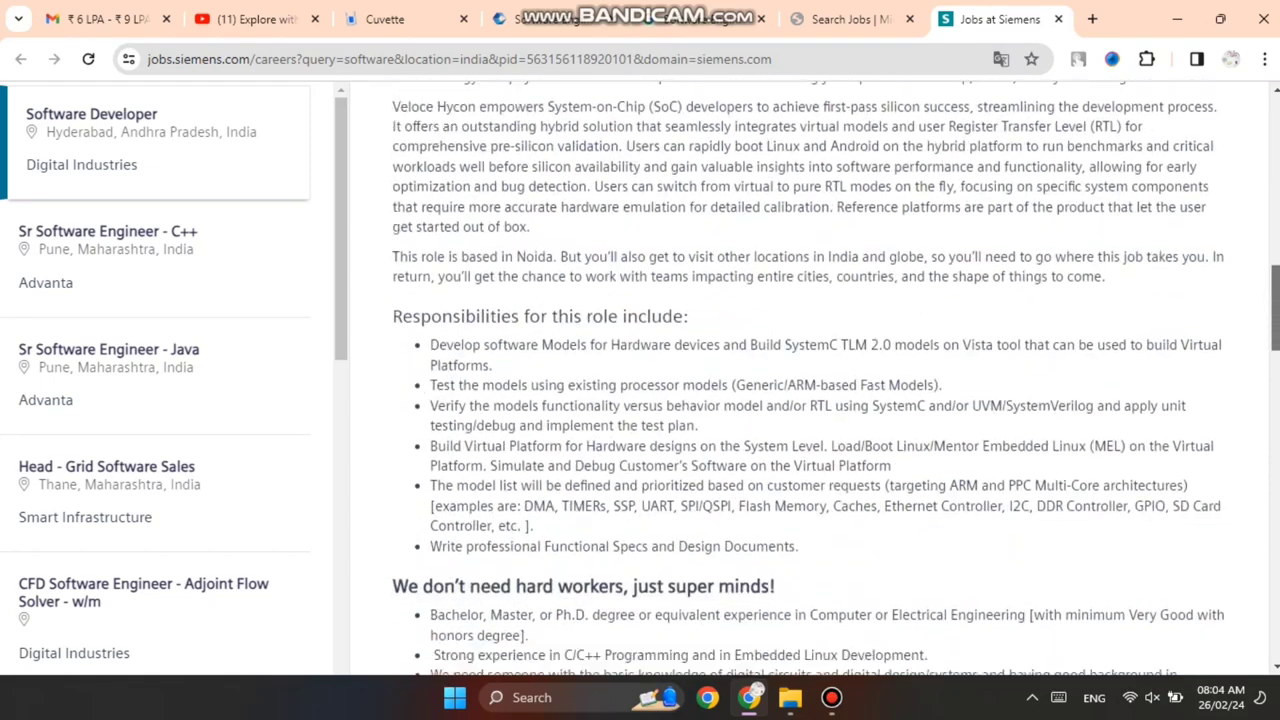
Highlight the Computer or Electrical Engineering degree requirement in the Siemens posting
scroll(down, 3)
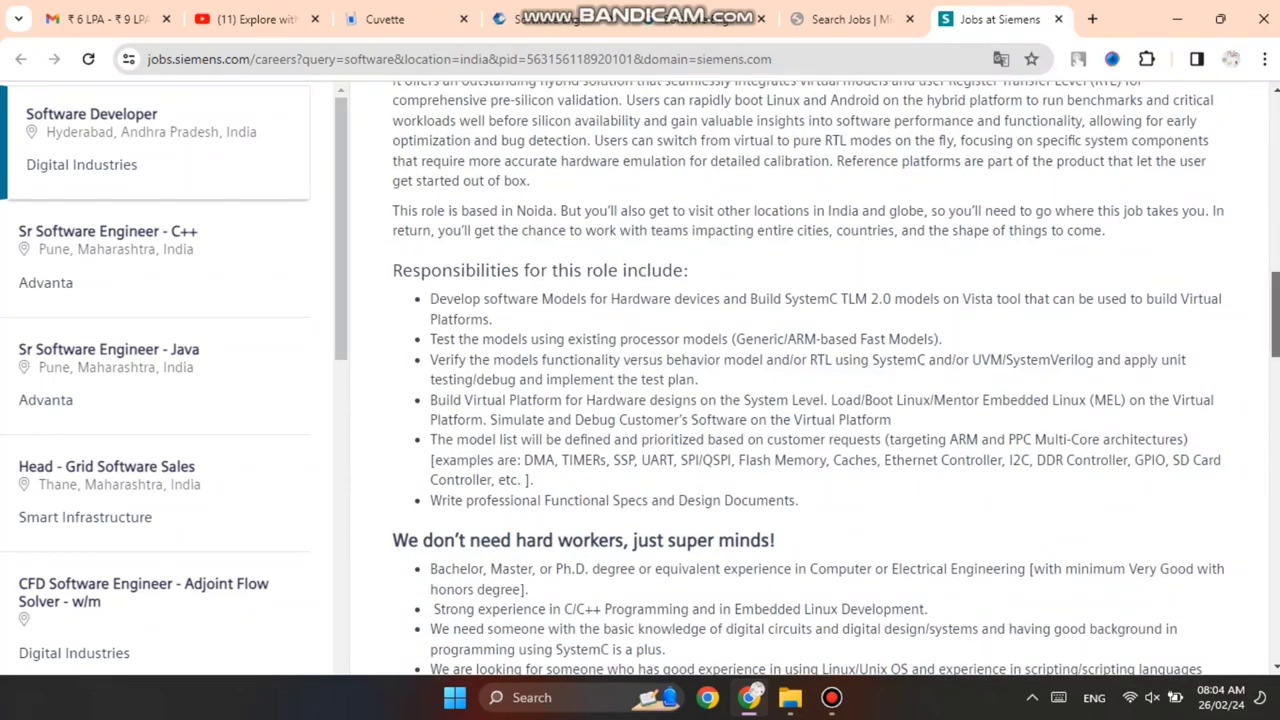
scroll(down, 3)
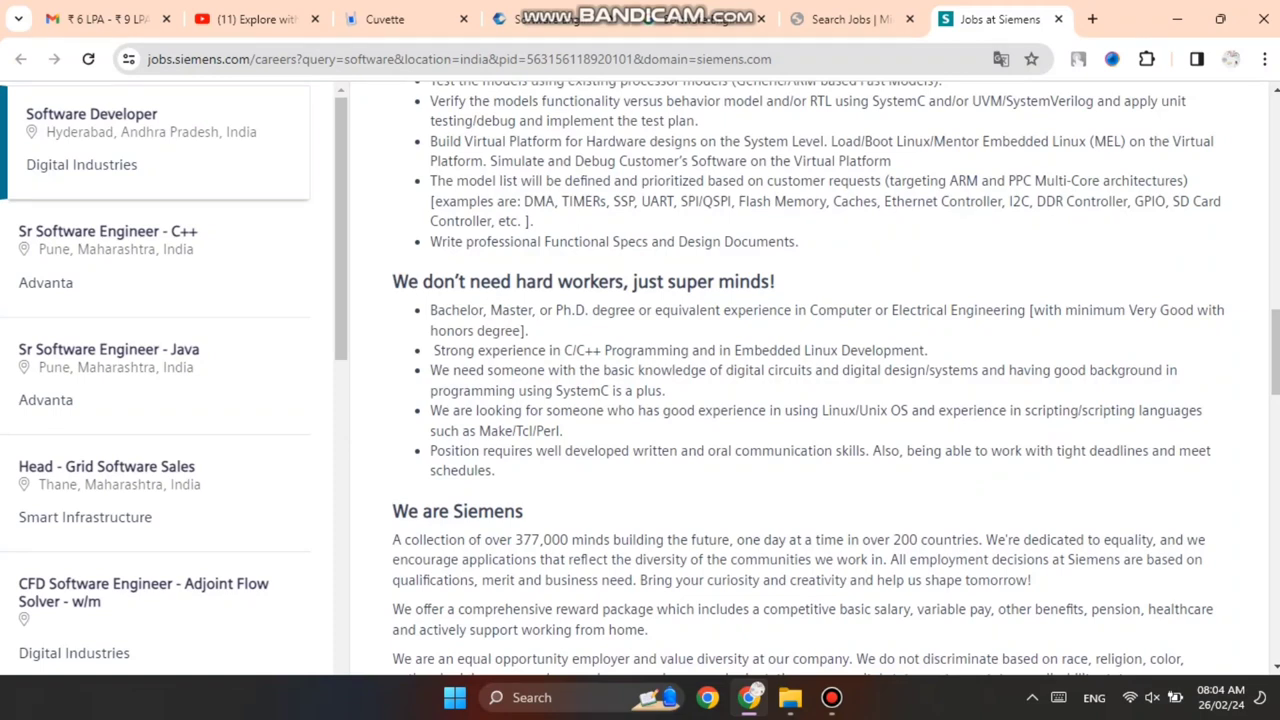
double_click(465, 310)
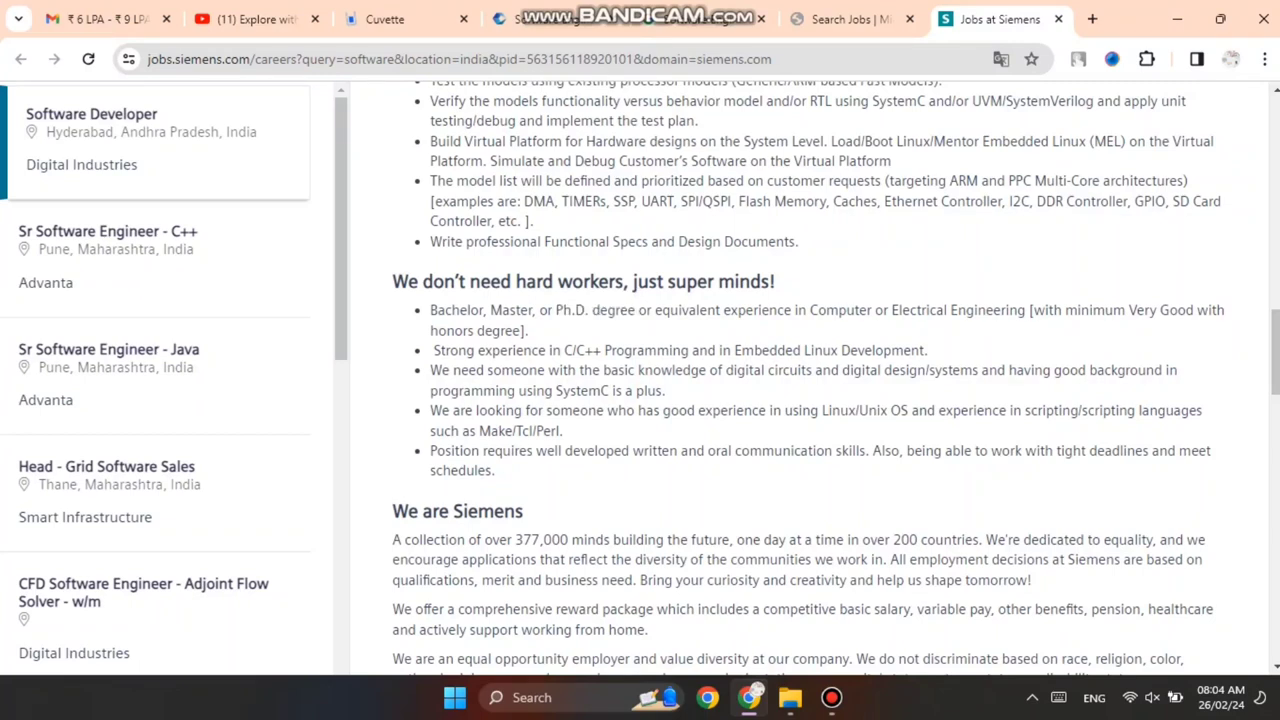
double_click(840, 310)
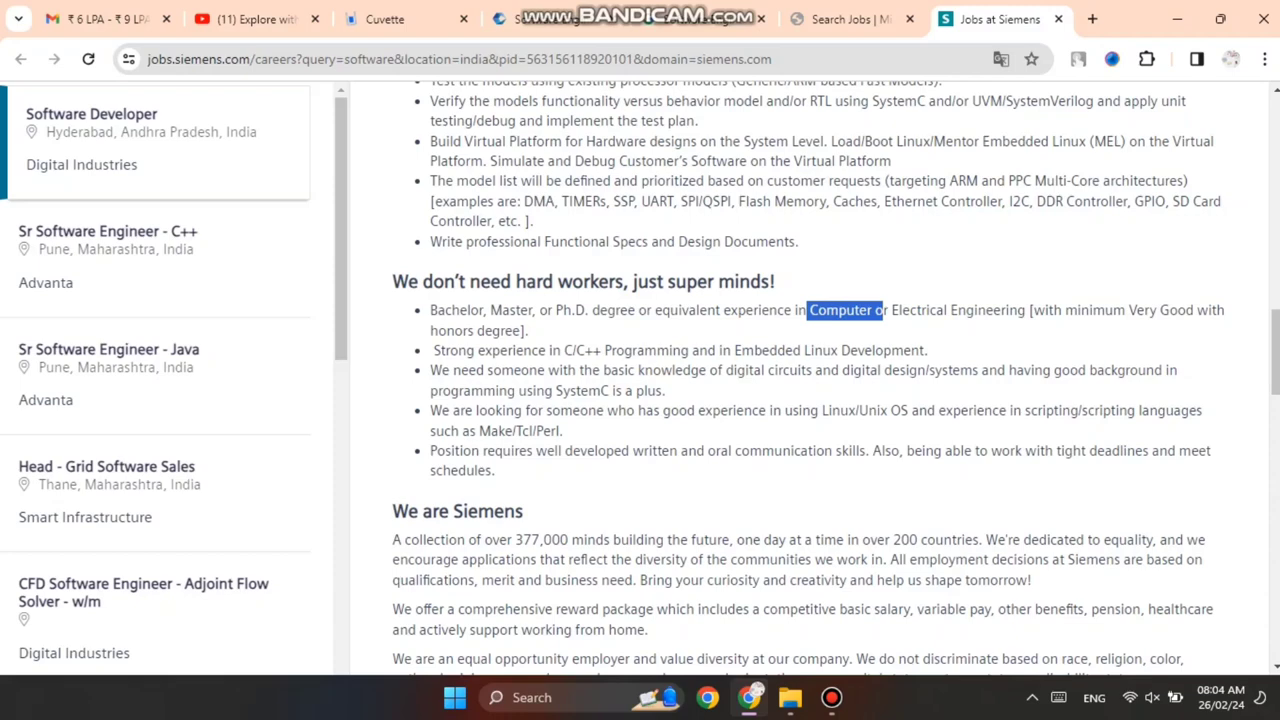
drag(850, 310, 1025, 310)
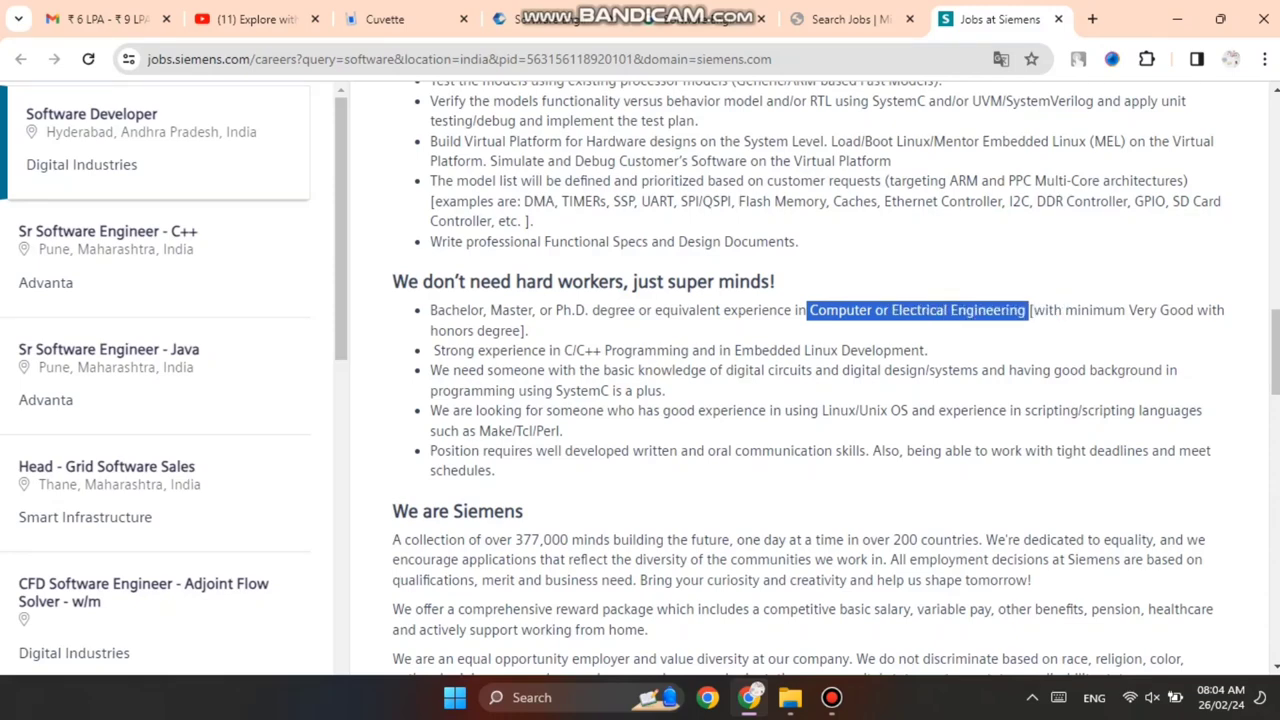
Highlight the C/C++ experience requirement and the text after it
scroll(down, 3)
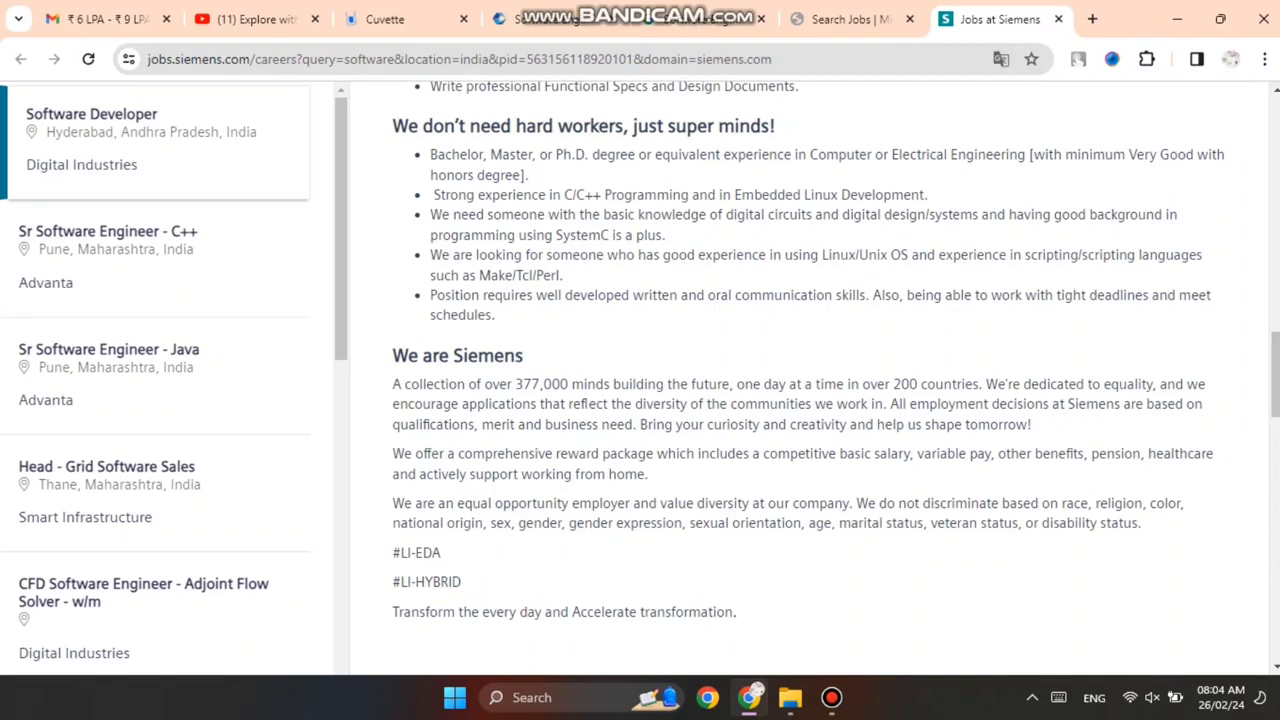
drag(430, 194, 590, 194)
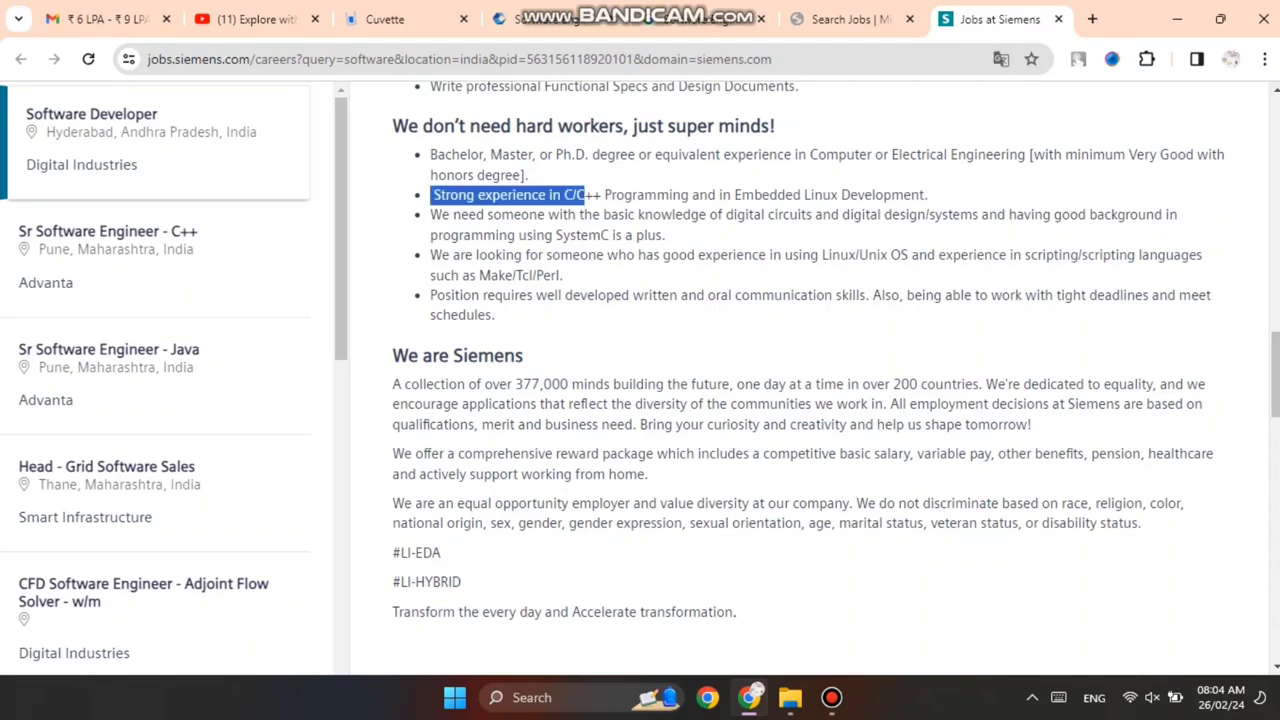
drag(585, 194, 752, 194)
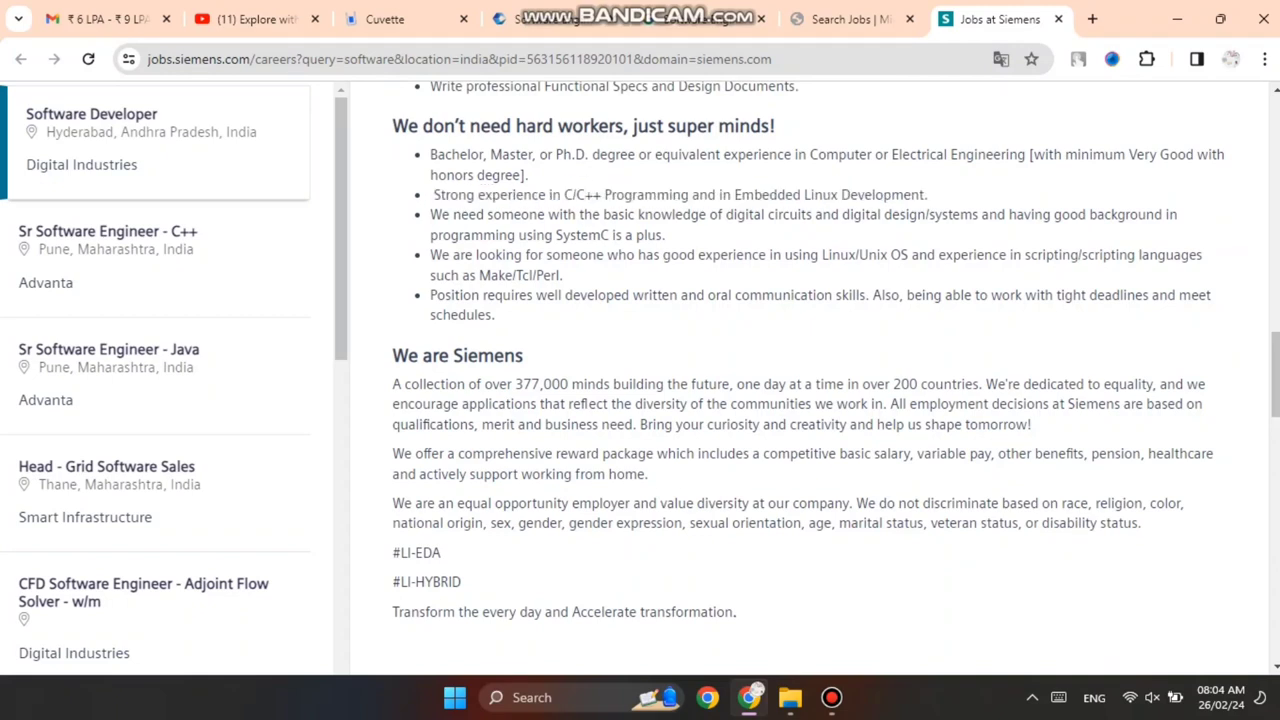
Scroll back up and return to the YouTube channel's videos page
scroll(down, 3)
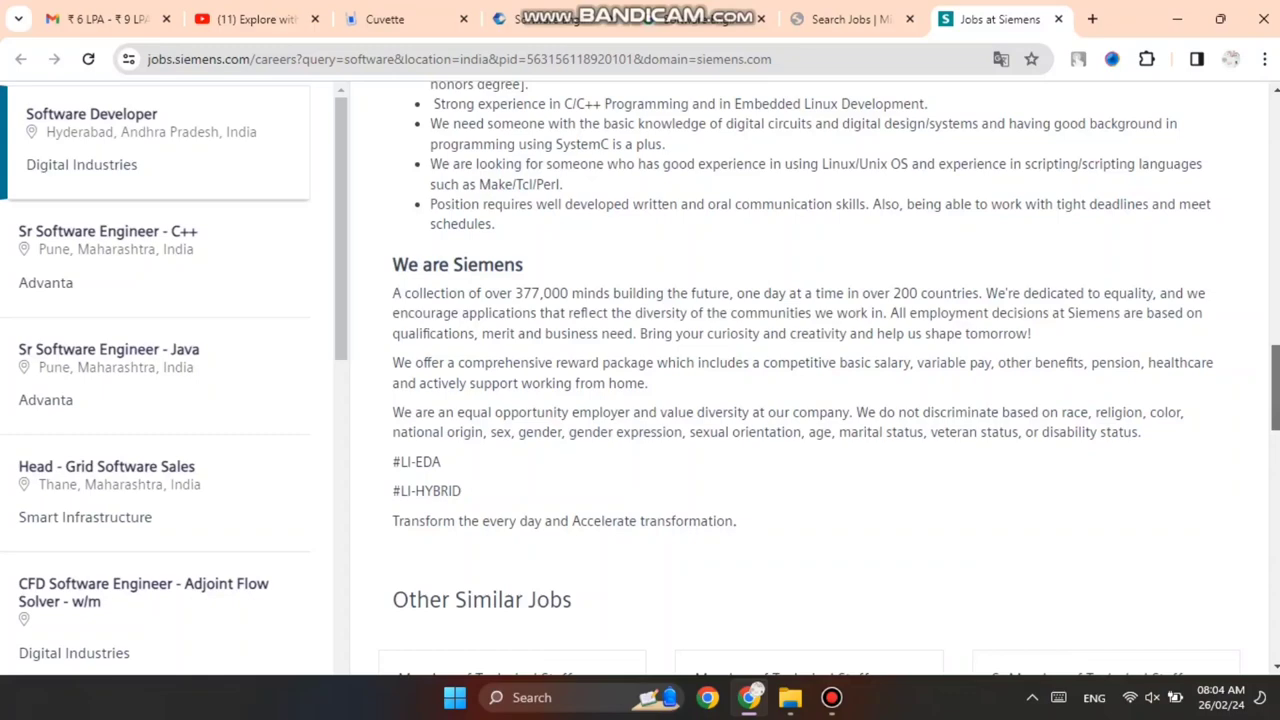
scroll(up, 3)
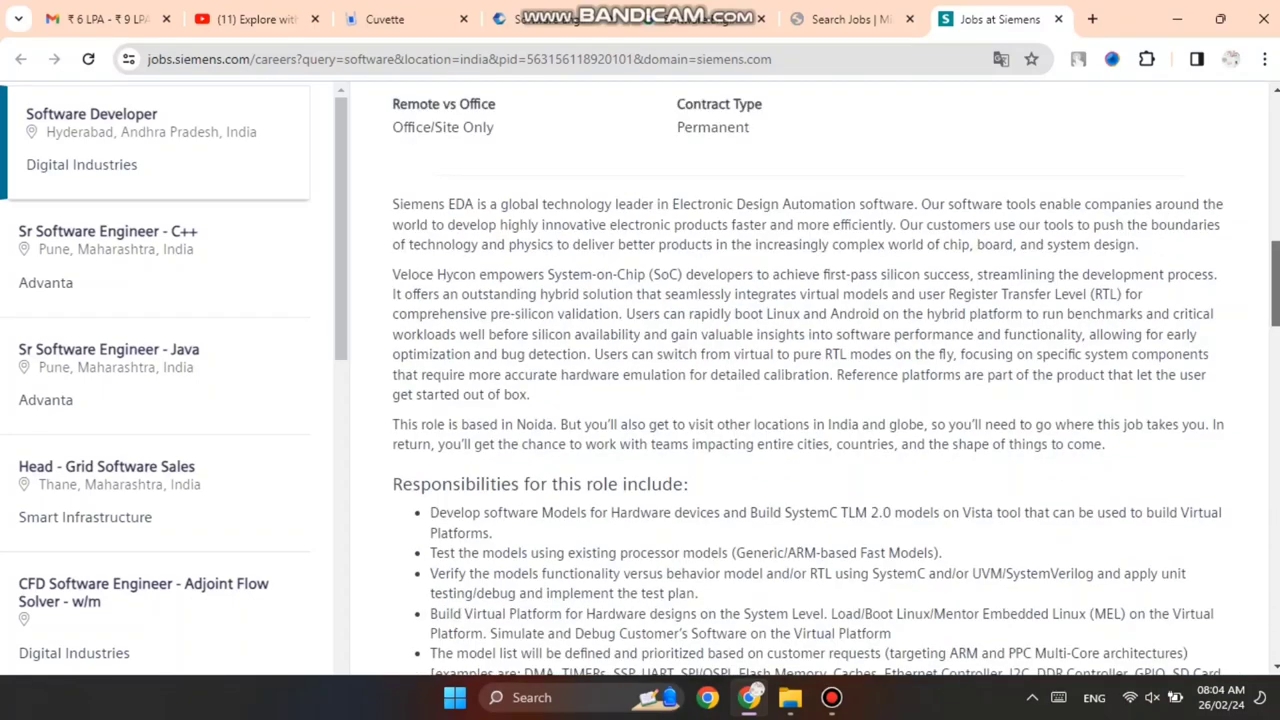
scroll(up, 3)
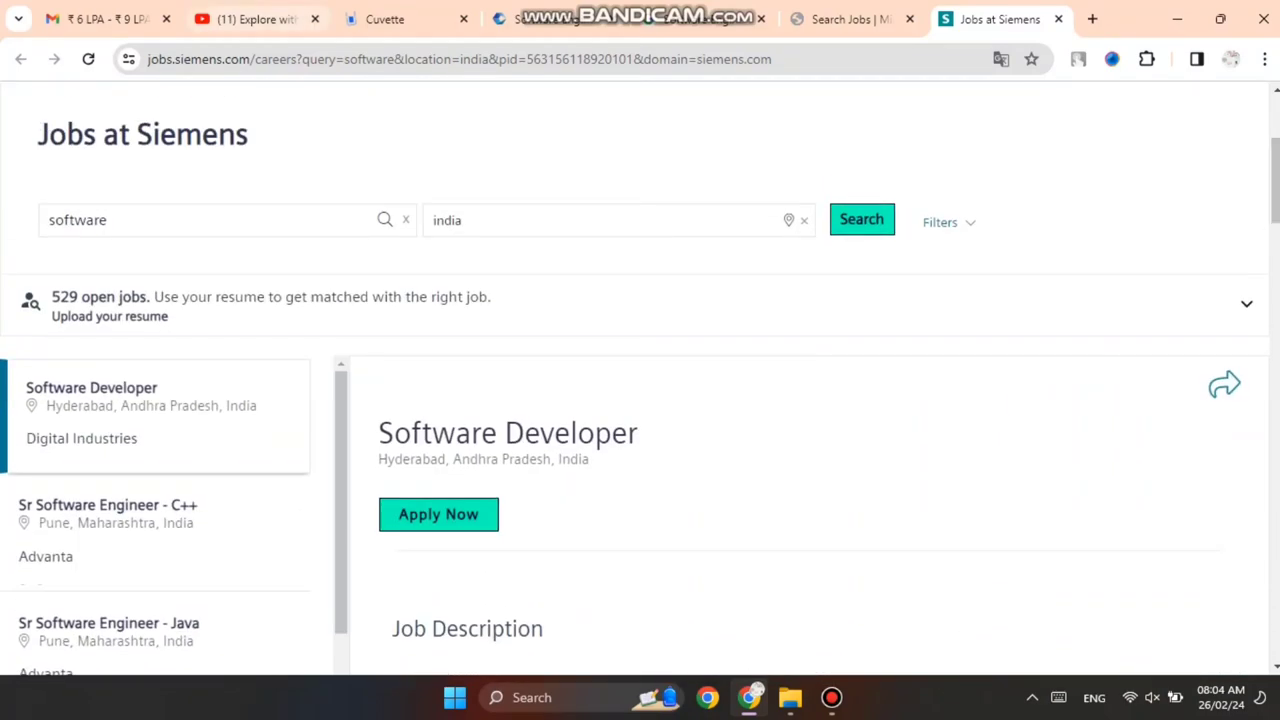
click(255, 19)
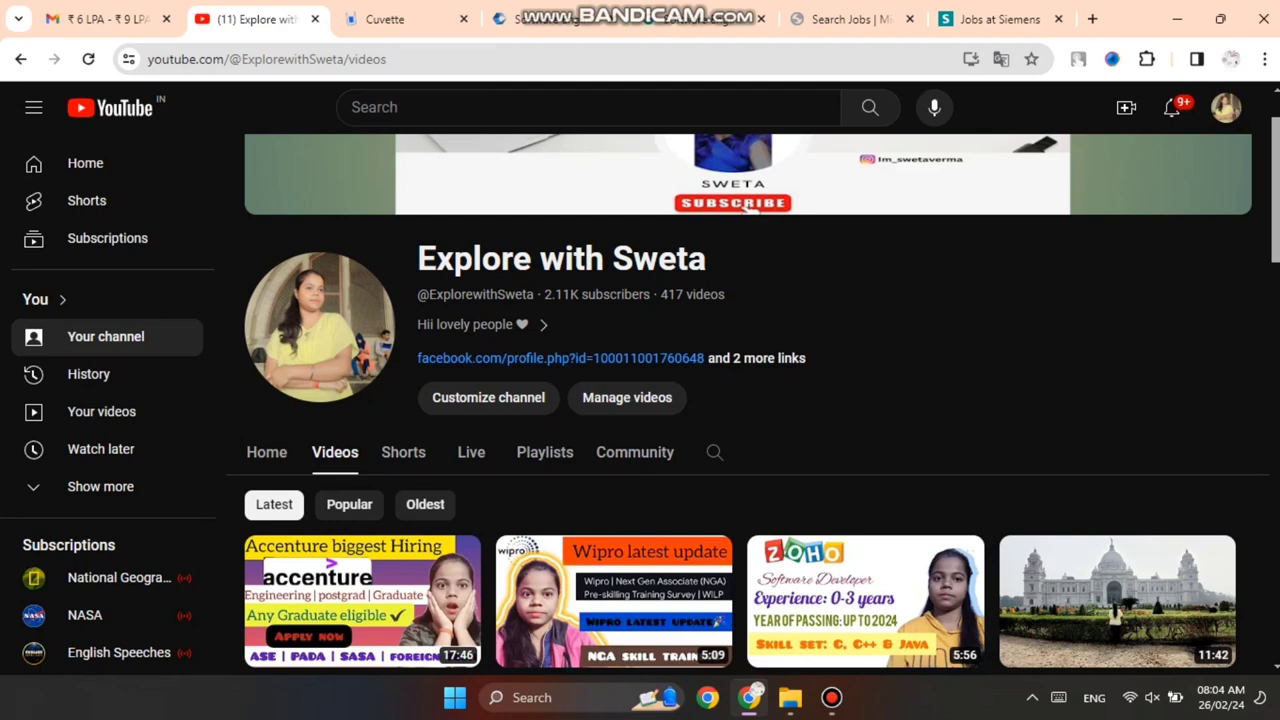